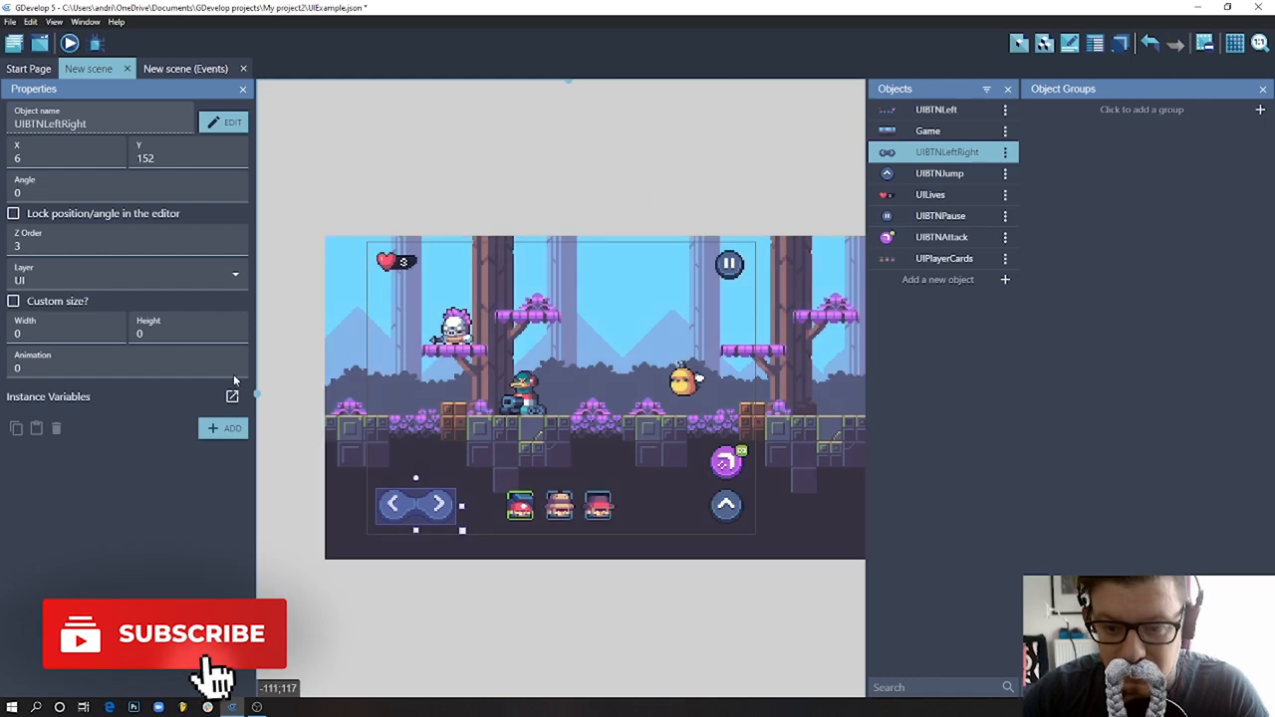
- Inspect the position and layer of the Game object, lives counter and pause button
{"action": "left_click", "coordinate": [653, 394]}
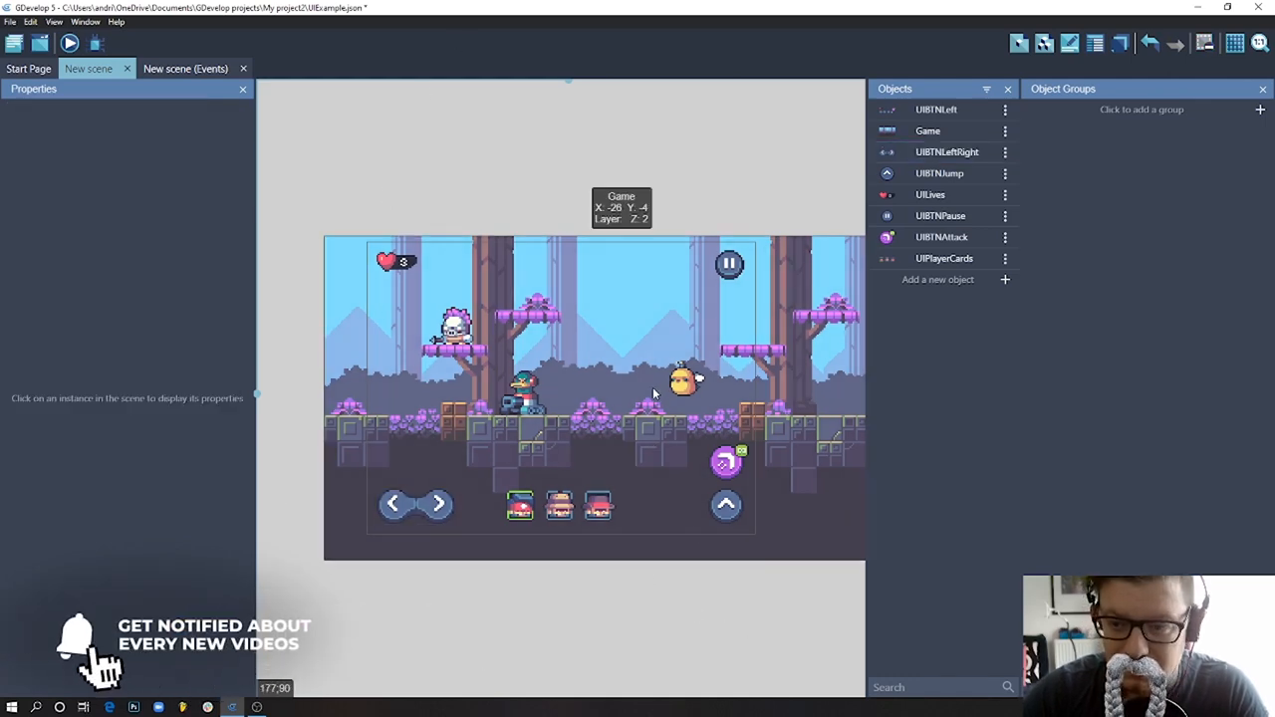
{"action": "left_click", "coordinate": [528, 356]}
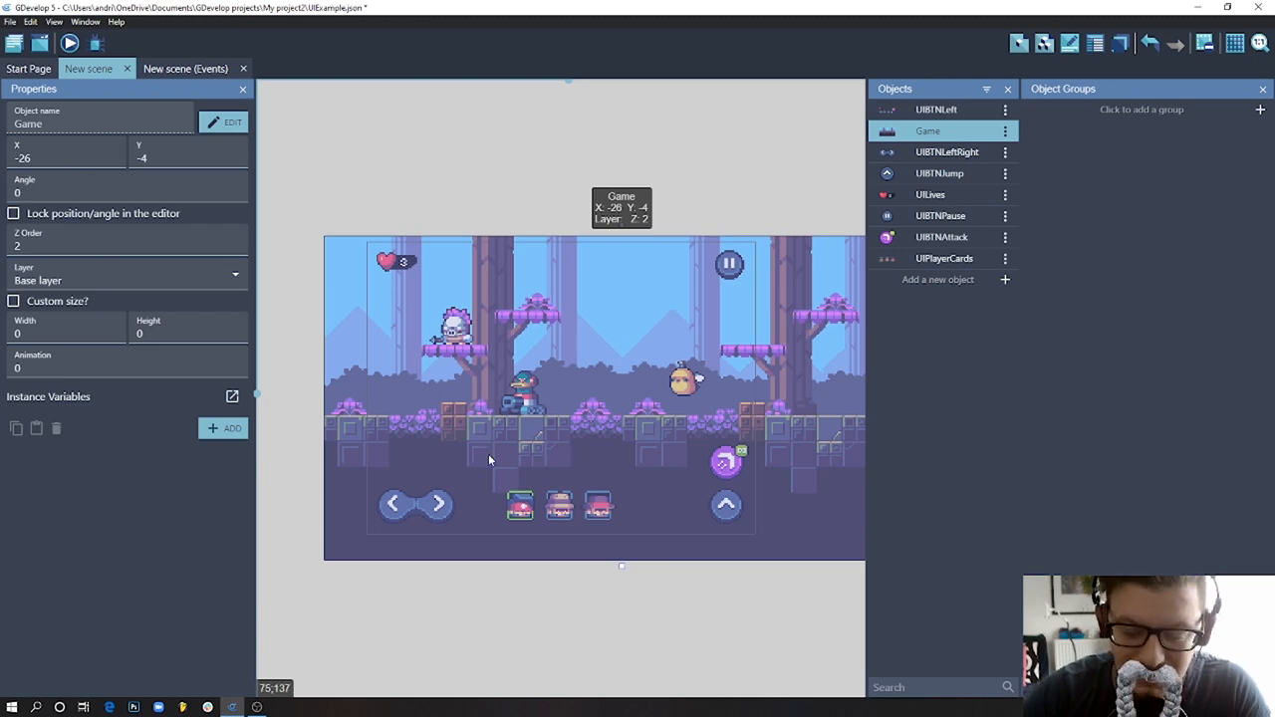
{"action": "mouse_move", "coordinate": [667, 387]}
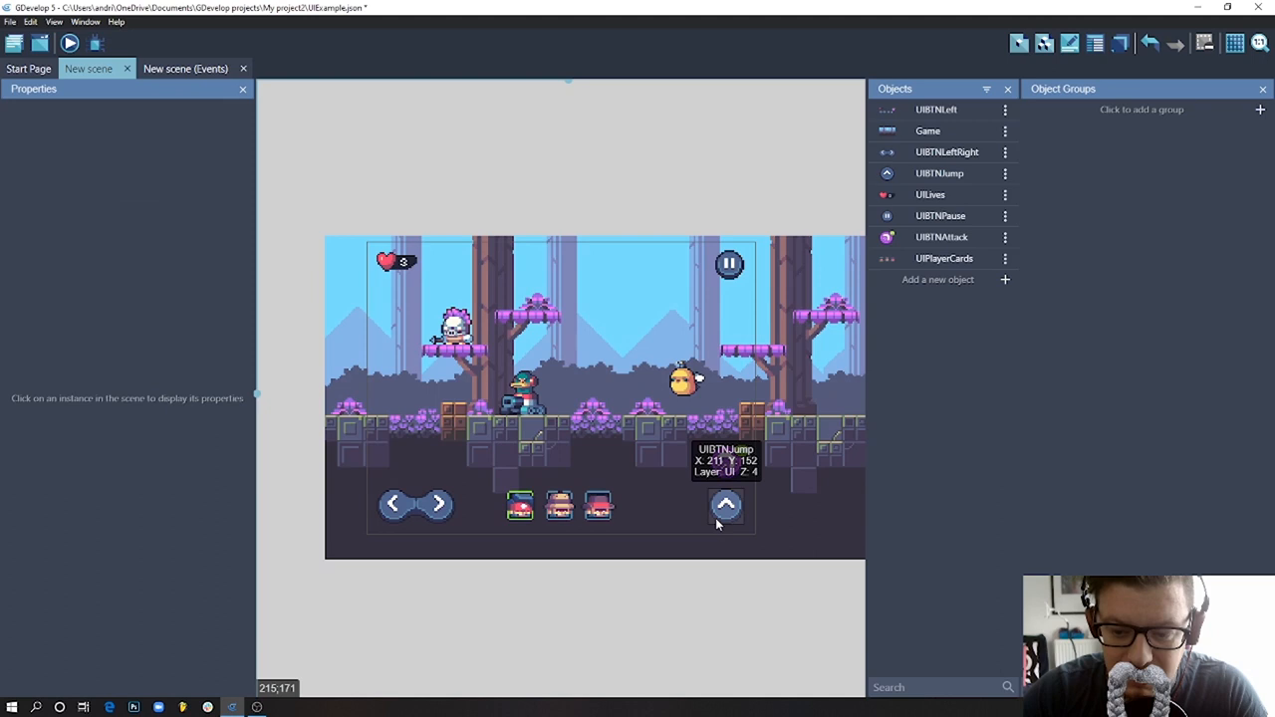
{"action": "left_click", "coordinate": [557, 506]}
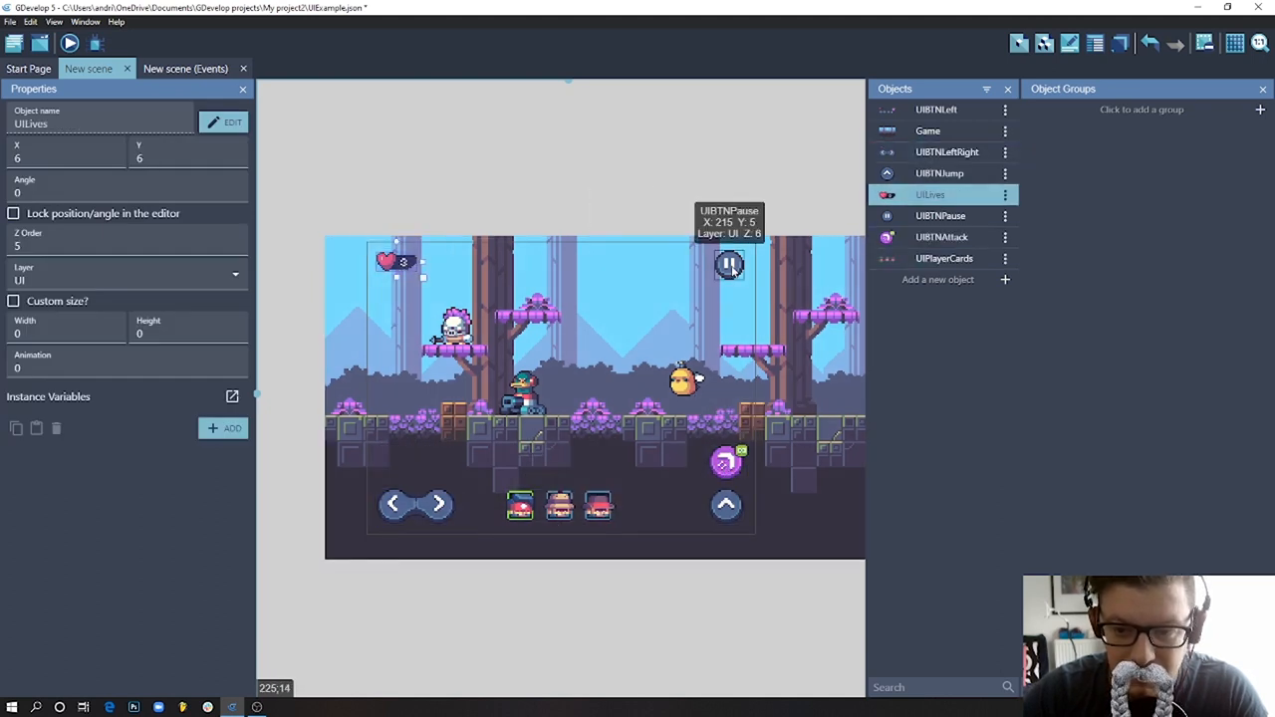
{"action": "left_click", "coordinate": [729, 263]}
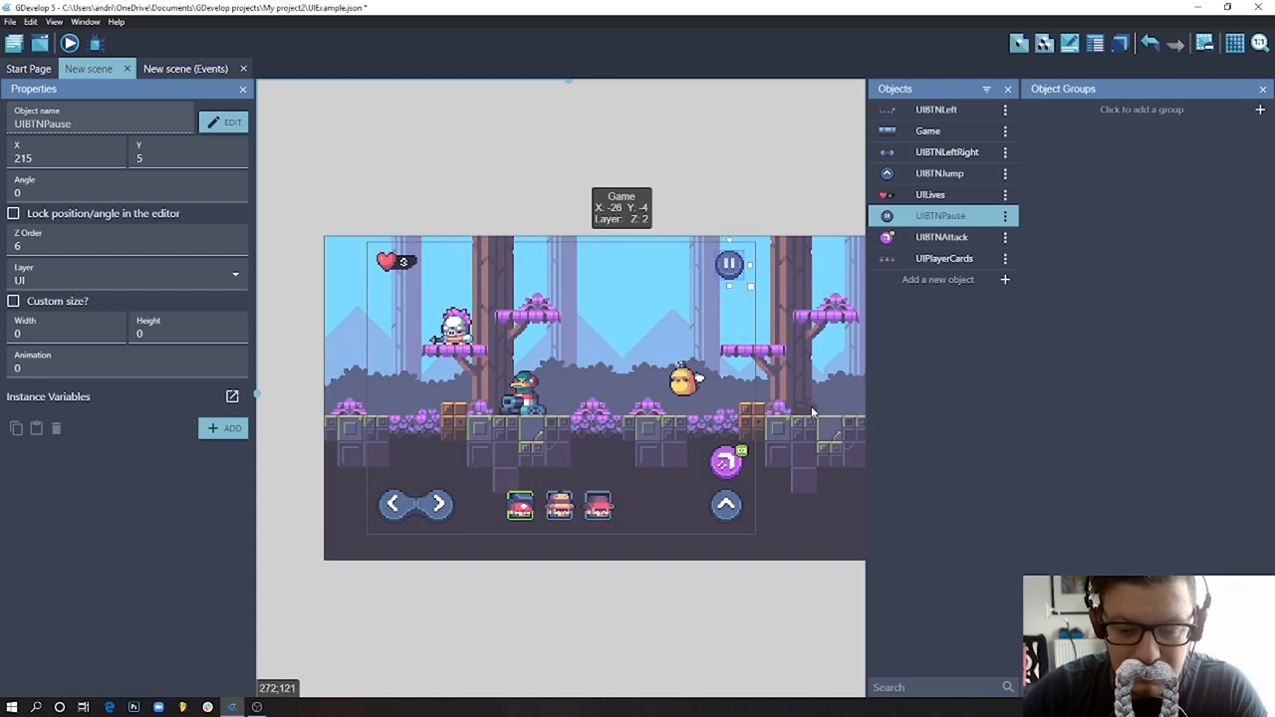
{"action": "mouse_move", "coordinate": [701, 295]}
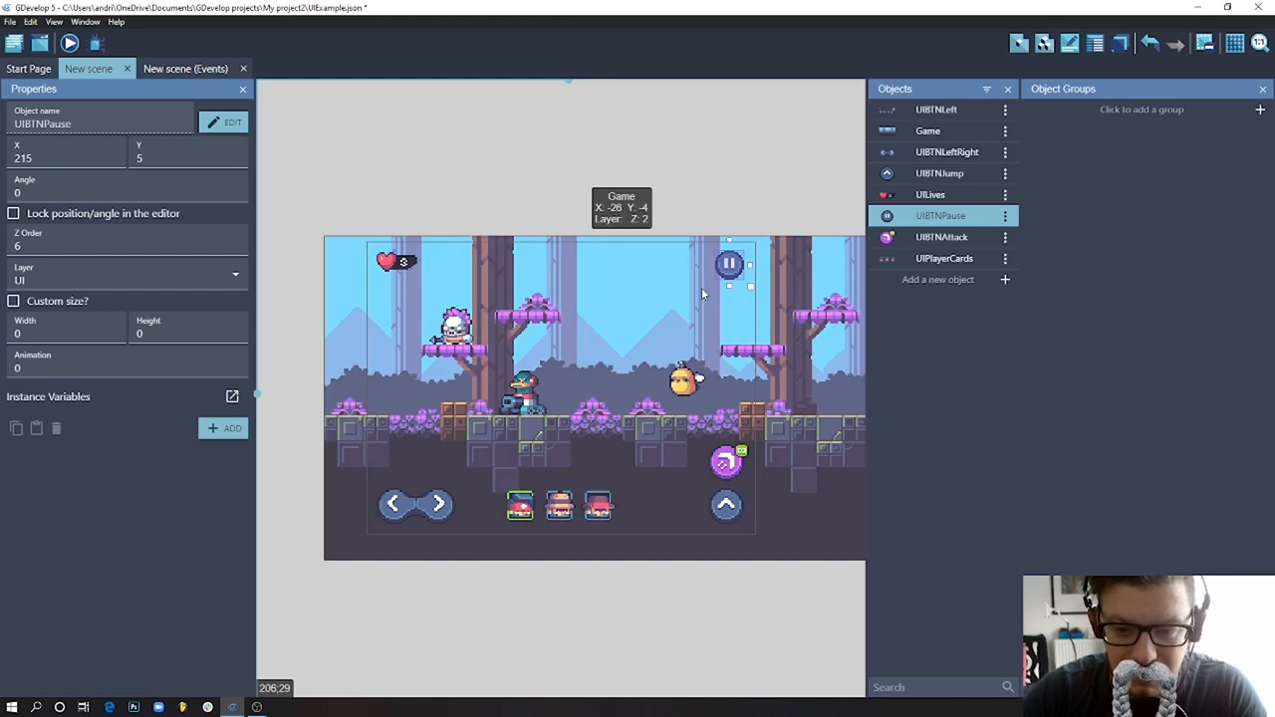
{"action": "mouse_move", "coordinate": [510, 498]}
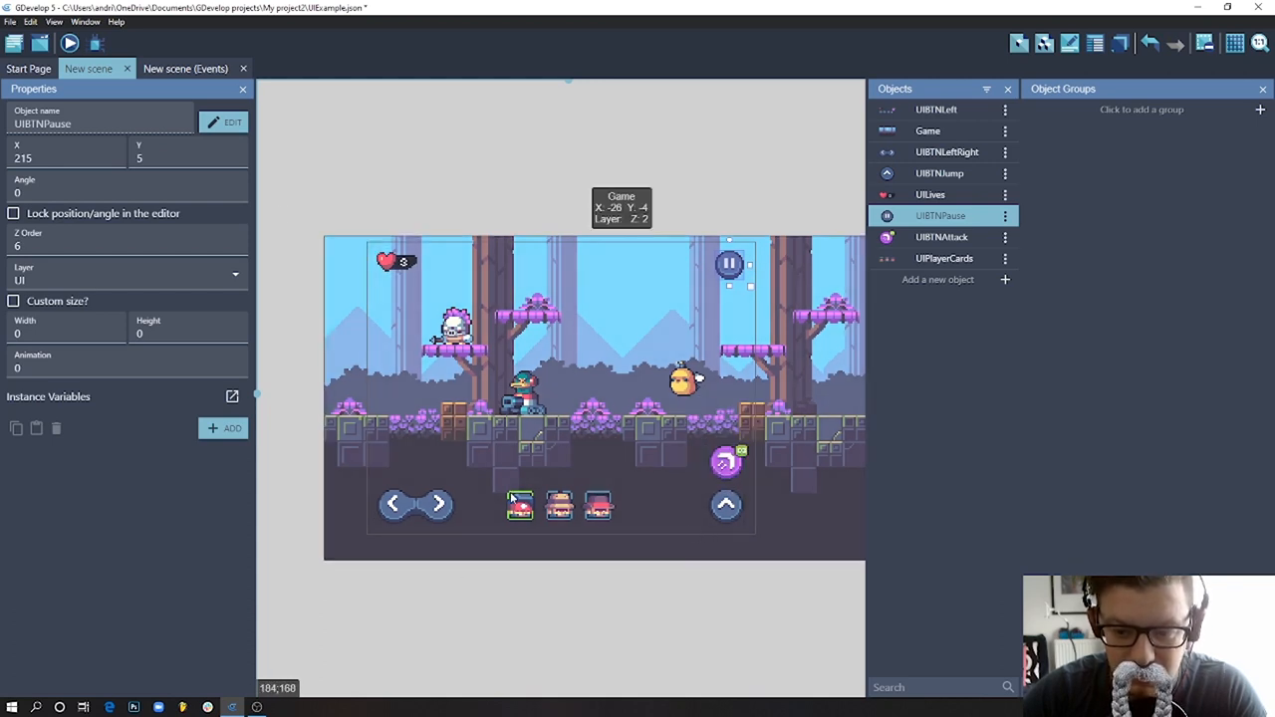
{"action": "mouse_move", "coordinate": [470, 474]}
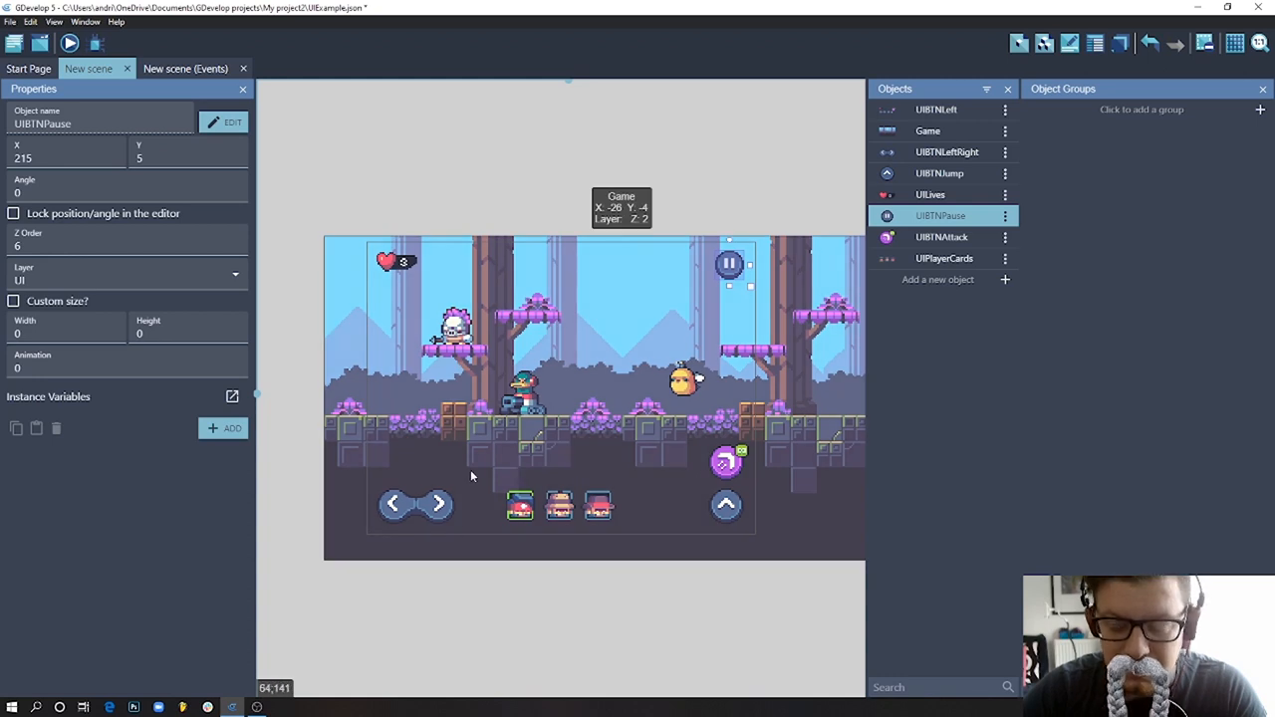
{"action": "mouse_move", "coordinate": [574, 551]}
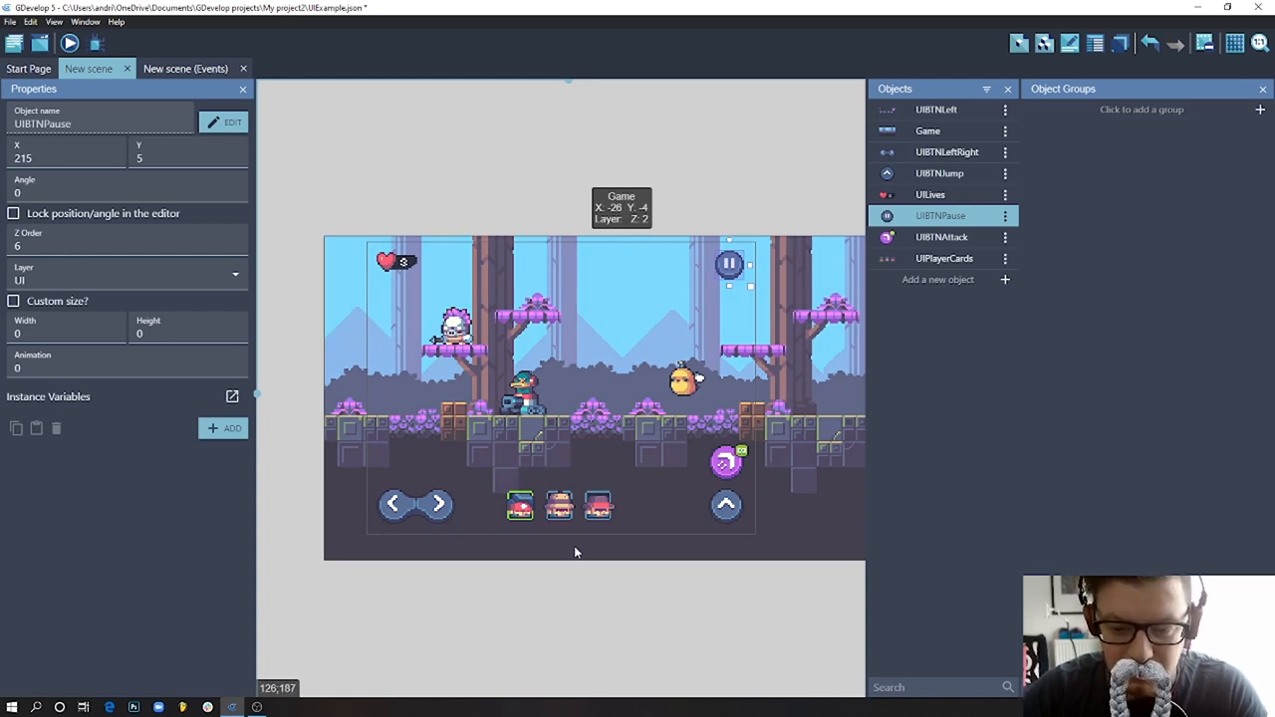
{"action": "mouse_move", "coordinate": [472, 462]}
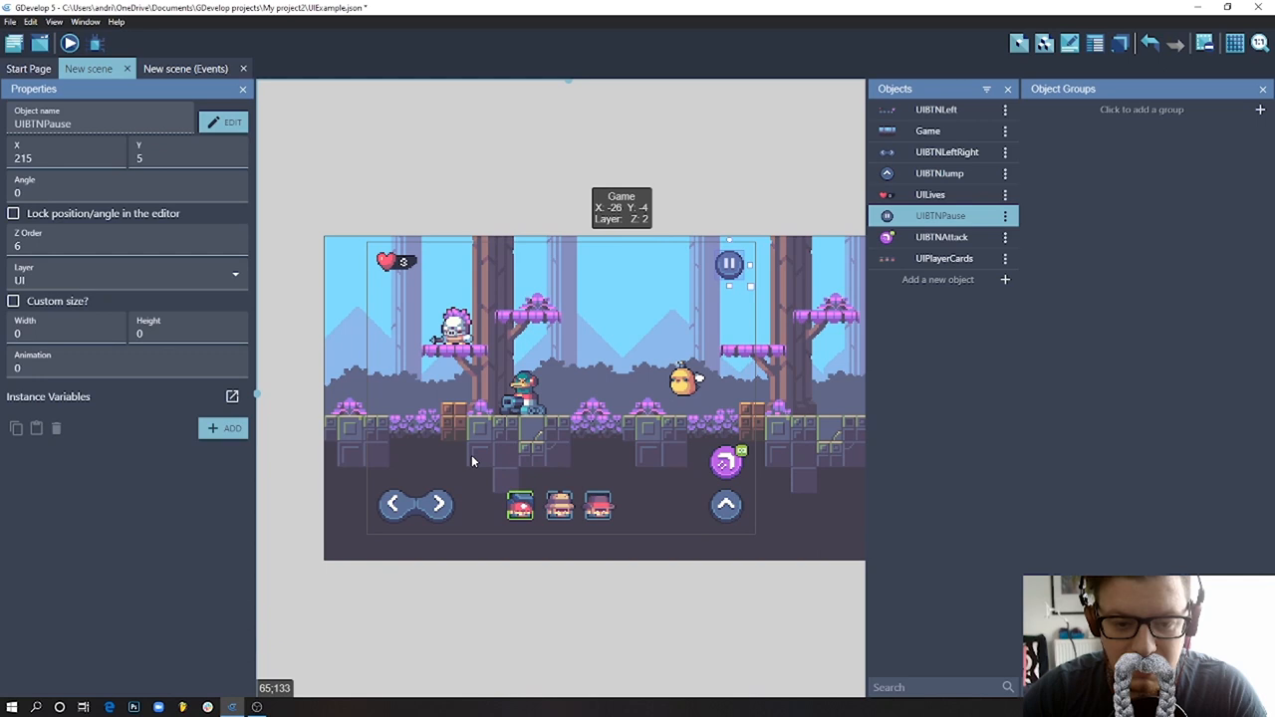
{"action": "mouse_move", "coordinate": [408, 542]}
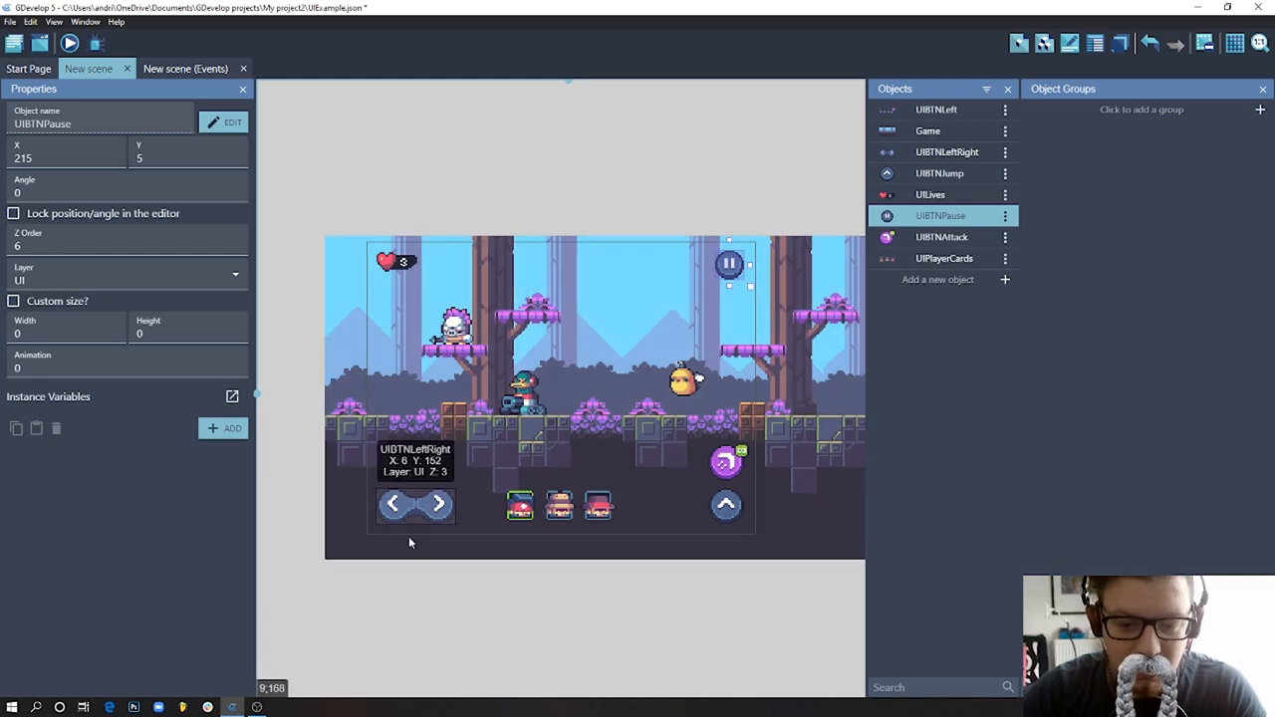
{"action": "mouse_move", "coordinate": [534, 295]}
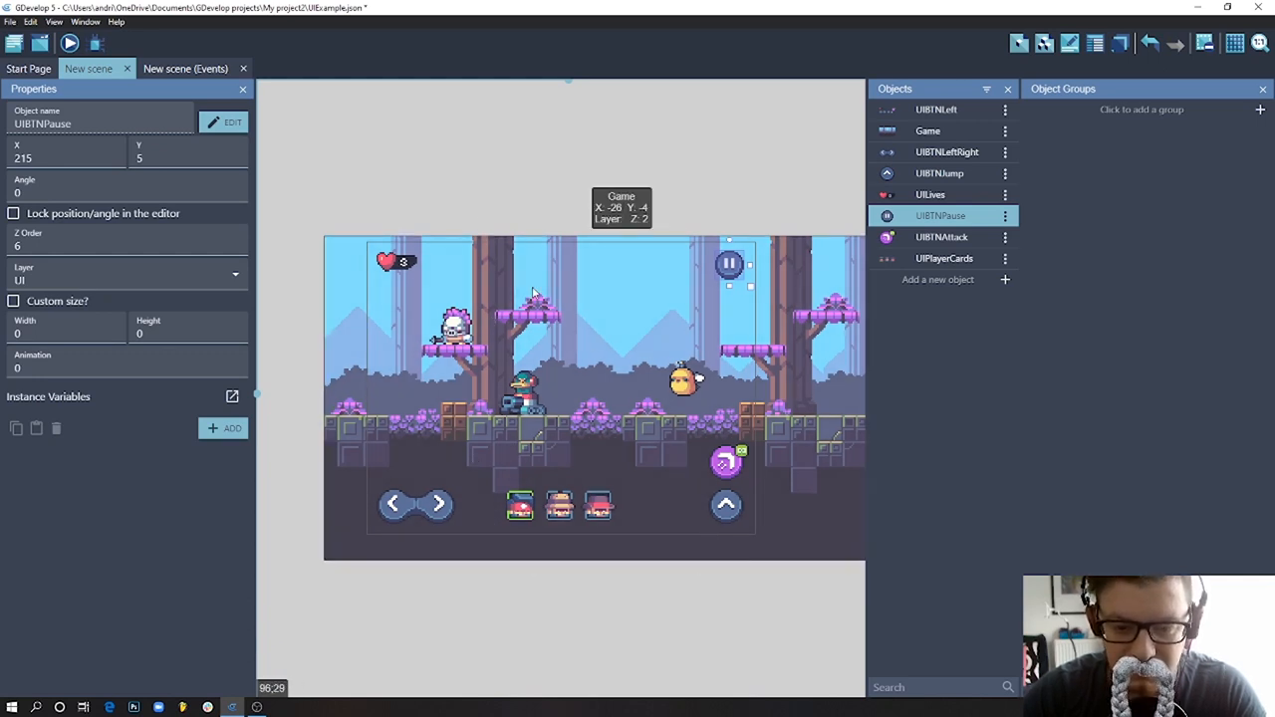
{"action": "mouse_move", "coordinate": [685, 402]}
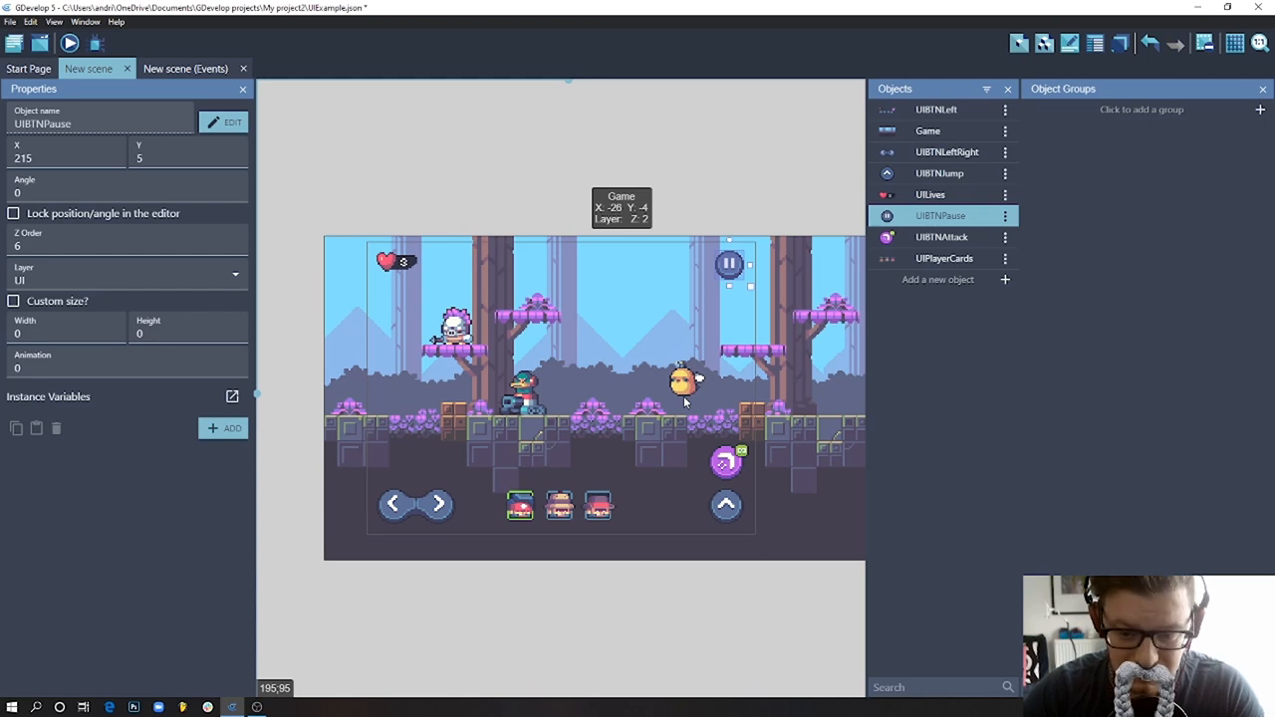
{"action": "mouse_move", "coordinate": [418, 217]}
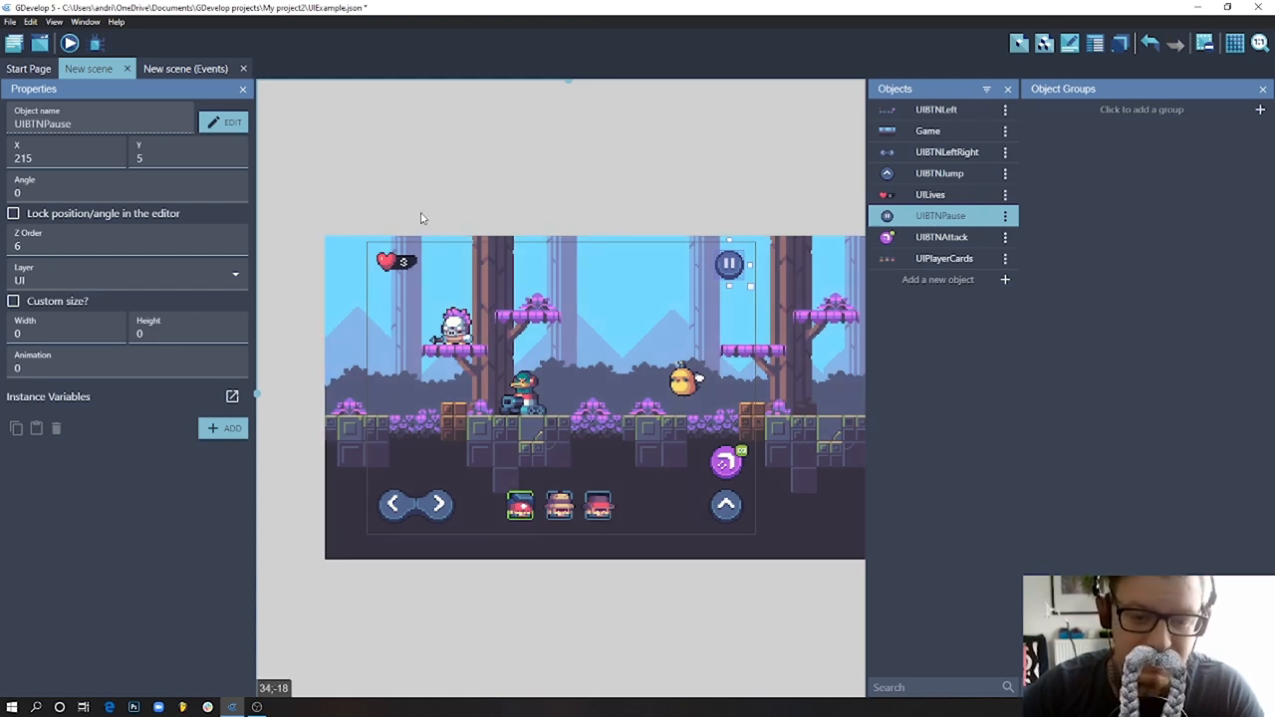
{"action": "left_click", "coordinate": [289, 123]}
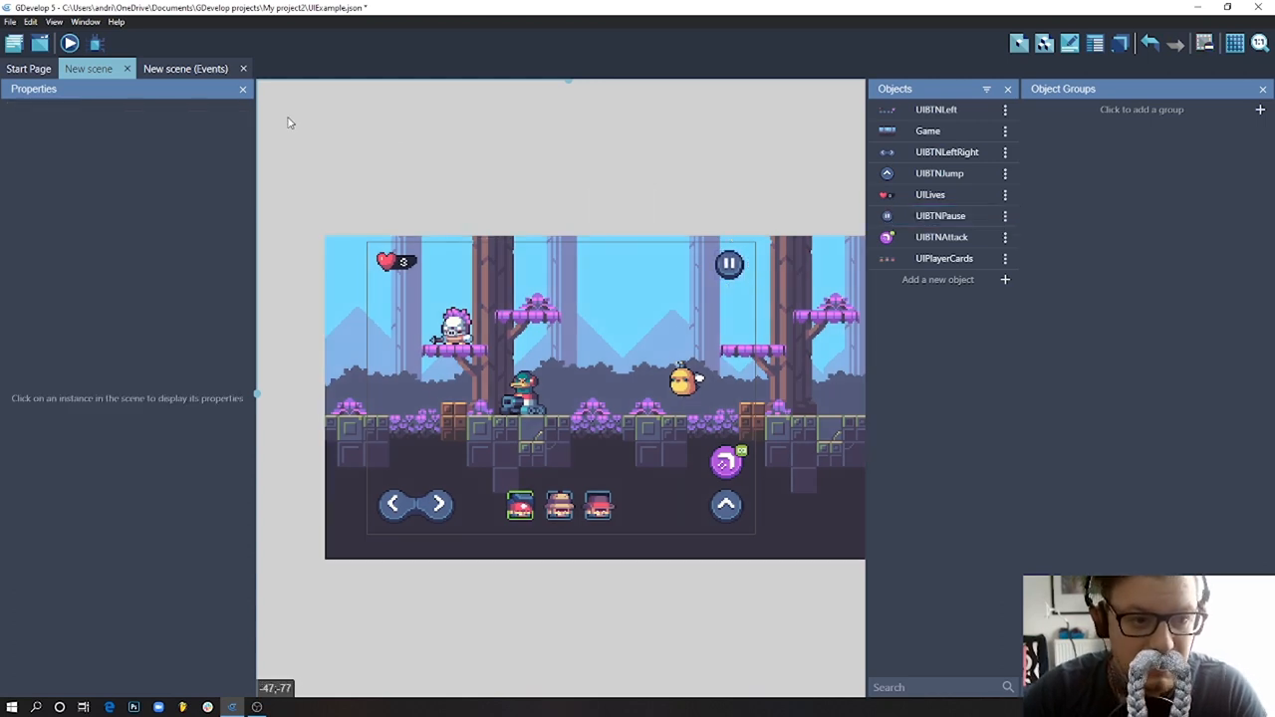
- Run a preview of the platformer scene to check the controls, then close it
{"action": "left_click", "coordinate": [68, 44]}
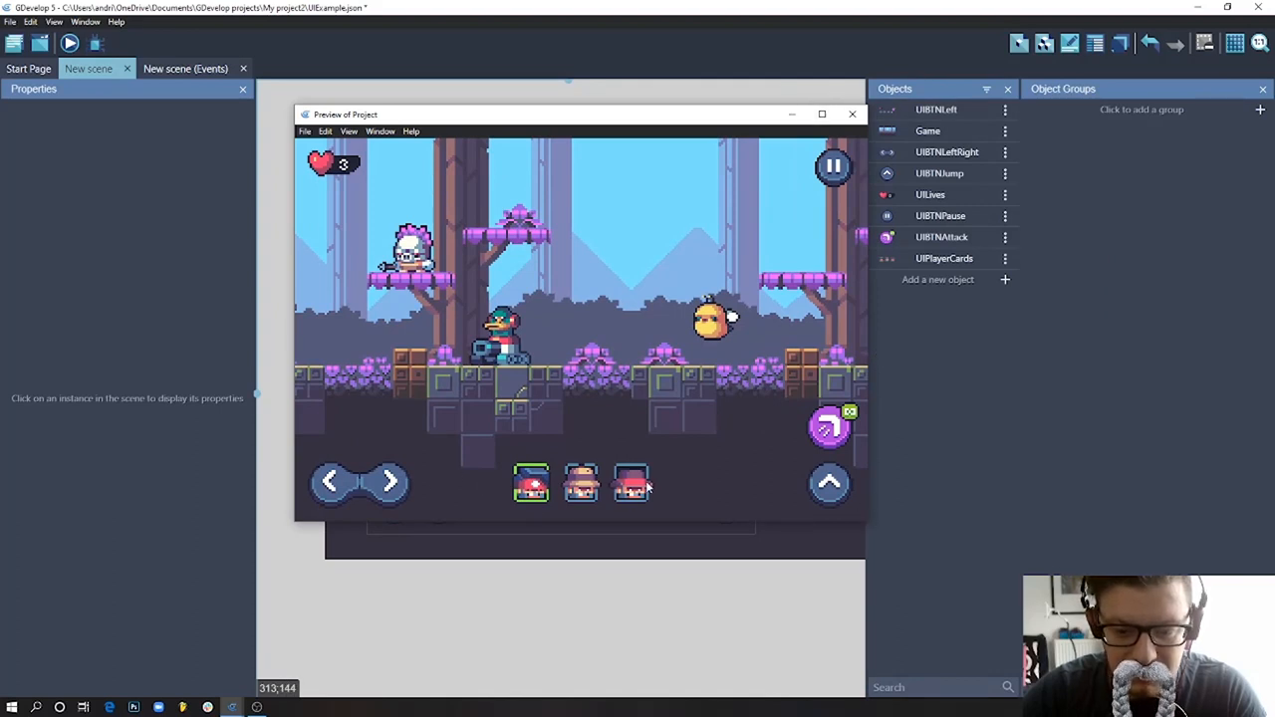
{"action": "mouse_move", "coordinate": [334, 478]}
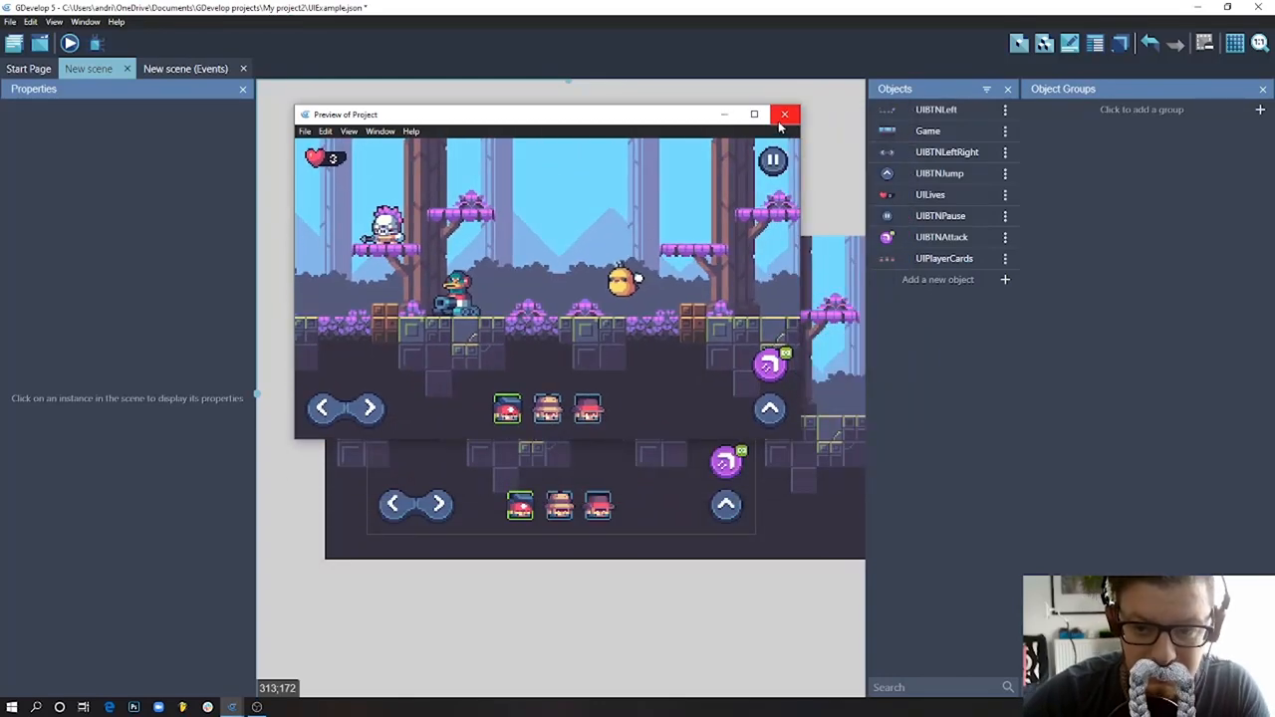
{"action": "left_click", "coordinate": [785, 114]}
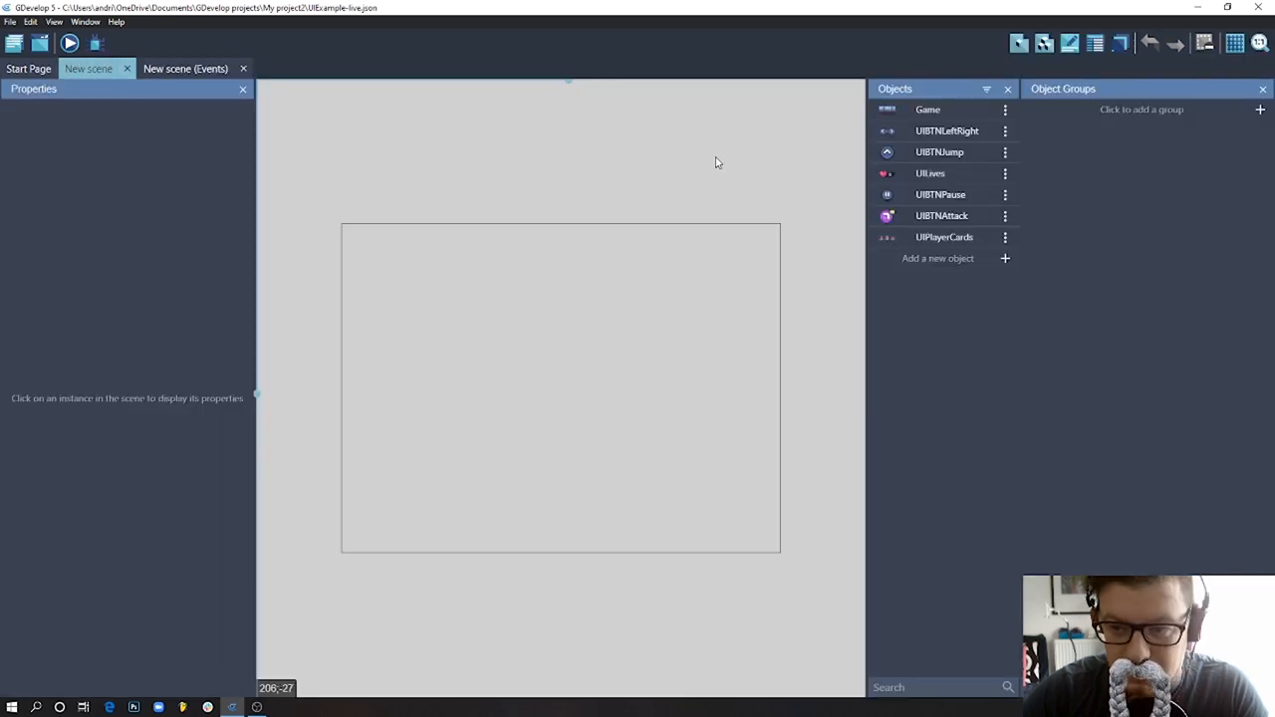
{"action": "mouse_move", "coordinate": [562, 279]}
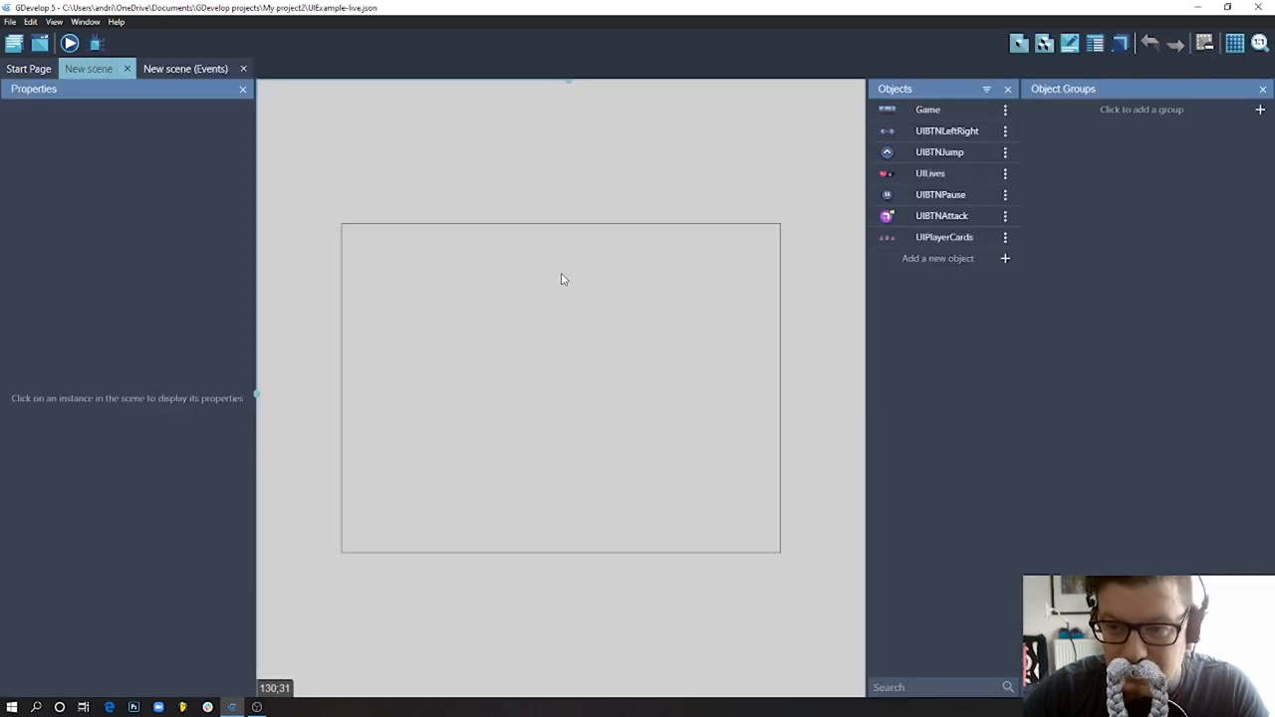
{"action": "mouse_move", "coordinate": [584, 367]}
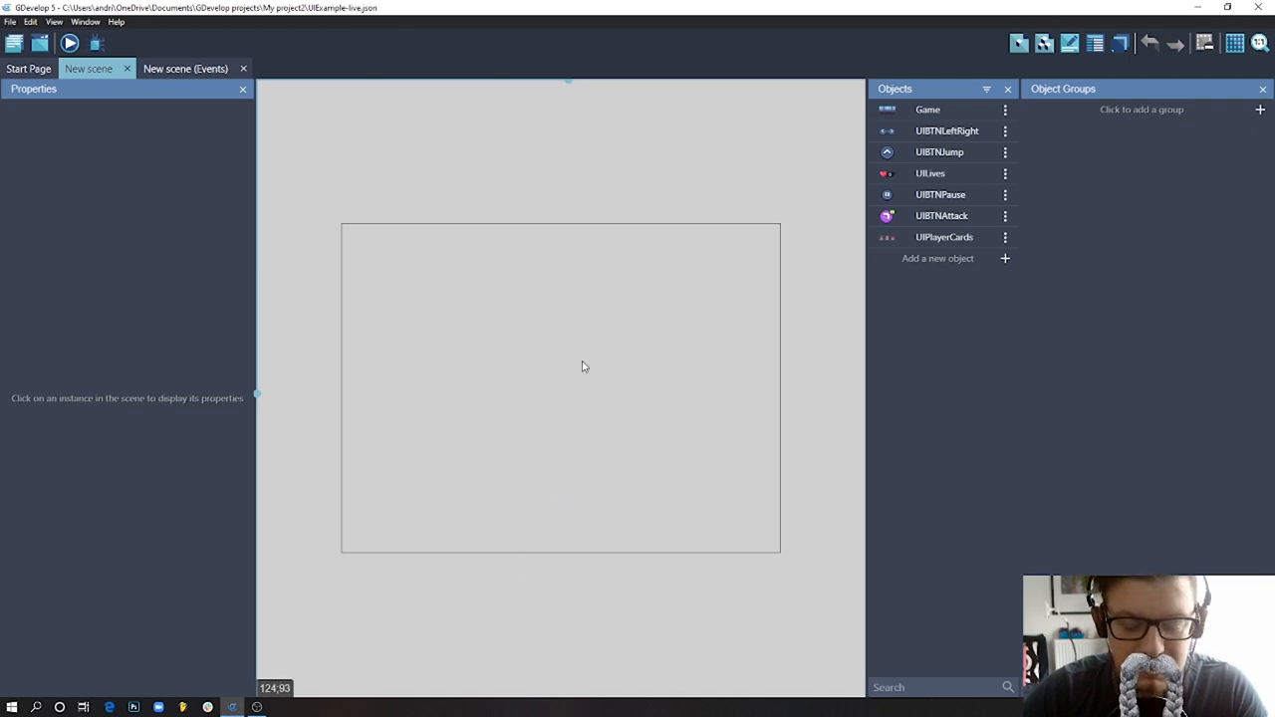
{"action": "mouse_move", "coordinate": [518, 585]}
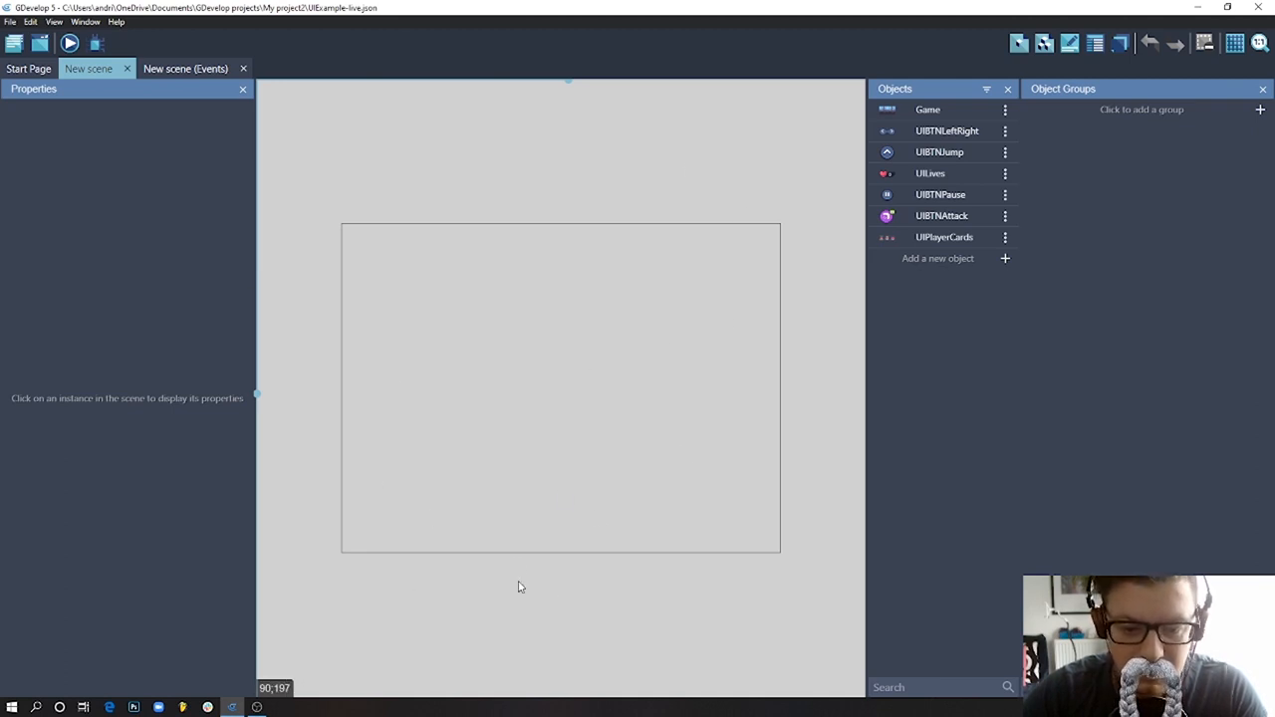
{"action": "mouse_move", "coordinate": [645, 223]}
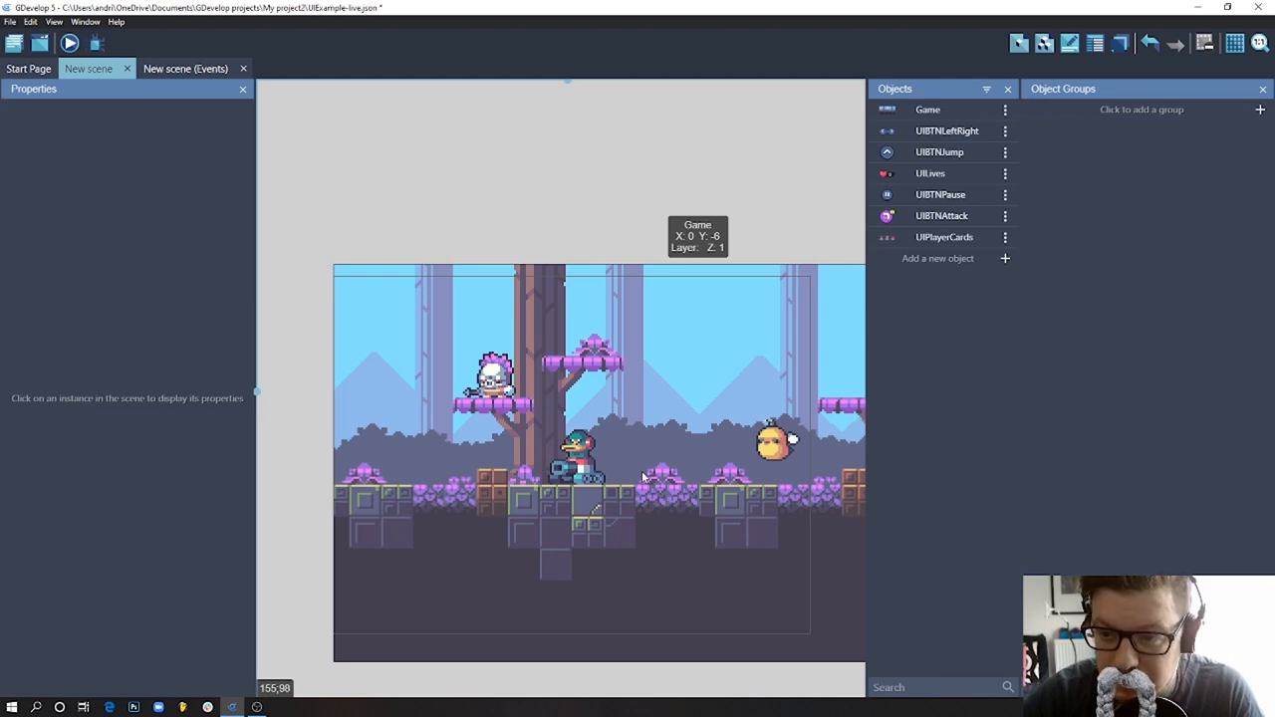
{"action": "mouse_move", "coordinate": [418, 462]}
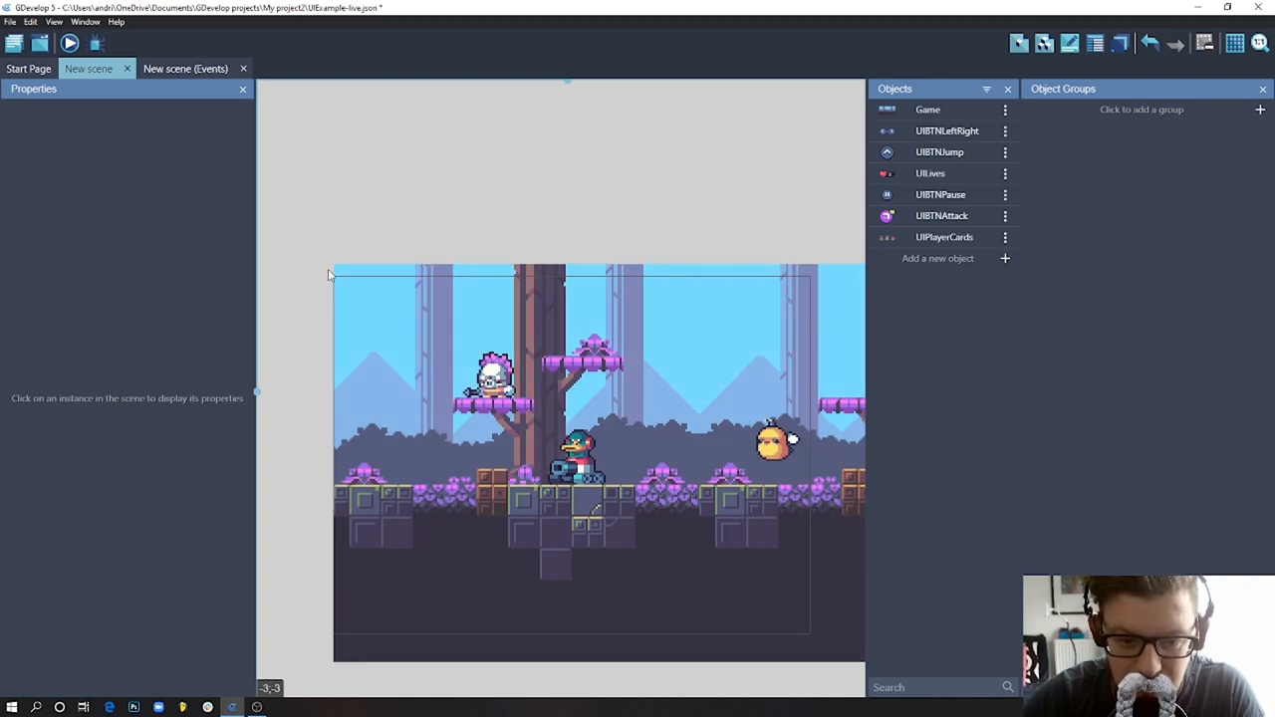
{"action": "mouse_move", "coordinate": [320, 315]}
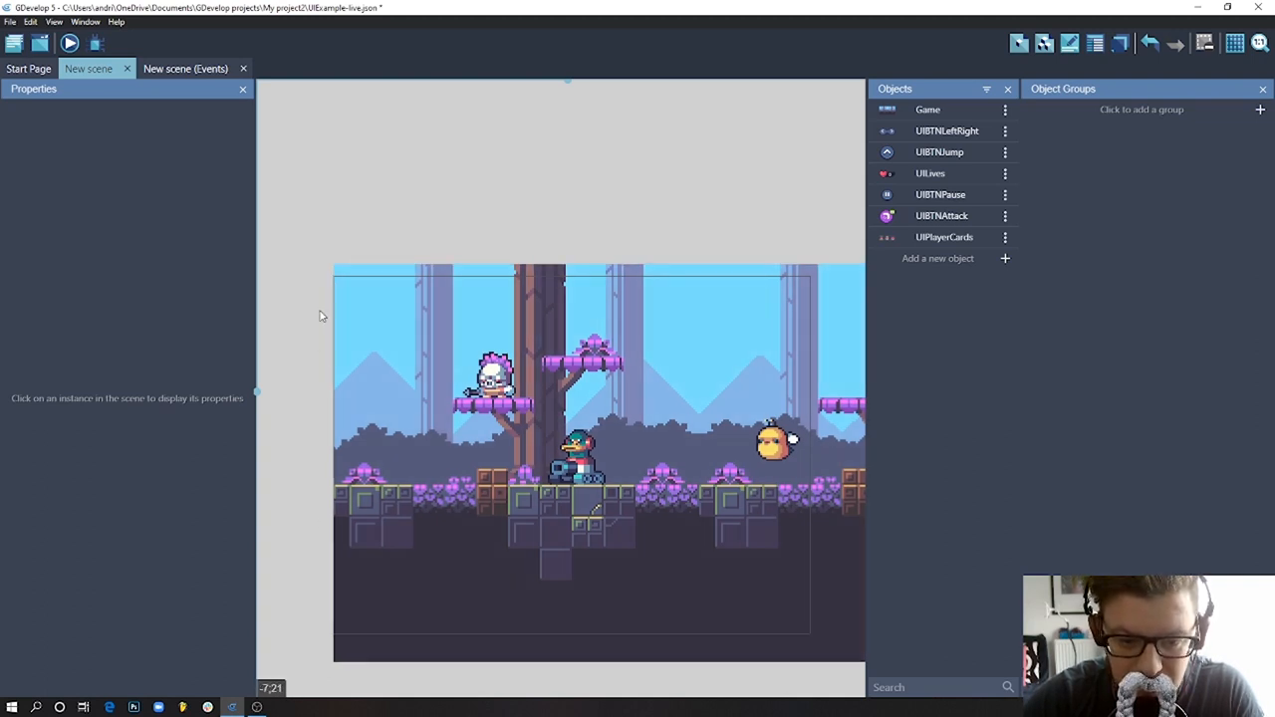
{"action": "mouse_move", "coordinate": [567, 625]}
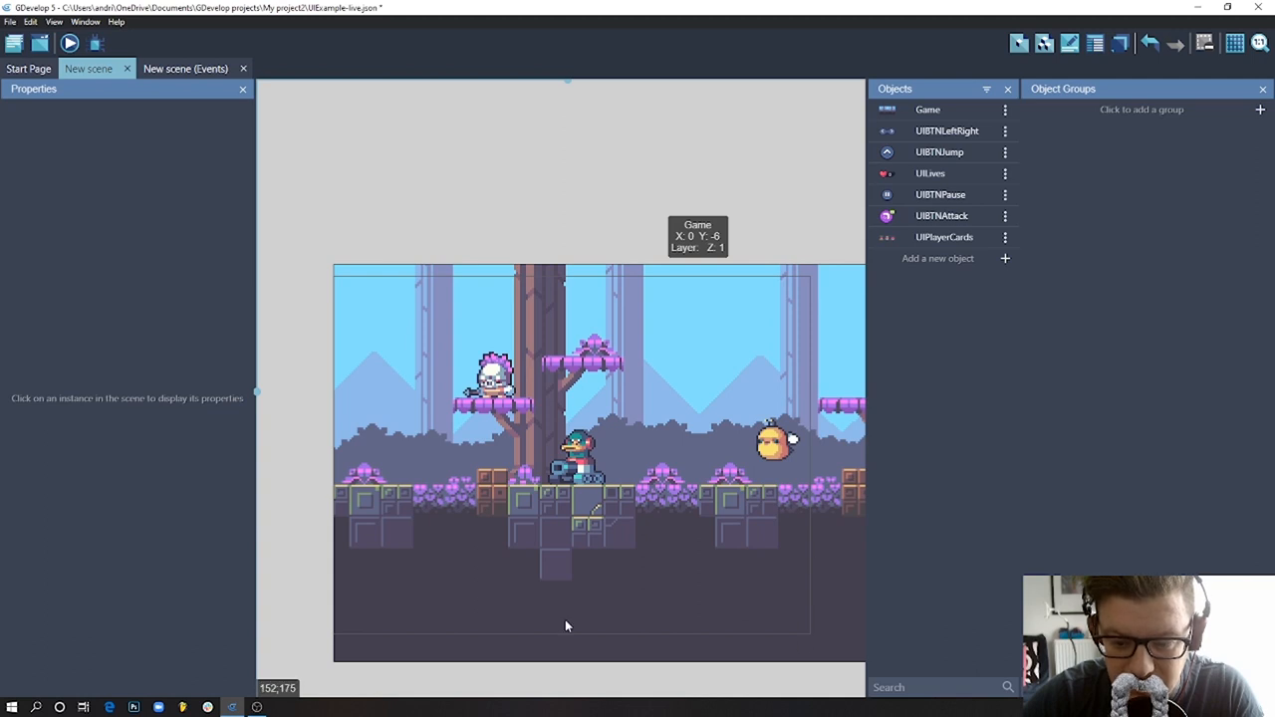
{"action": "mouse_move", "coordinate": [366, 436]}
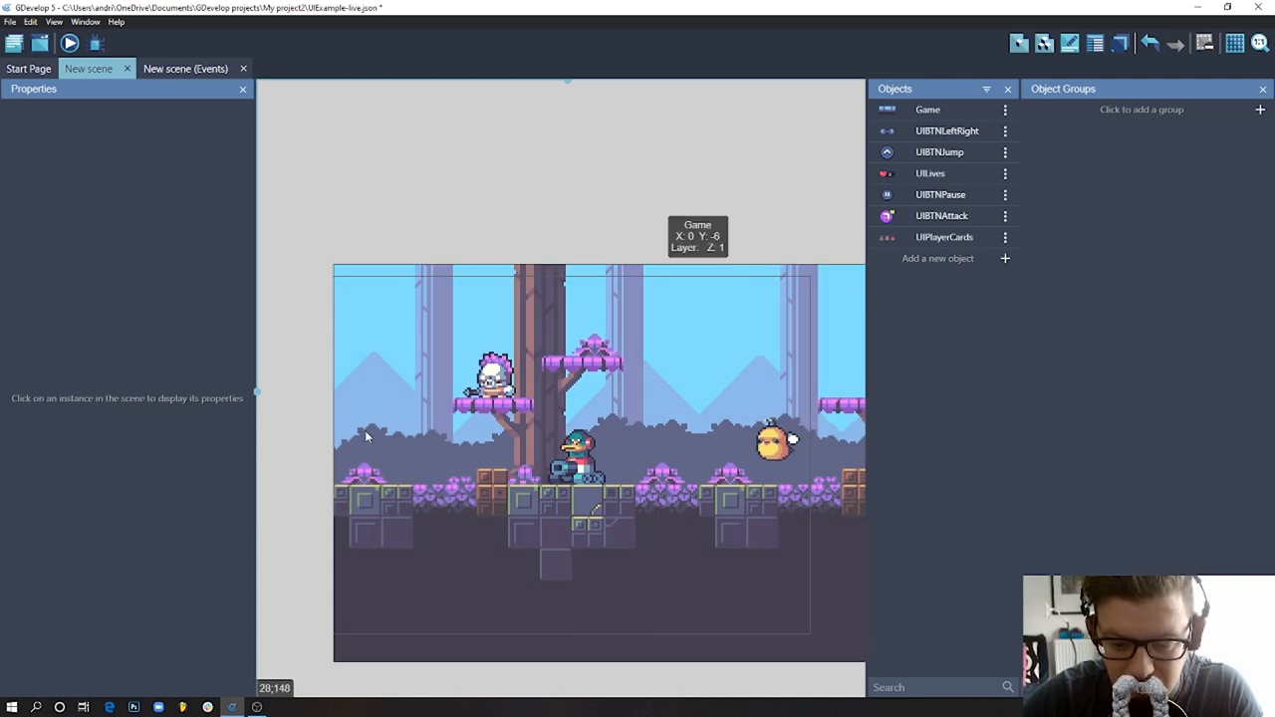
{"action": "mouse_move", "coordinate": [378, 311]}
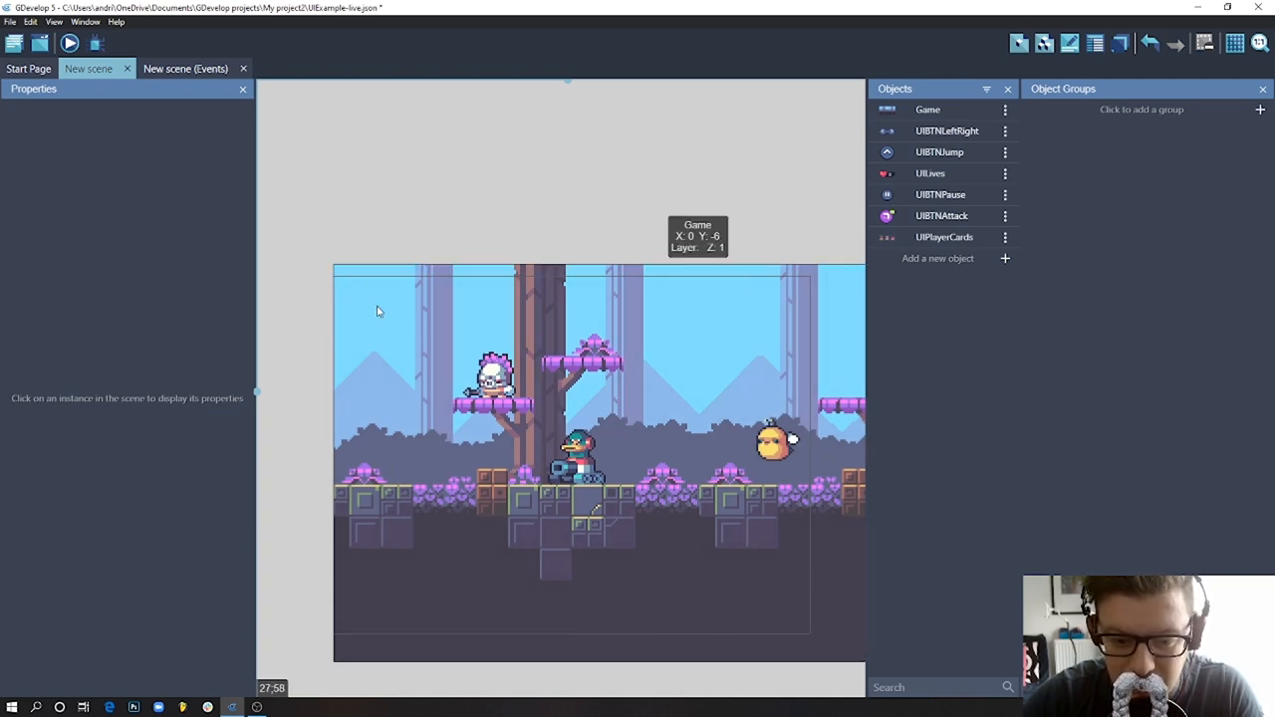
{"action": "mouse_move", "coordinate": [498, 255]}
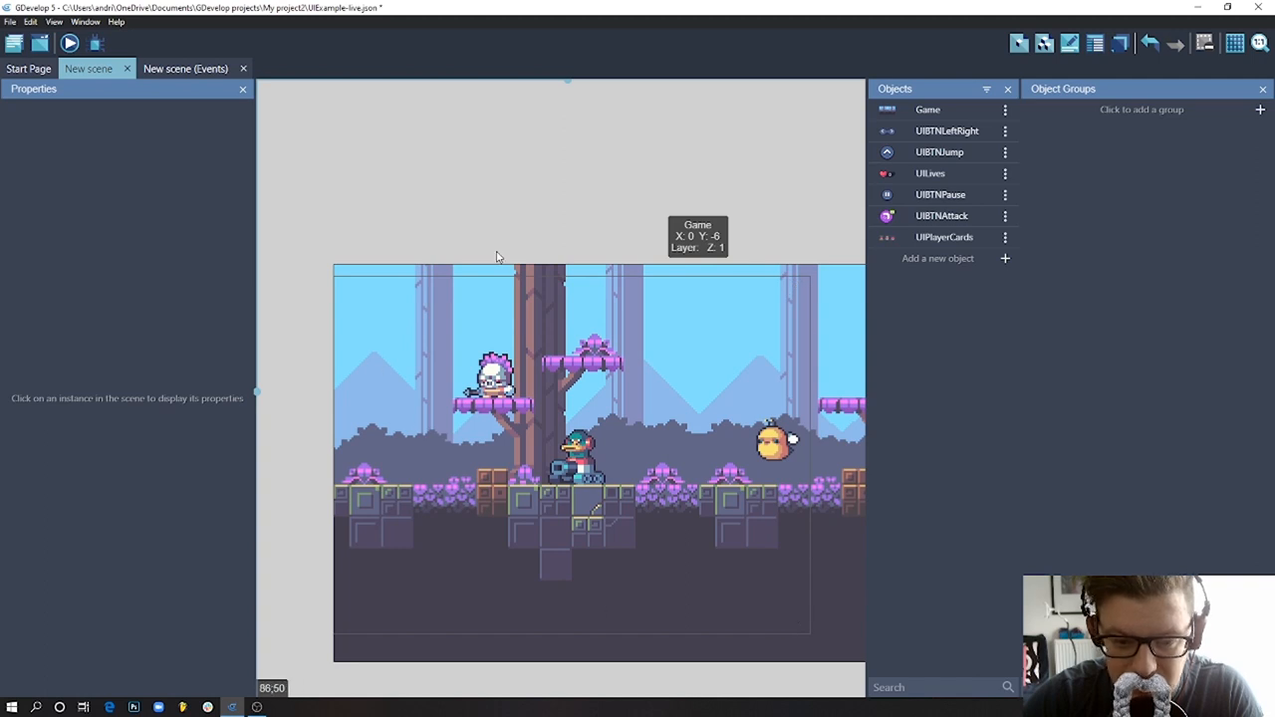
{"action": "mouse_move", "coordinate": [354, 385]}
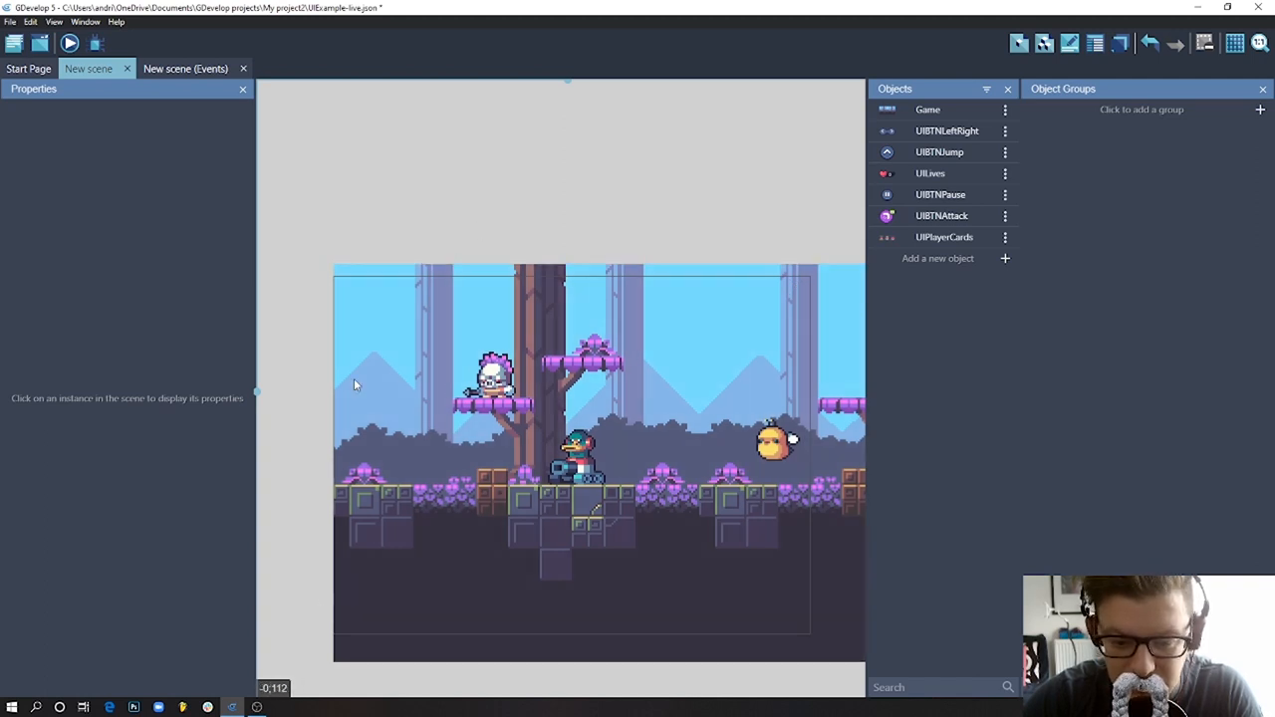
{"action": "left_click", "coordinate": [374, 307]}
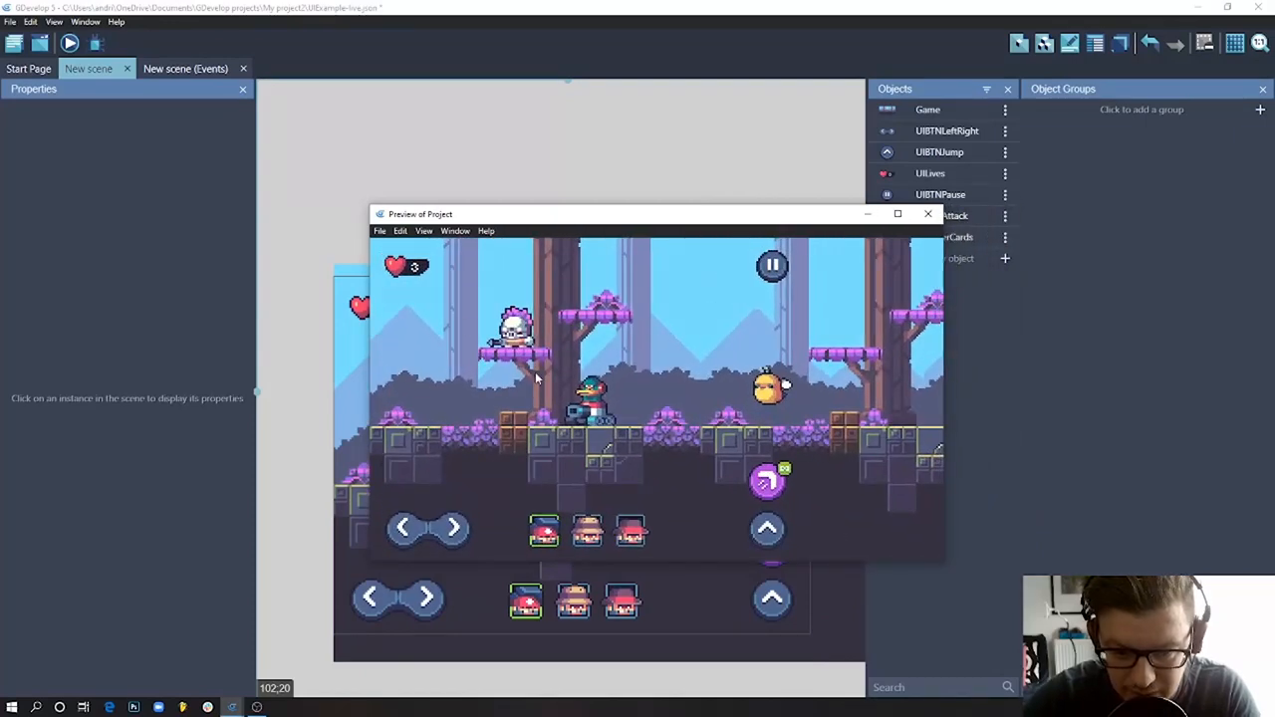
{"action": "mouse_move", "coordinate": [841, 400]}
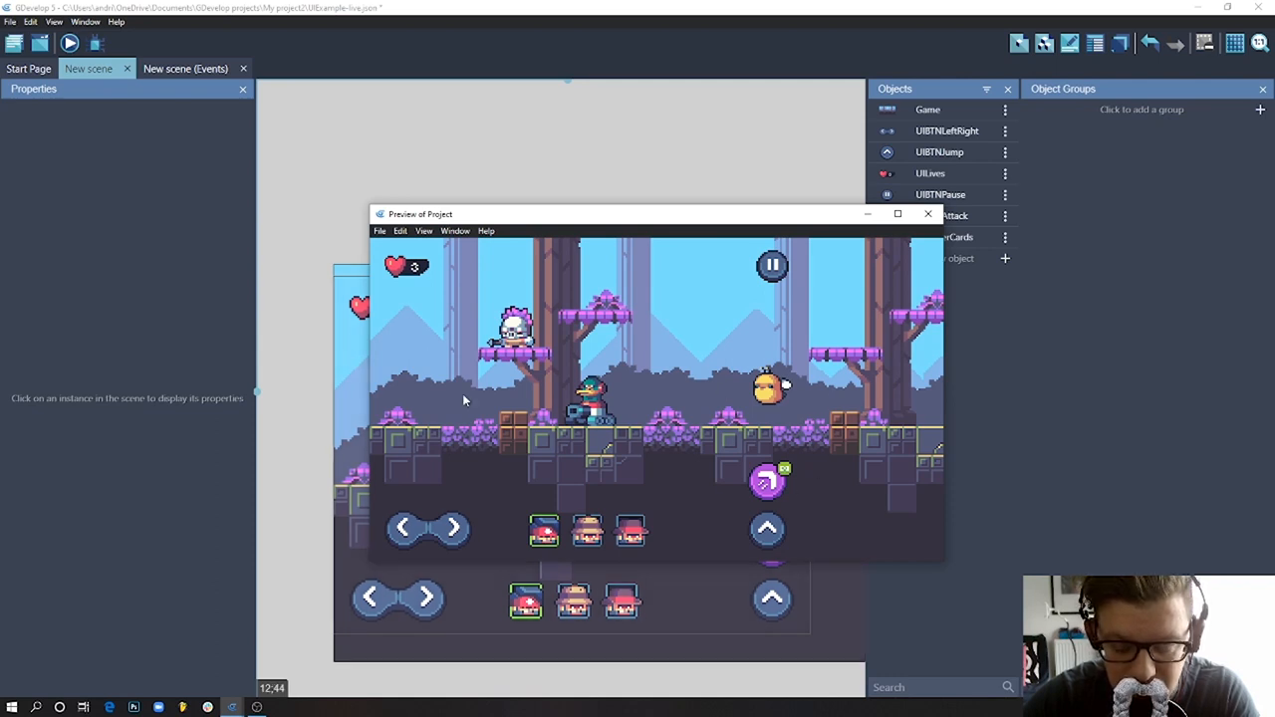
{"action": "mouse_move", "coordinate": [836, 243]}
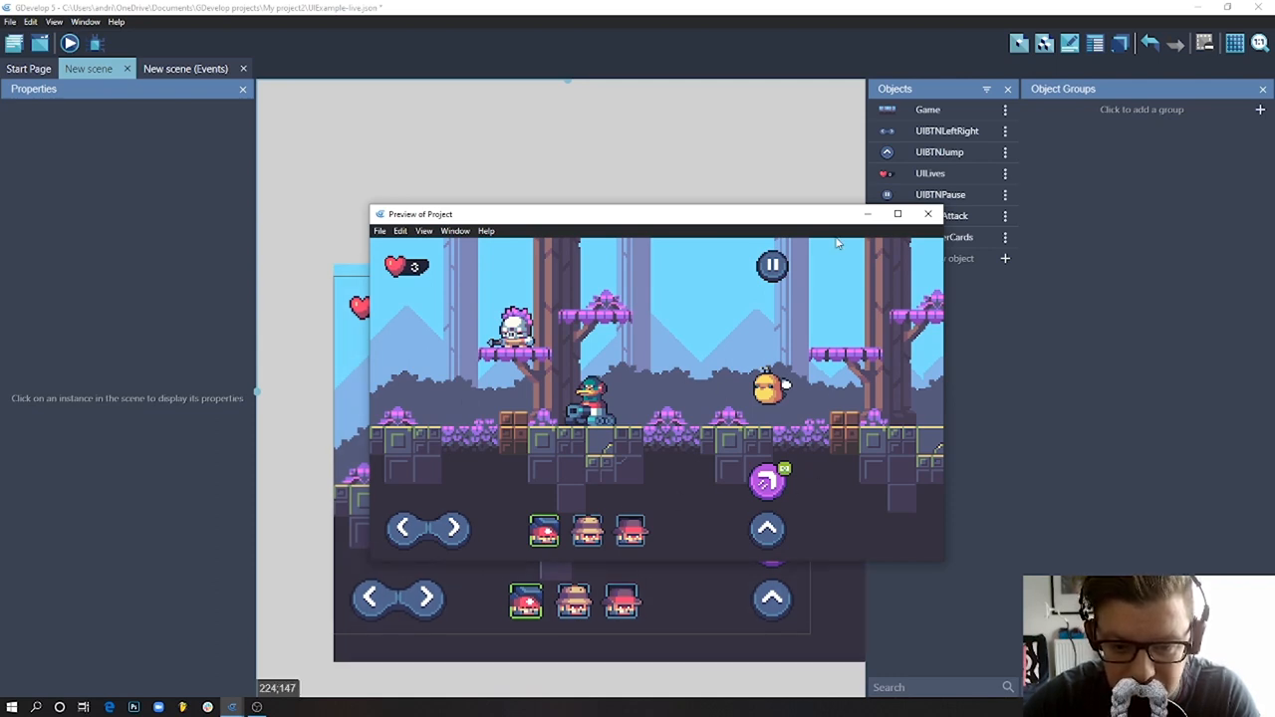
{"action": "mouse_move", "coordinate": [573, 341]}
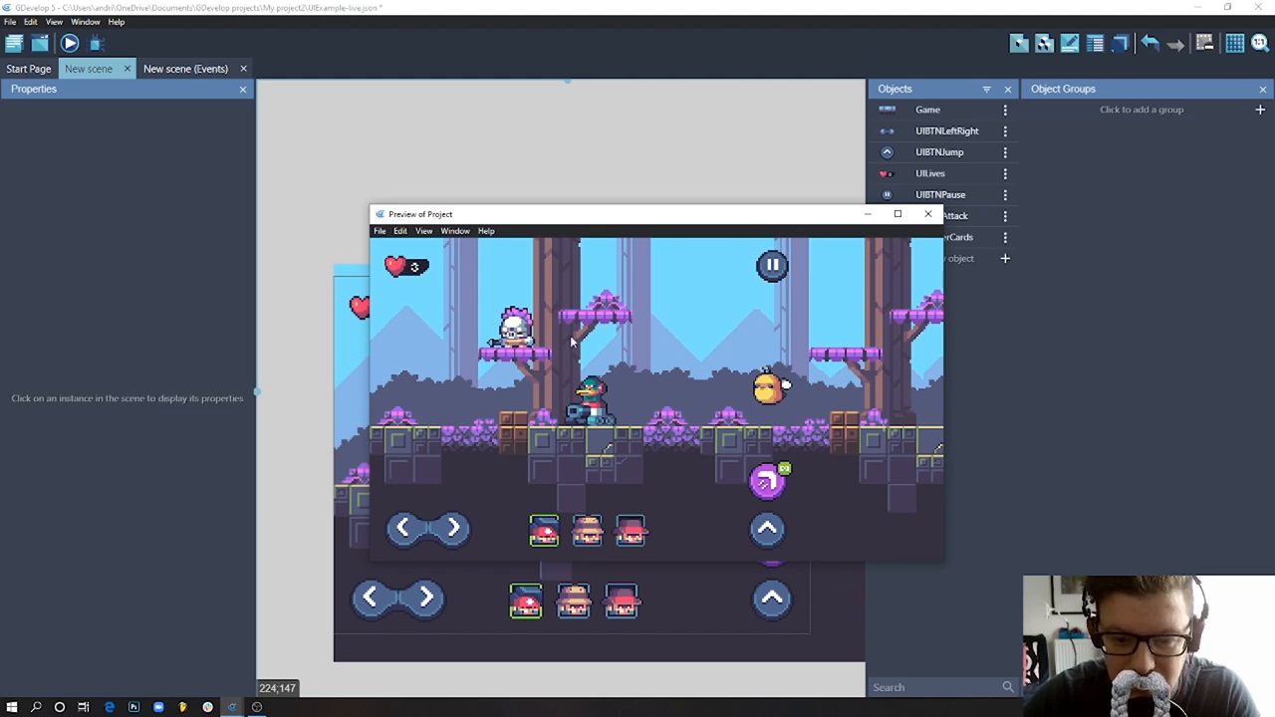
{"action": "mouse_move", "coordinate": [642, 484]}
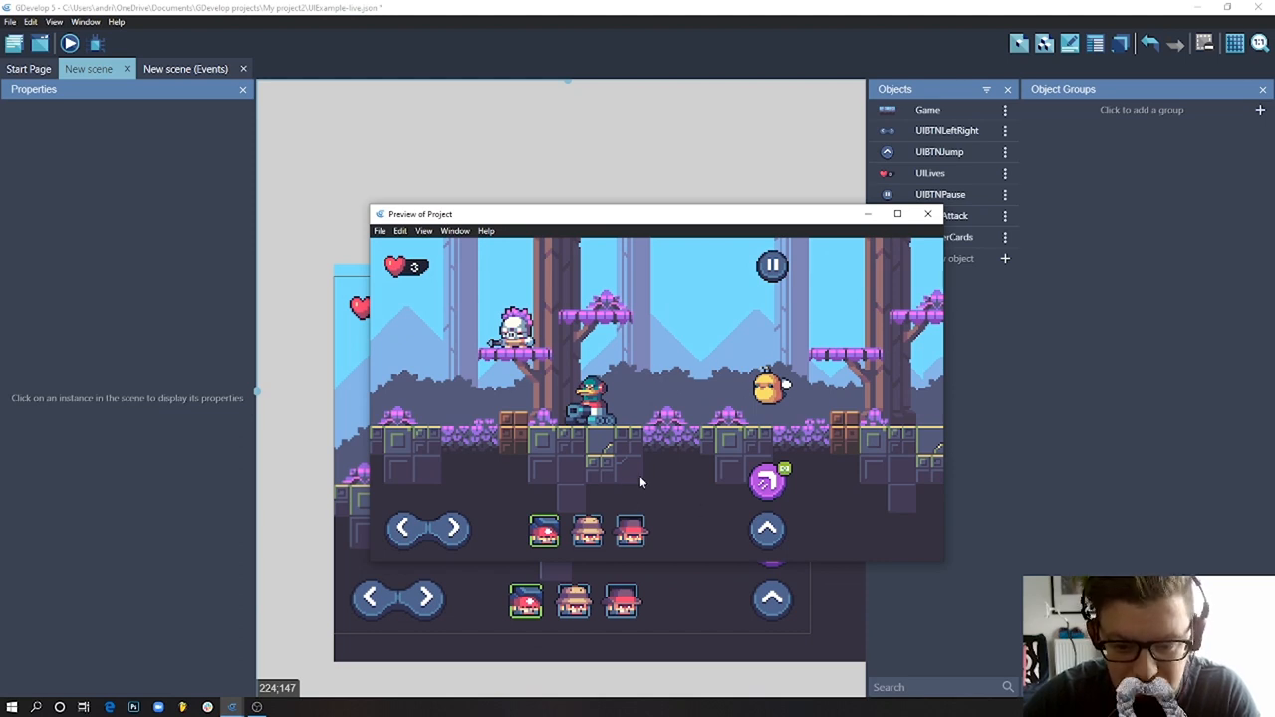
{"action": "left_click", "coordinate": [928, 215]}
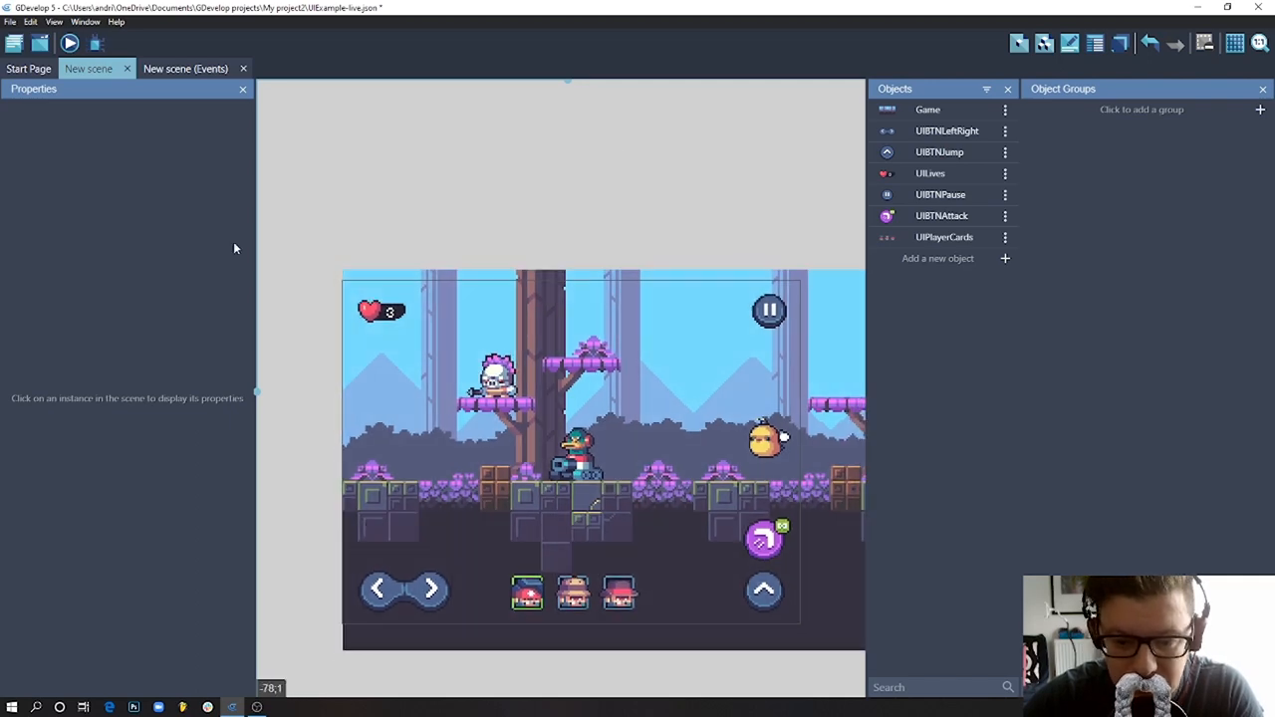
{"action": "mouse_move", "coordinate": [721, 317]}
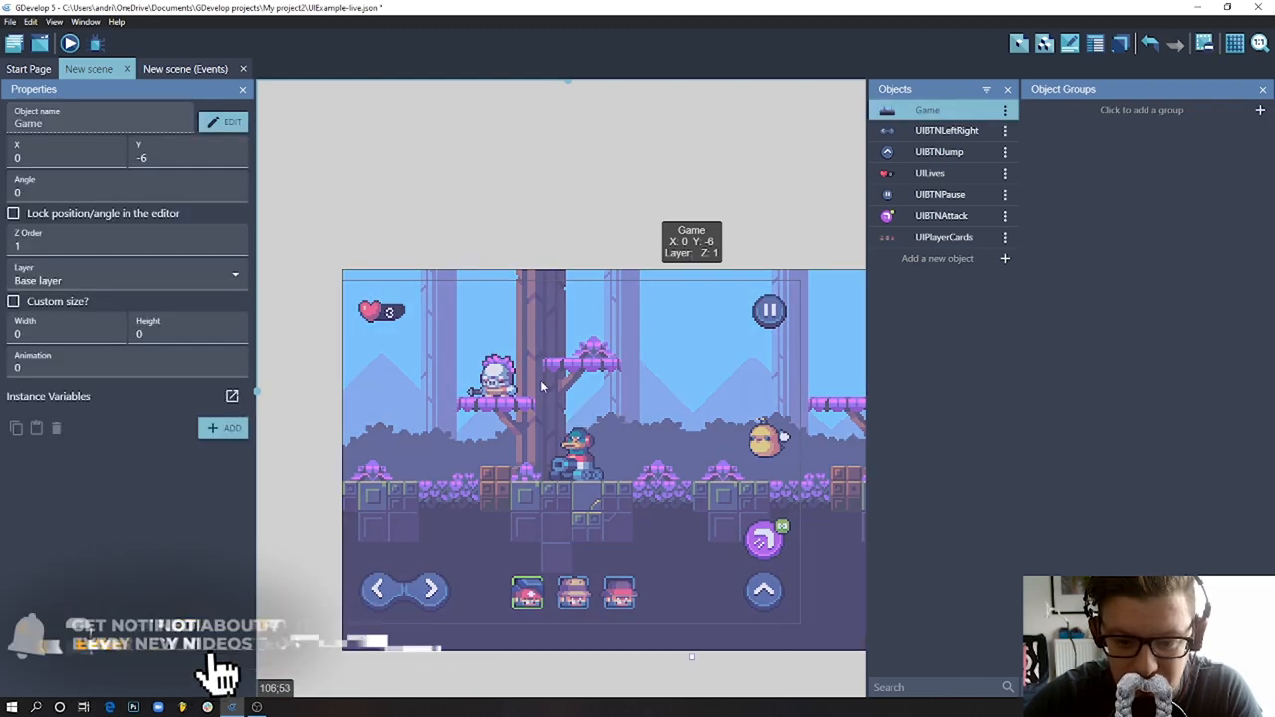
{"action": "mouse_move", "coordinate": [452, 364]}
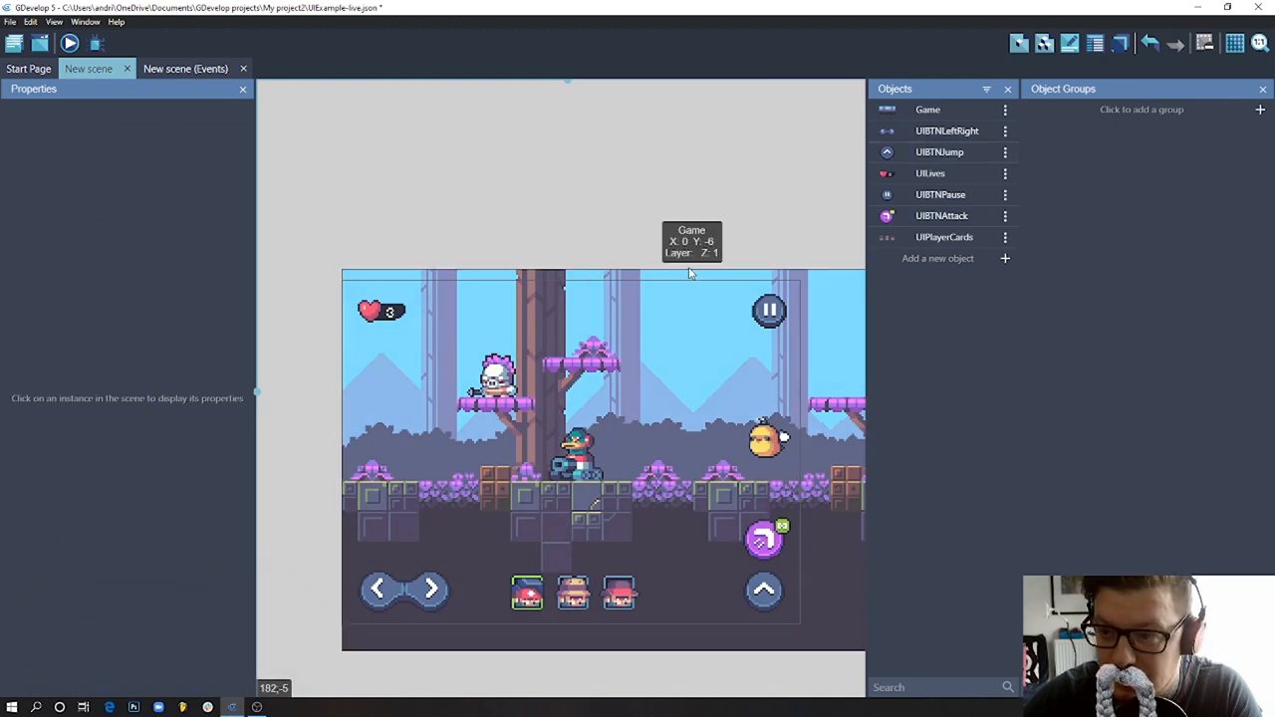
{"action": "mouse_move", "coordinate": [1121, 44]}
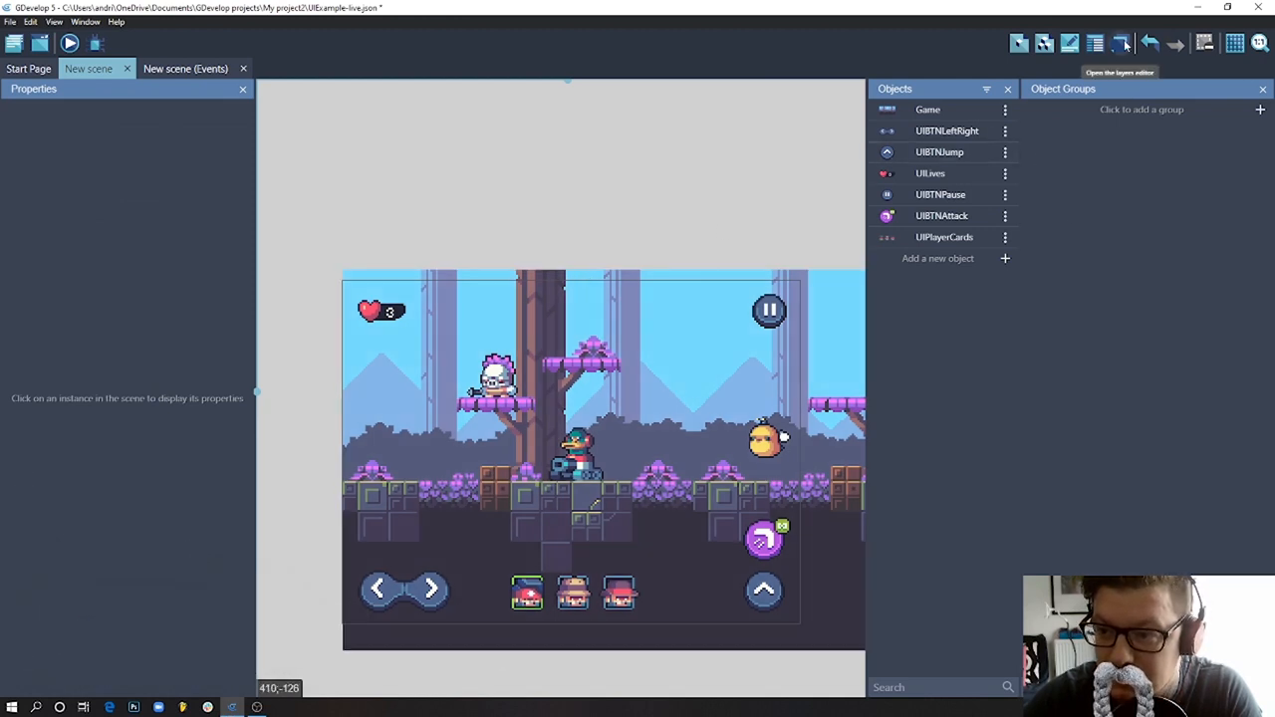
- Show the Layers panel listing the Base layer and background color
{"action": "left_click", "coordinate": [1120, 44]}
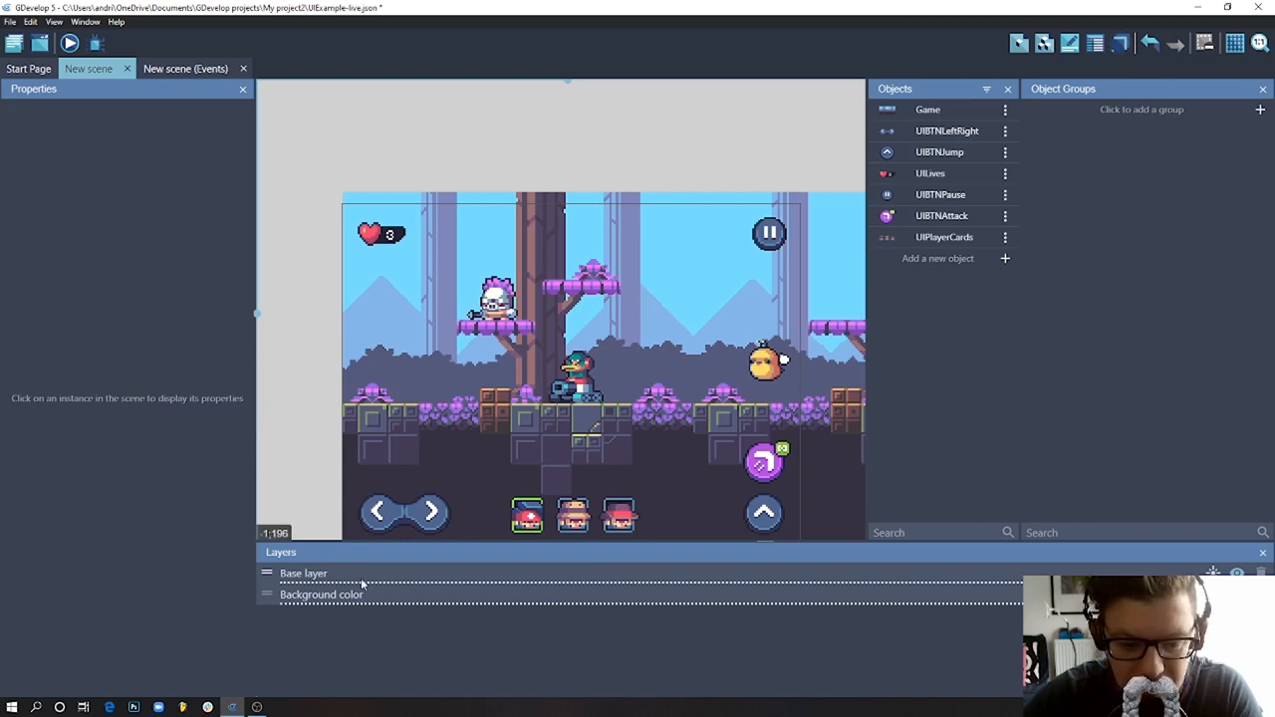
{"action": "mouse_move", "coordinate": [793, 310]}
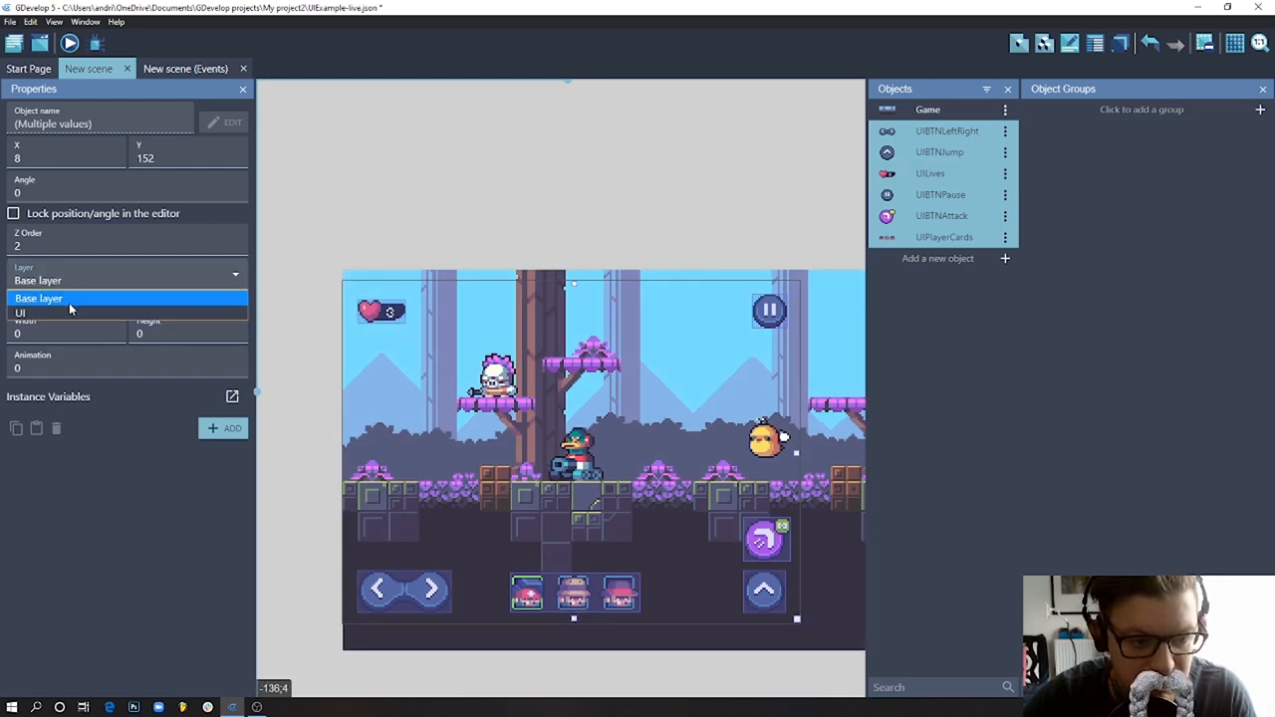
- Move the selected UI buttons, lives and player cards onto the UI layer
{"action": "left_click", "coordinate": [20, 311]}
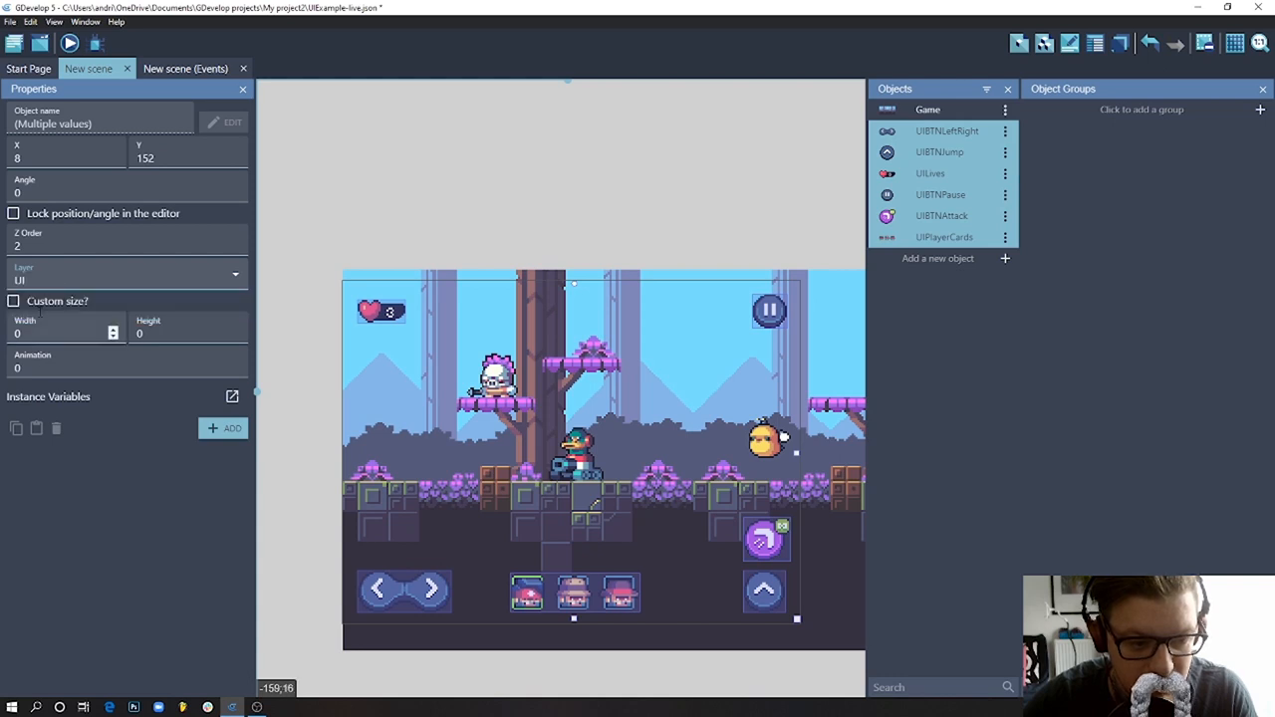
{"action": "left_click", "coordinate": [582, 130]}
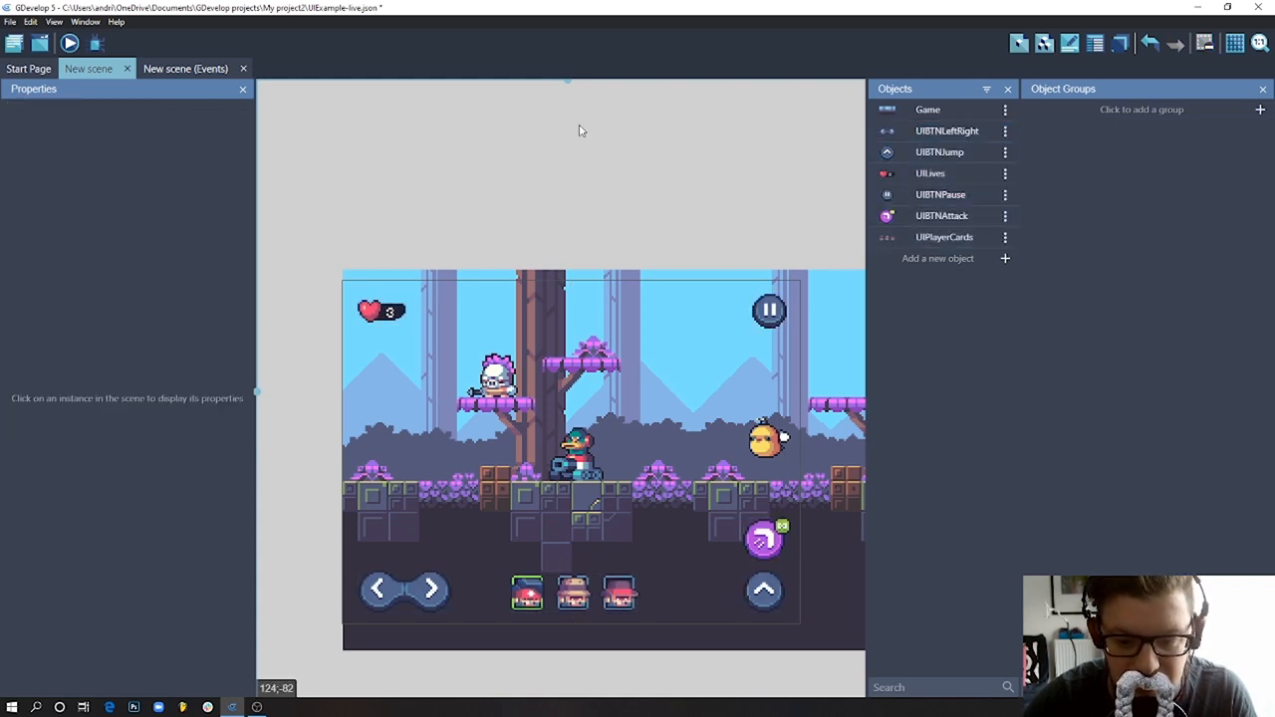
{"action": "mouse_move", "coordinate": [574, 159]}
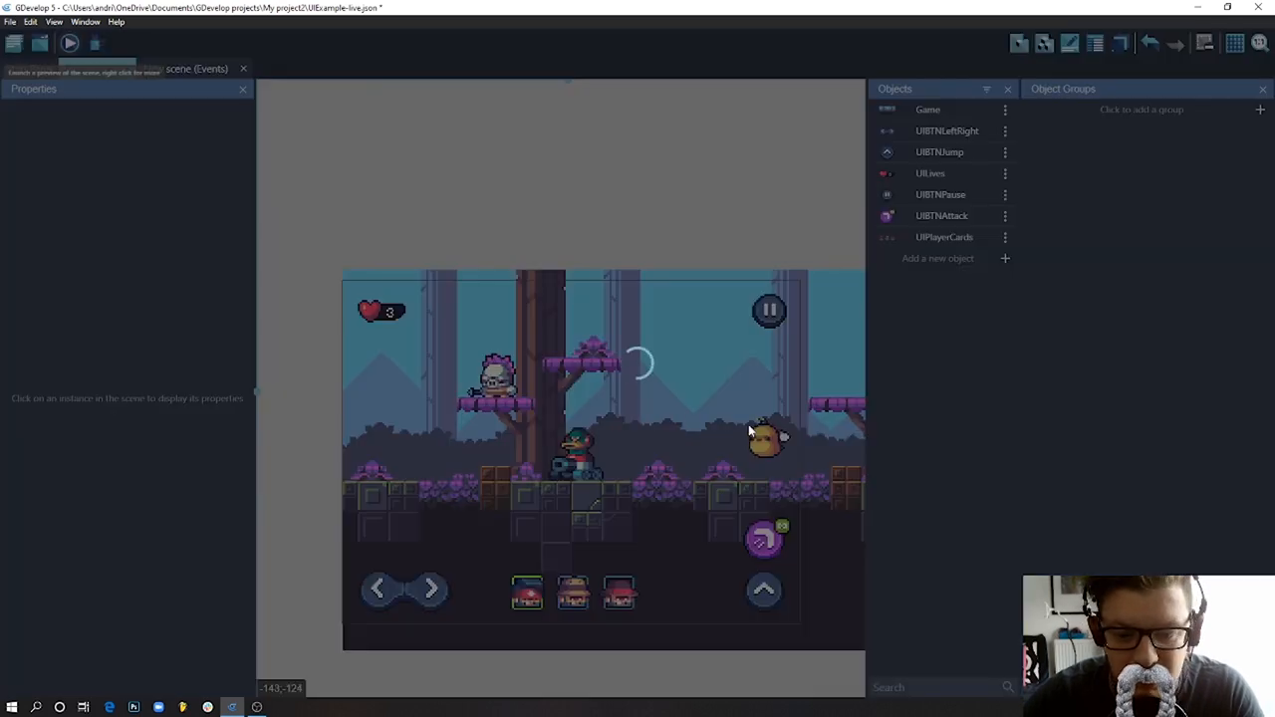
- Preview the scene with the UI layer, shrink the window, then close it
{"action": "left_click", "coordinate": [68, 44]}
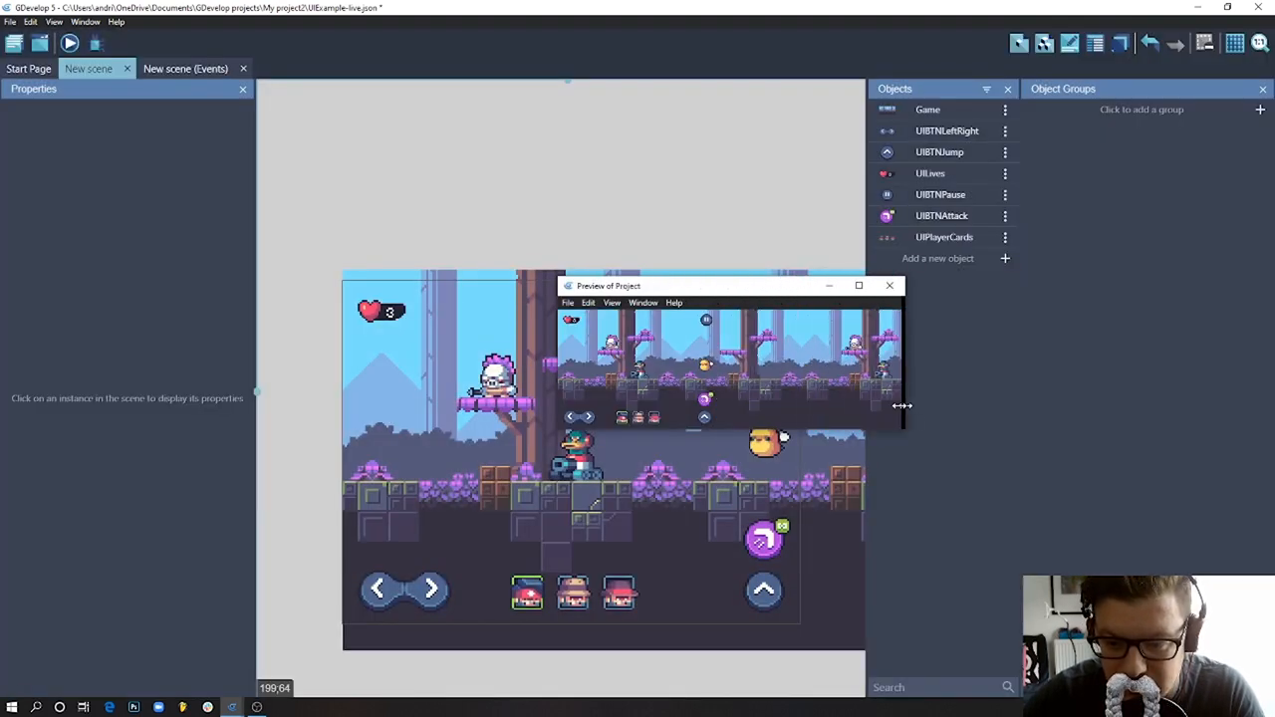
{"action": "left_click_drag", "start_coordinate": [900, 406], "coordinate": [824, 517]}
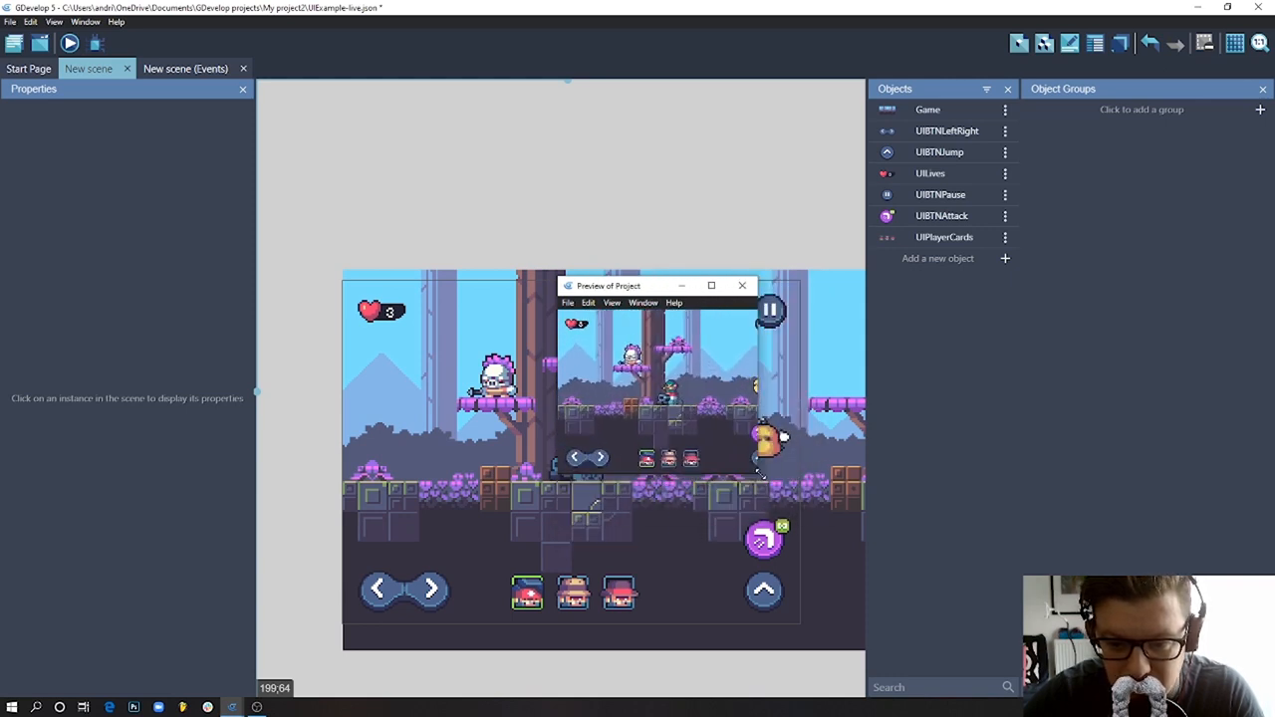
{"action": "left_click", "coordinate": [741, 287]}
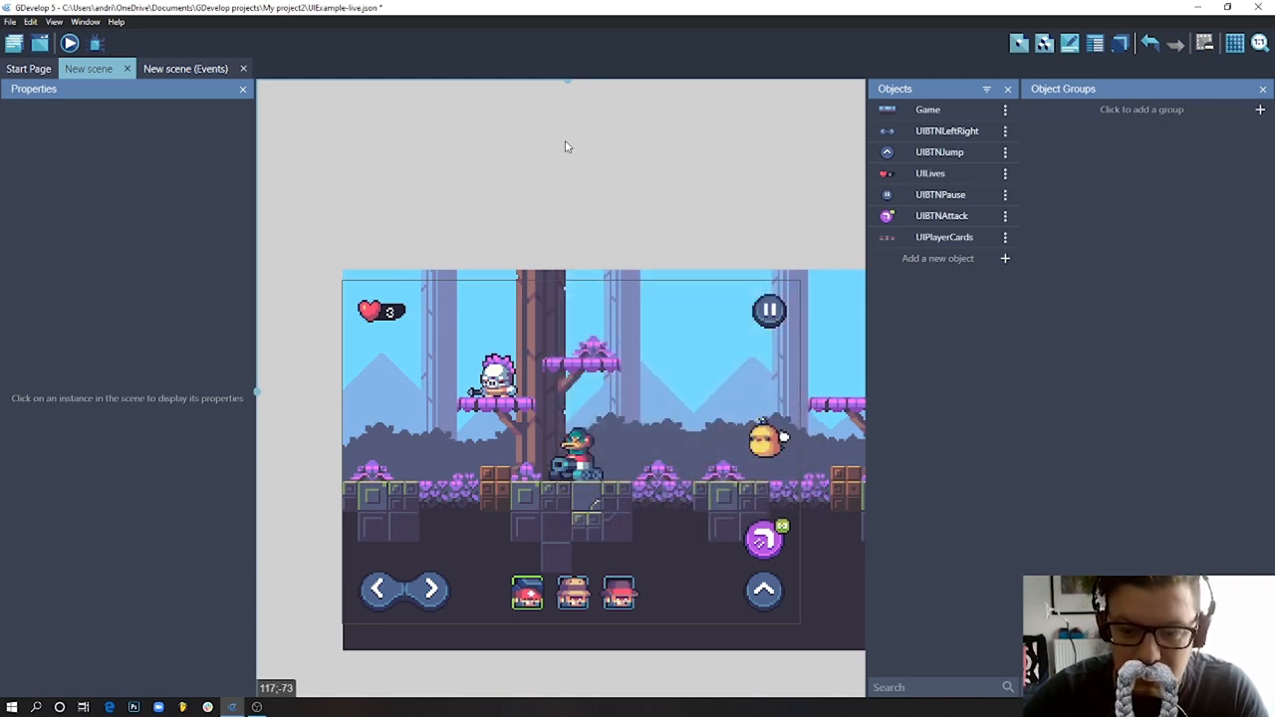
{"action": "mouse_move", "coordinate": [646, 488]}
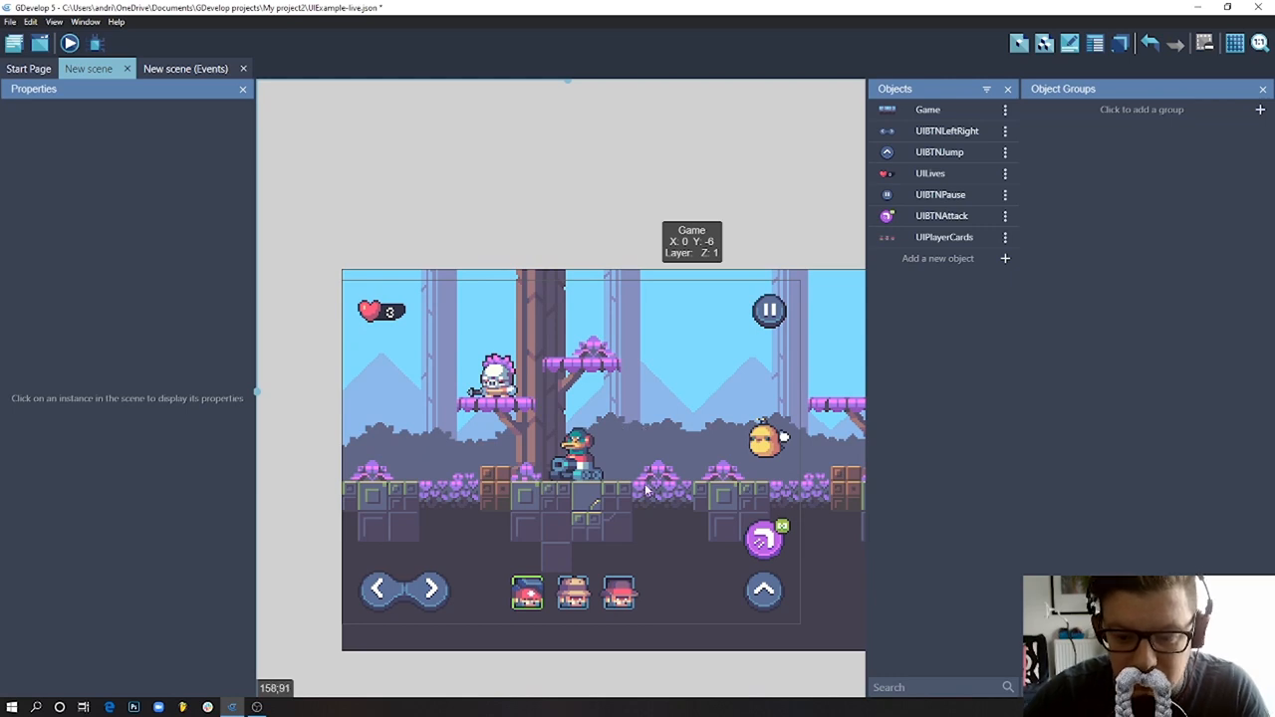
{"action": "mouse_move", "coordinate": [466, 609]}
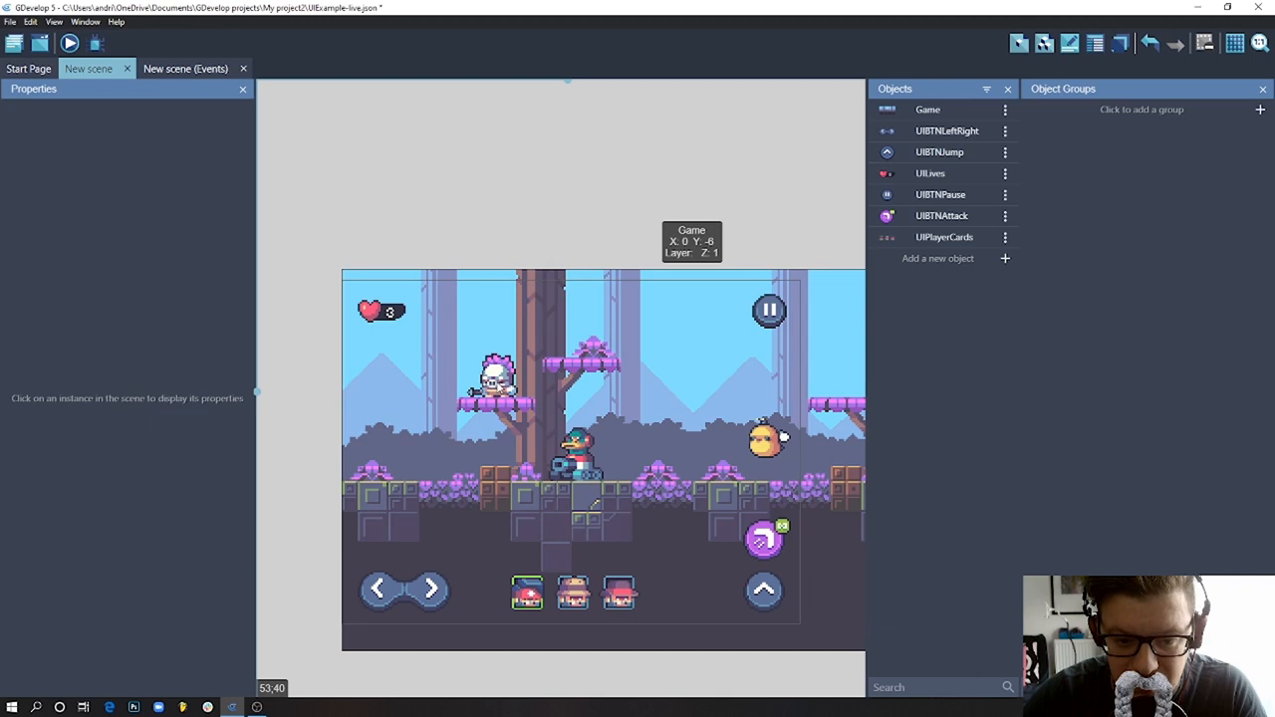
{"action": "mouse_move", "coordinate": [544, 231]}
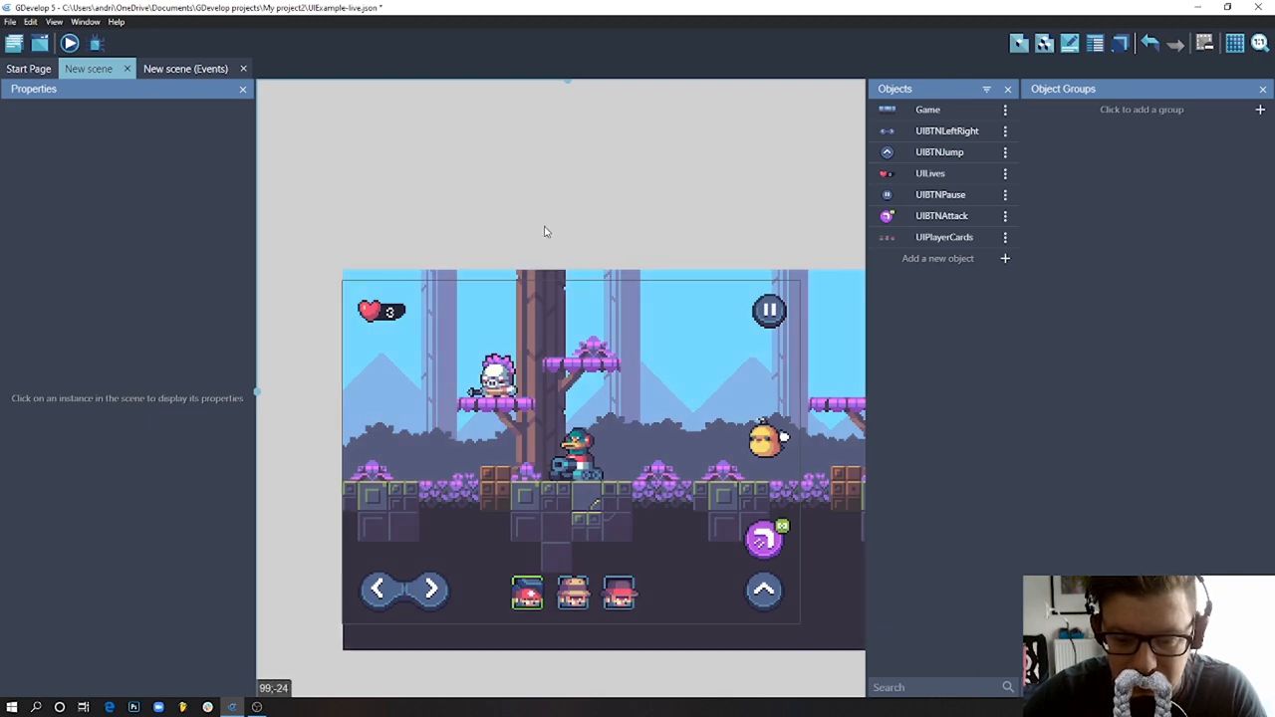
{"action": "mouse_move", "coordinate": [398, 625]}
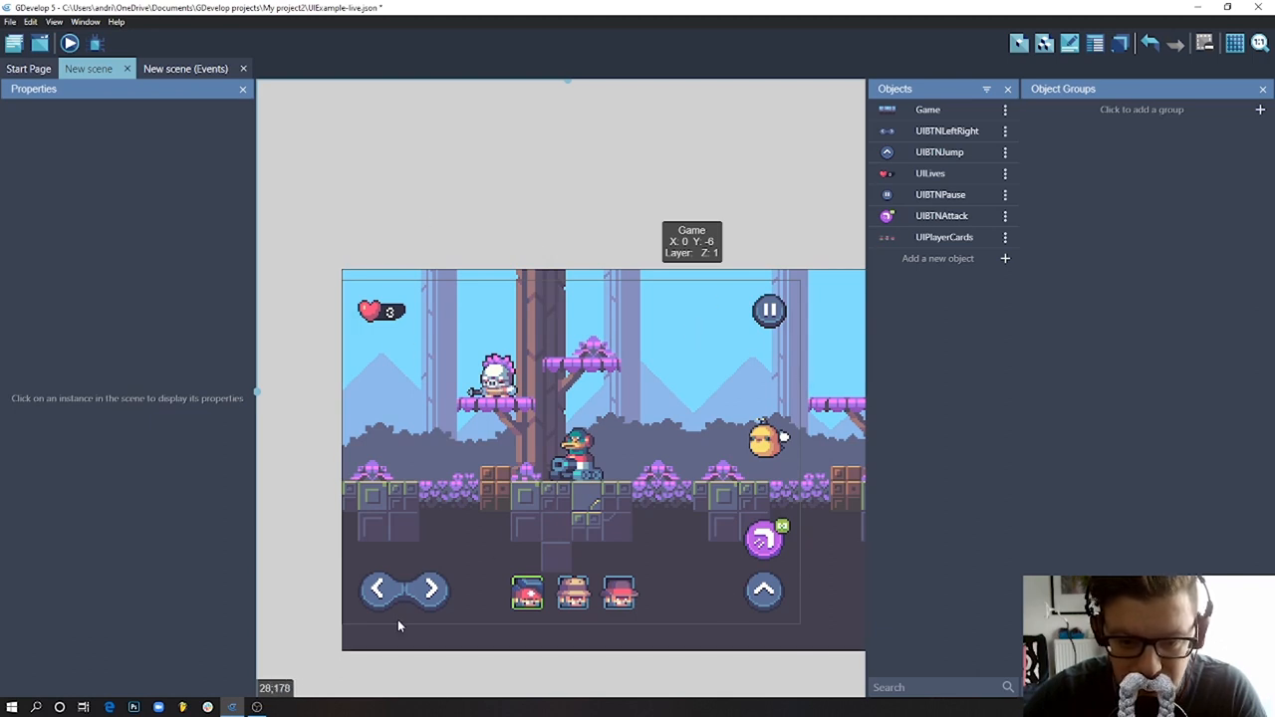
{"action": "mouse_move", "coordinate": [430, 587]}
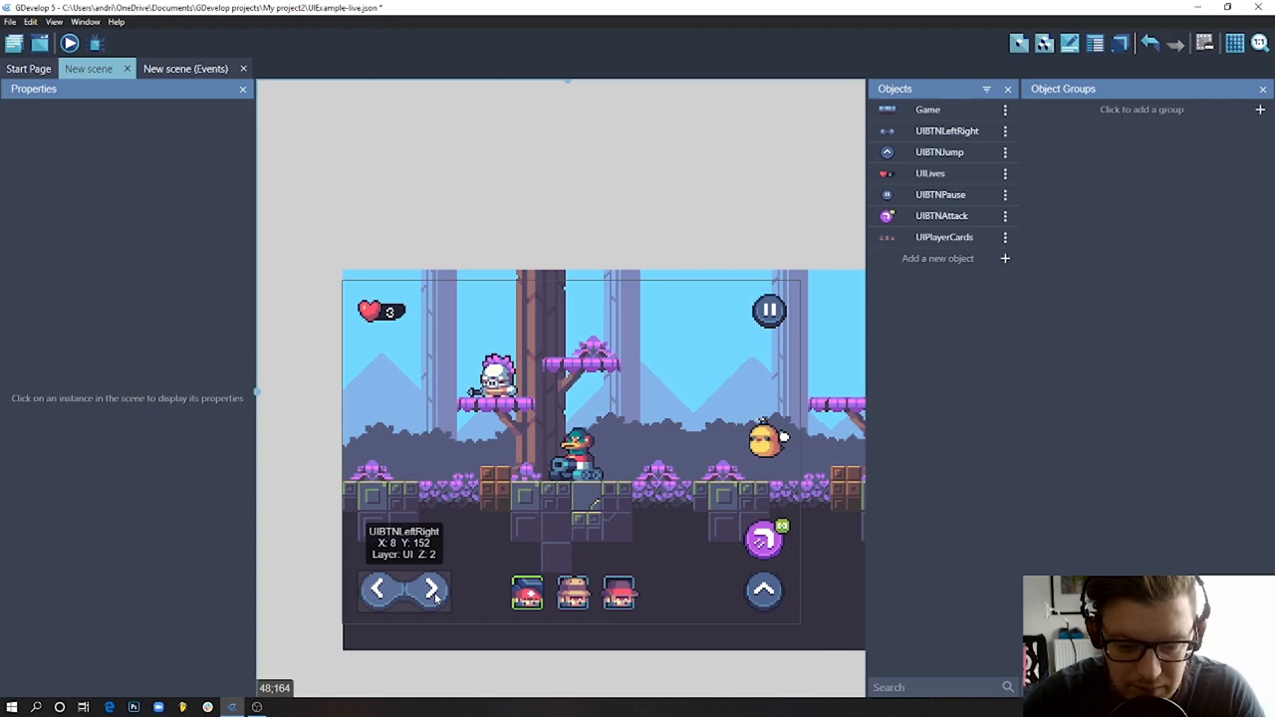
- Give UIBTNLeftRight an Anchor behavior: left edge Window left, top edge Window bottom
{"action": "double_click", "coordinate": [402, 590]}
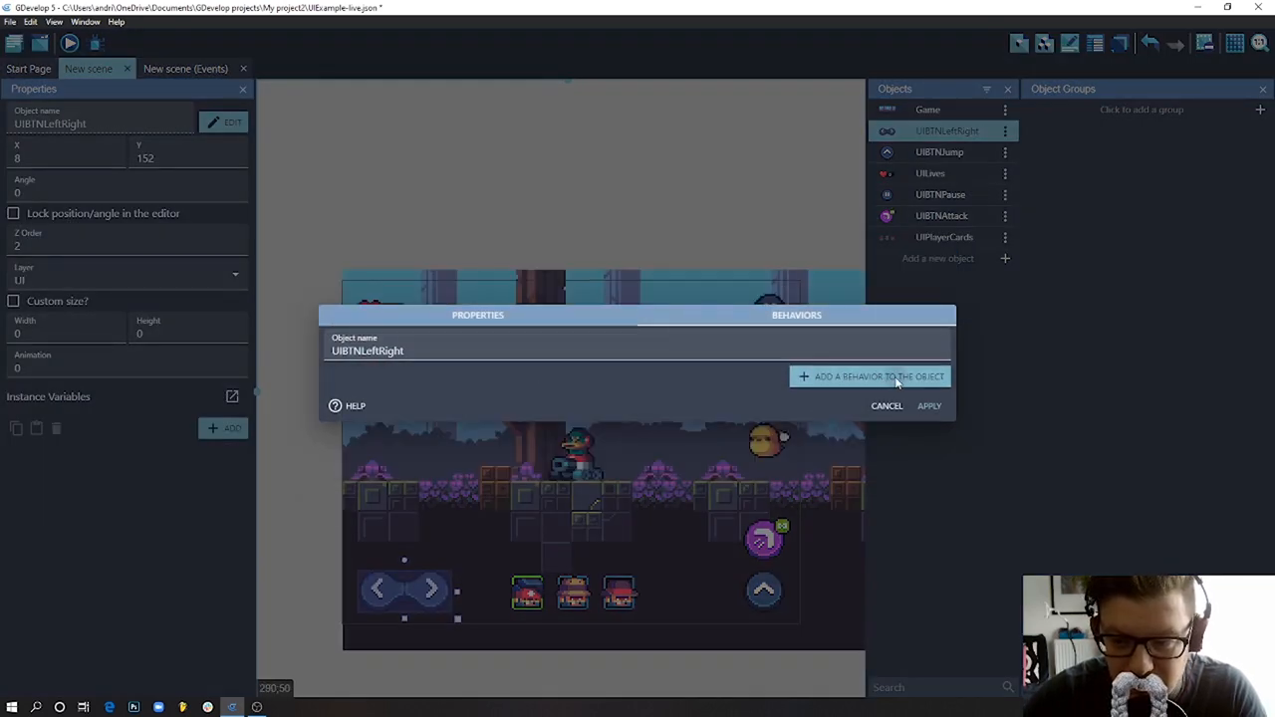
{"action": "left_click", "coordinate": [869, 376]}
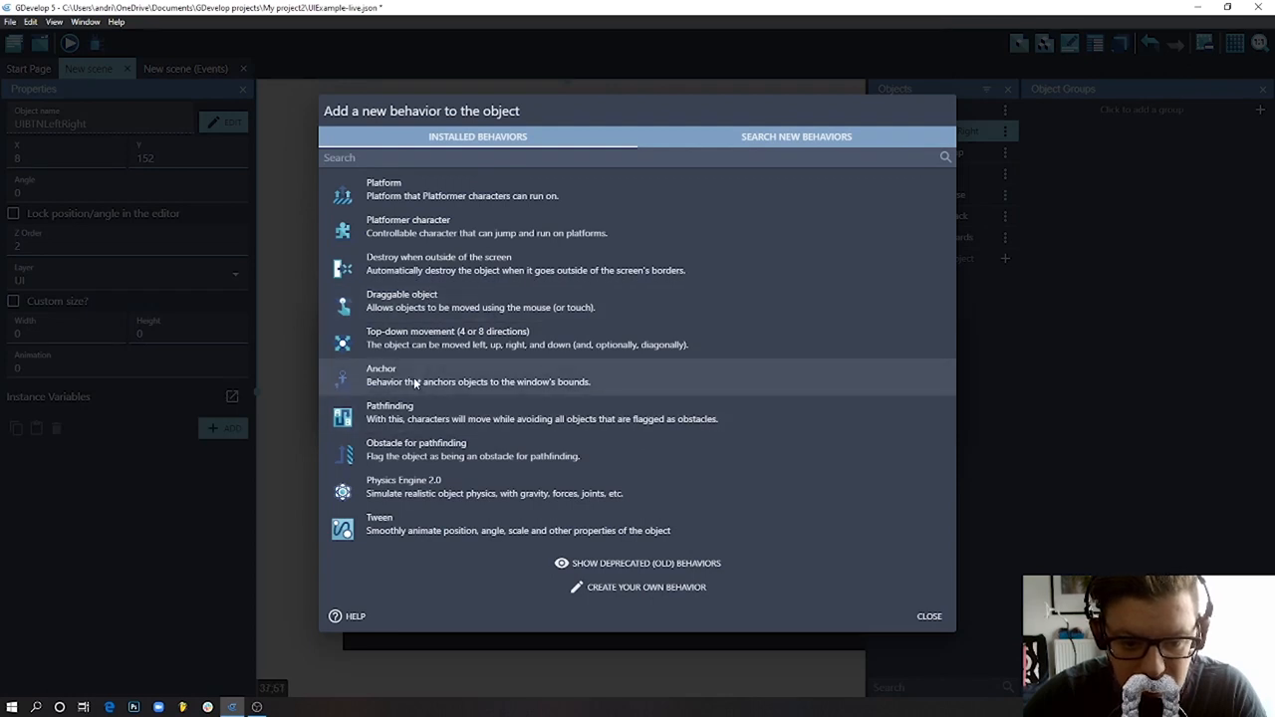
{"action": "left_click", "coordinate": [478, 374]}
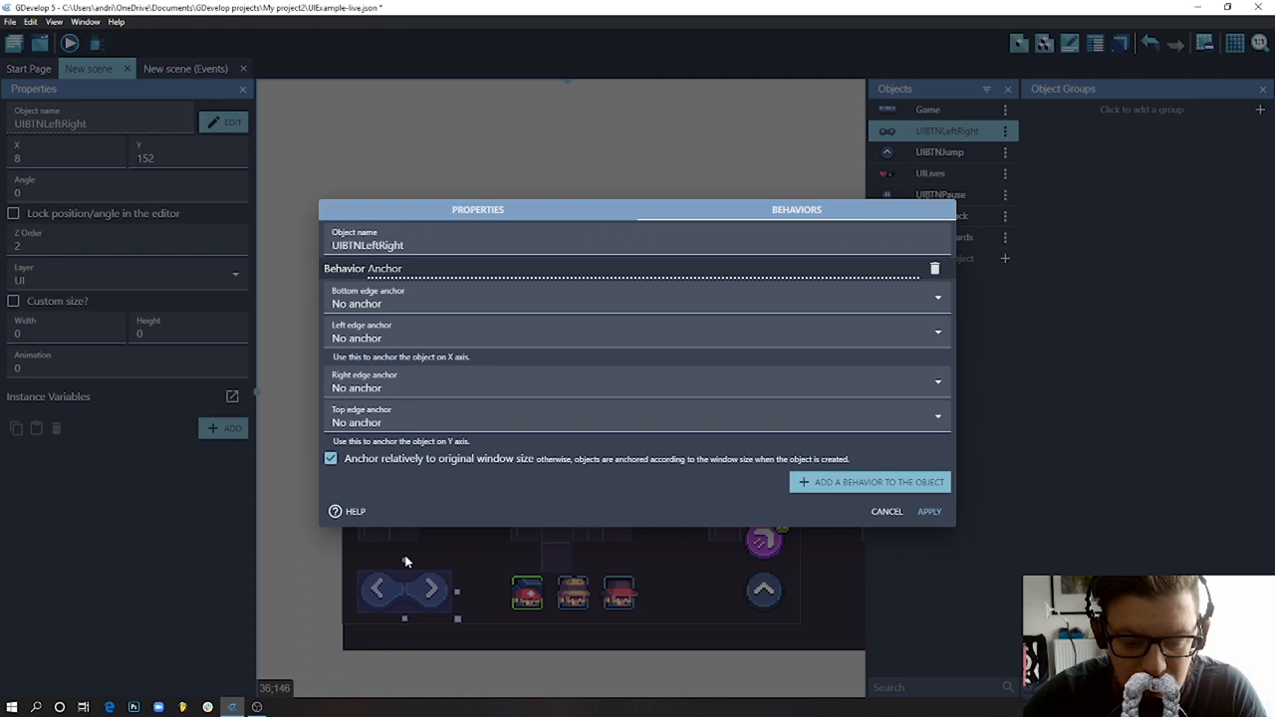
{"action": "mouse_move", "coordinate": [428, 594]}
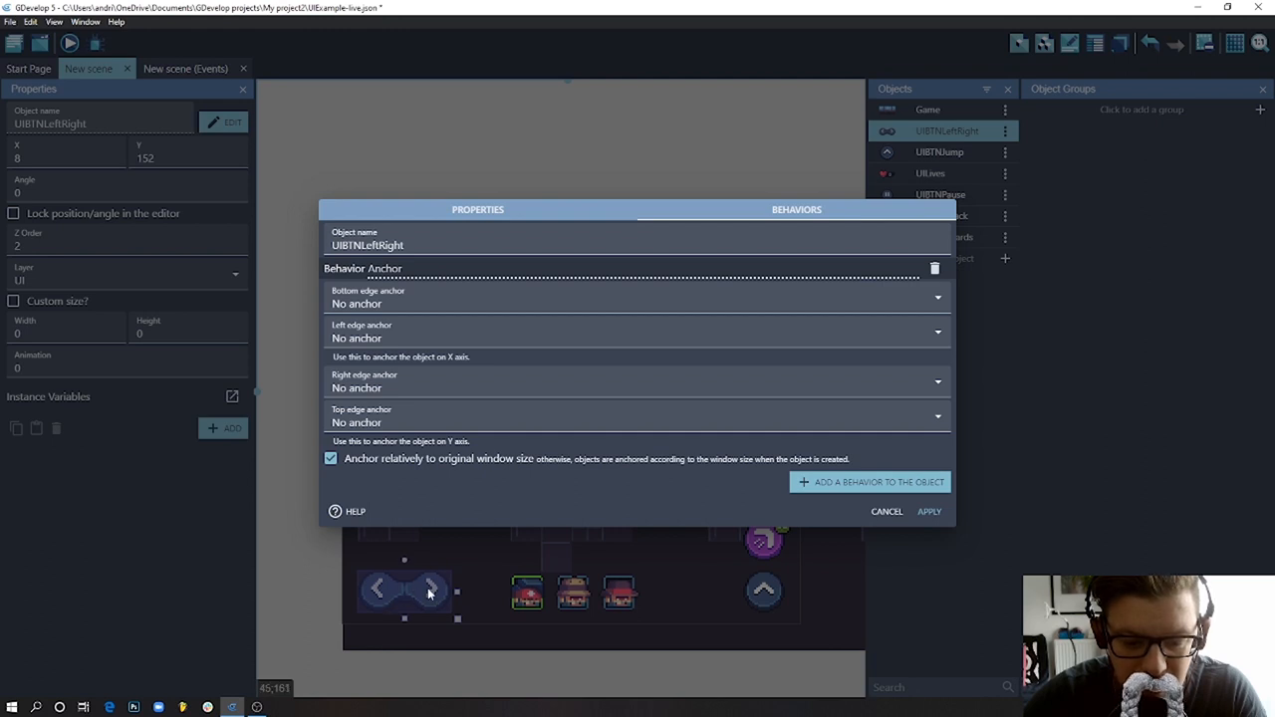
{"action": "mouse_move", "coordinate": [359, 594]}
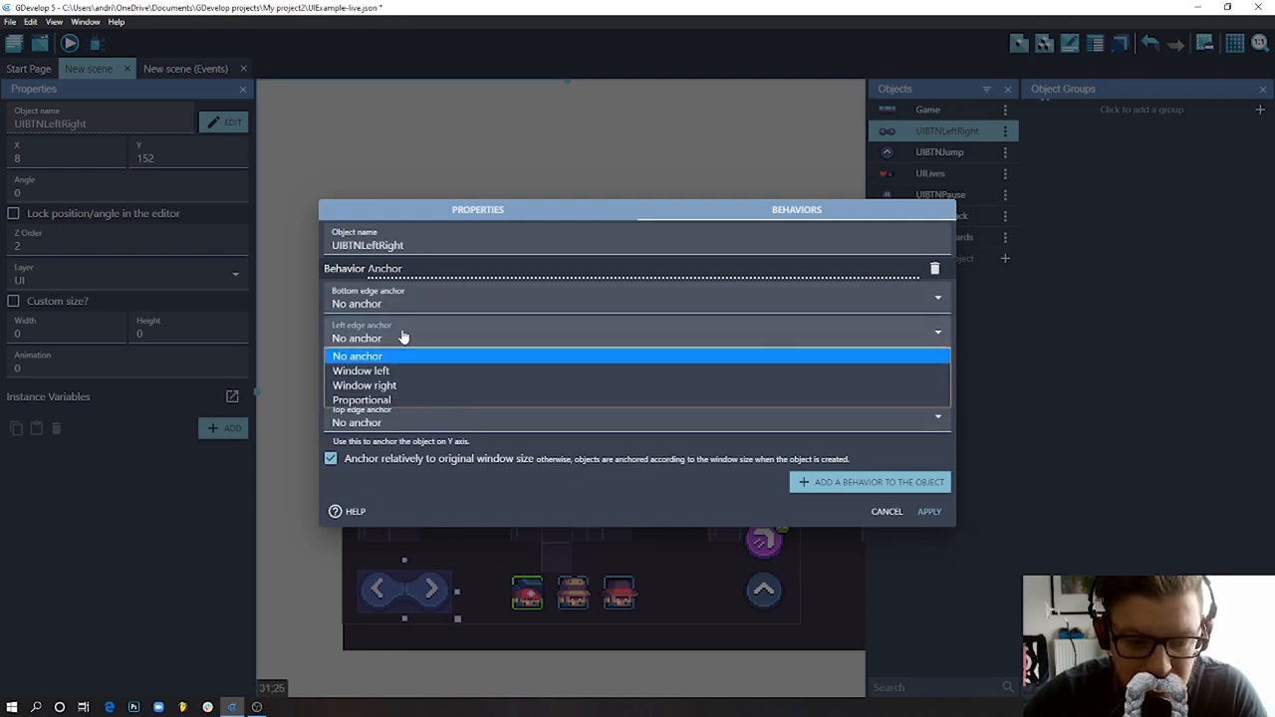
{"action": "left_click", "coordinate": [361, 371]}
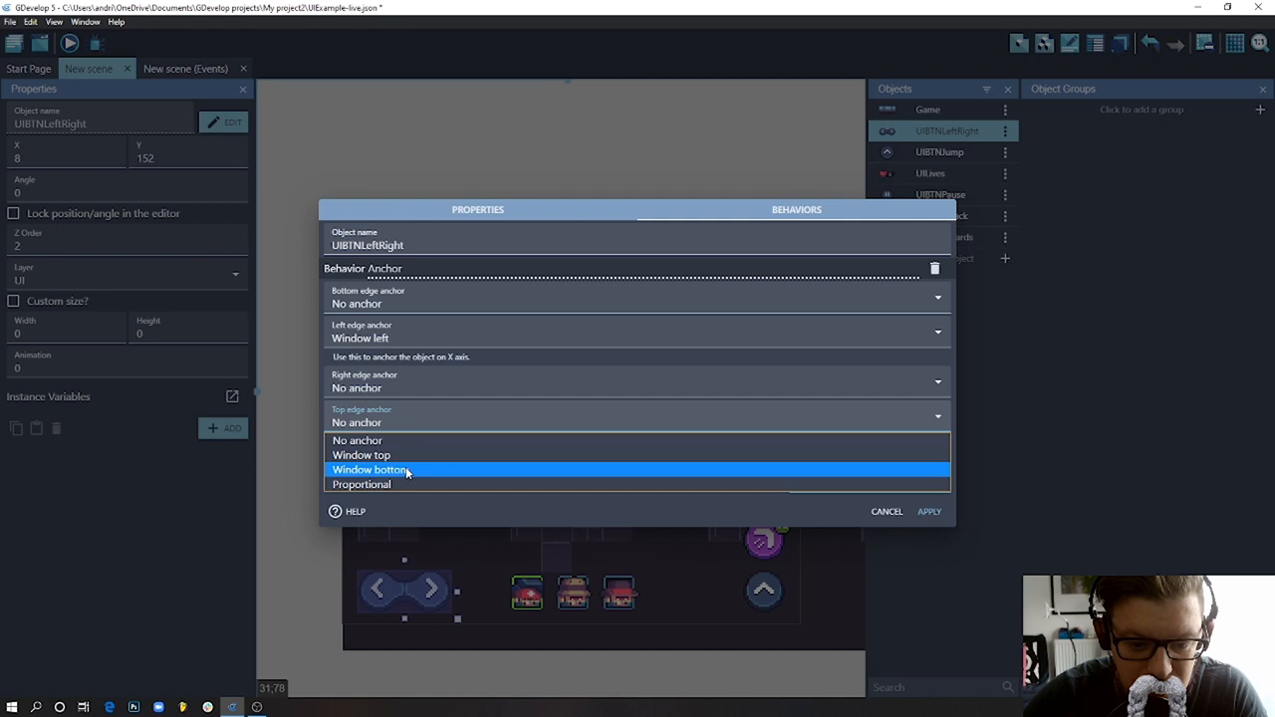
{"action": "left_click", "coordinate": [371, 470]}
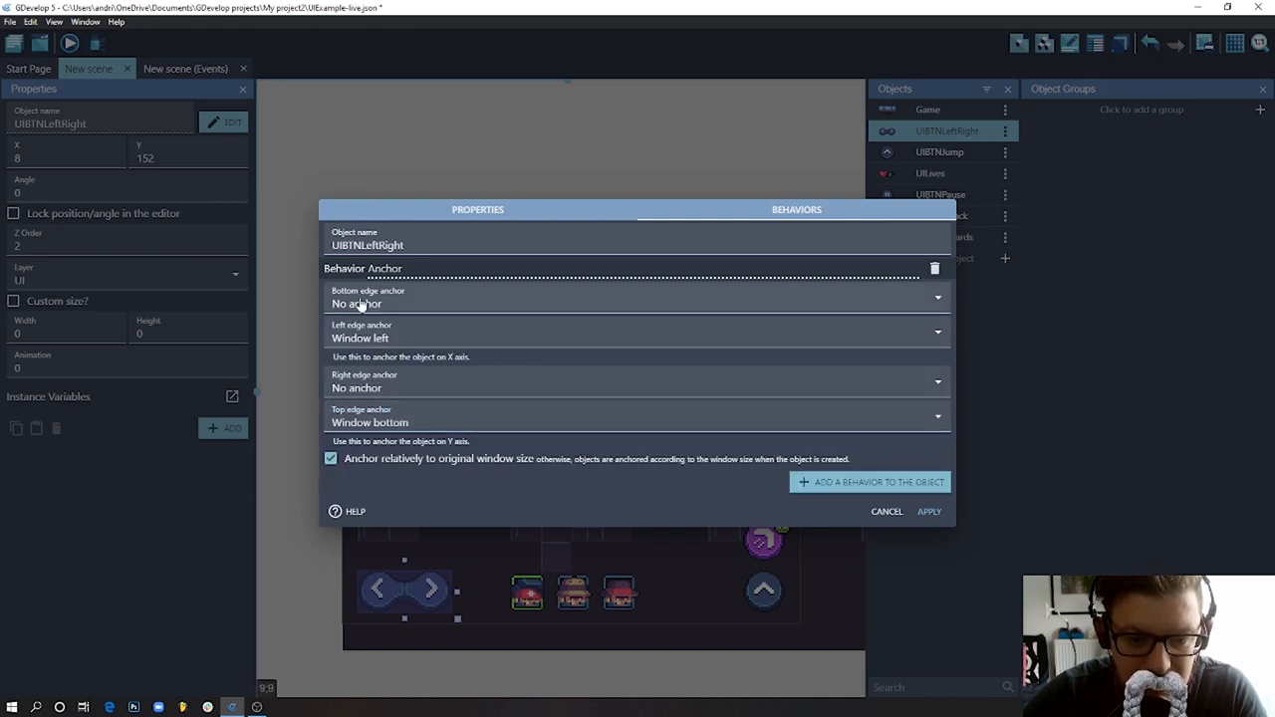
{"action": "mouse_move", "coordinate": [403, 290]}
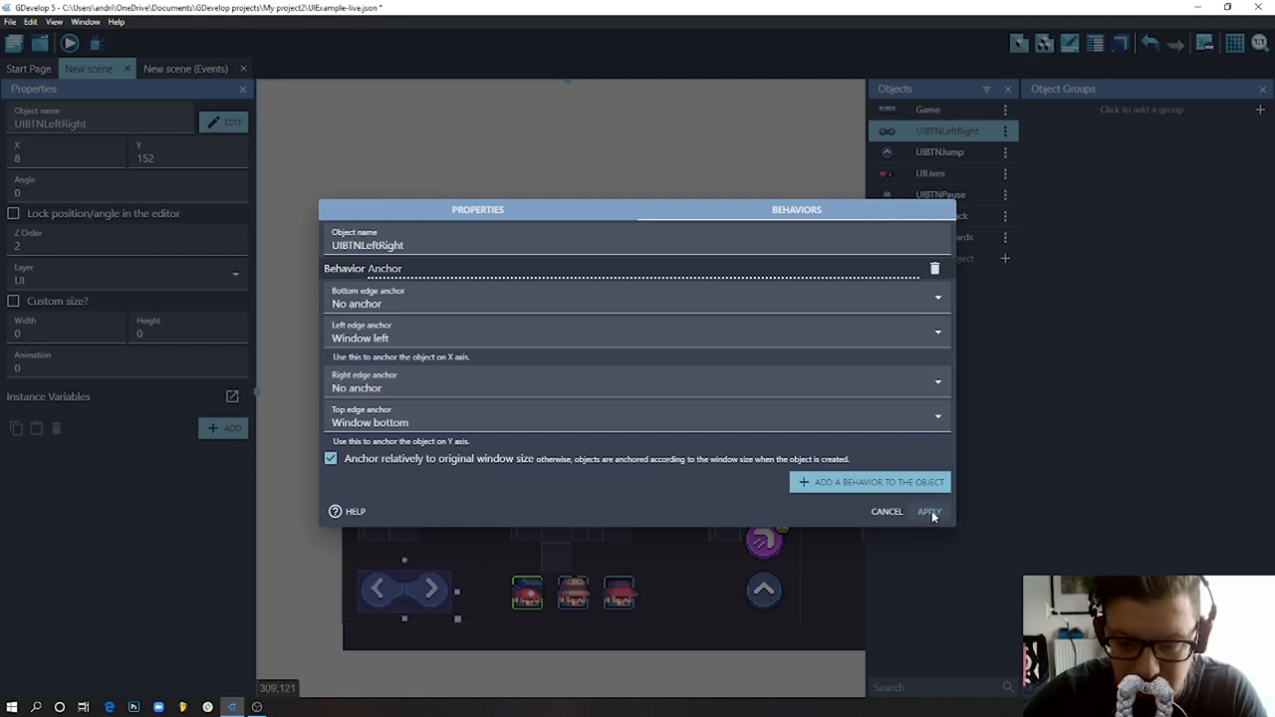
{"action": "left_click", "coordinate": [929, 510]}
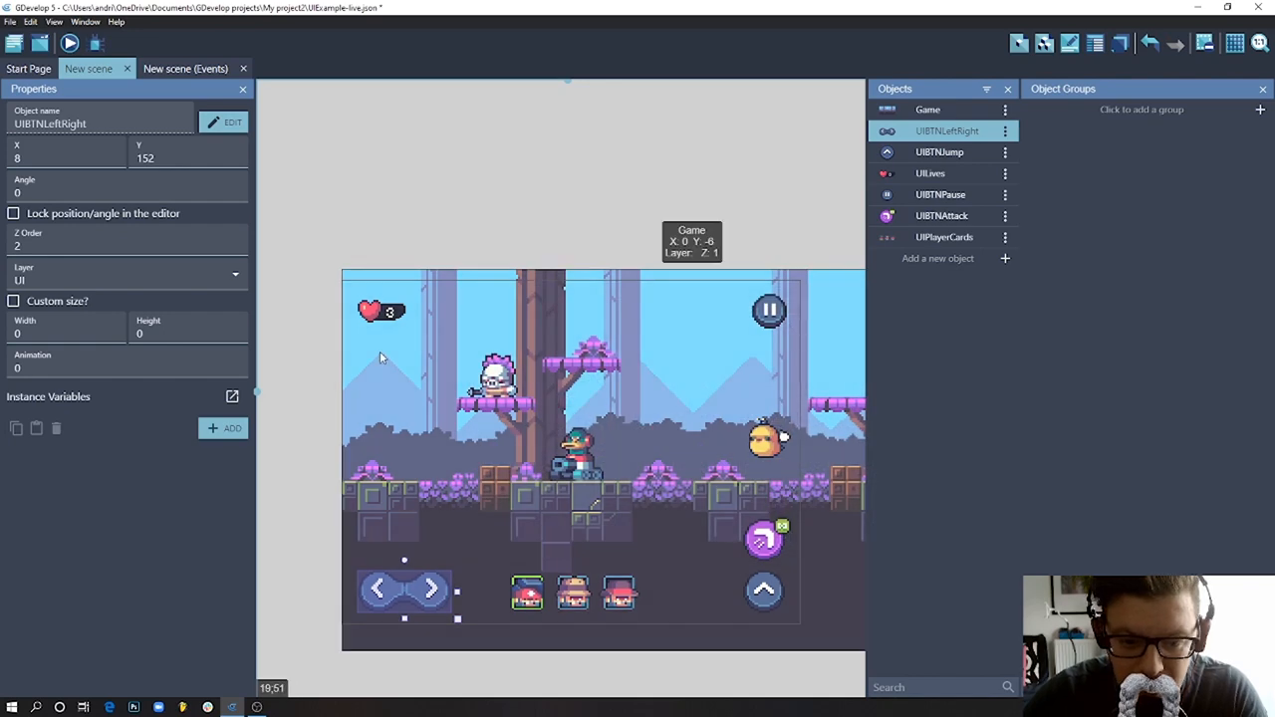
- Give UILives an Anchor behavior: left edge Window left, top edge Window top
{"action": "left_click", "coordinate": [381, 311]}
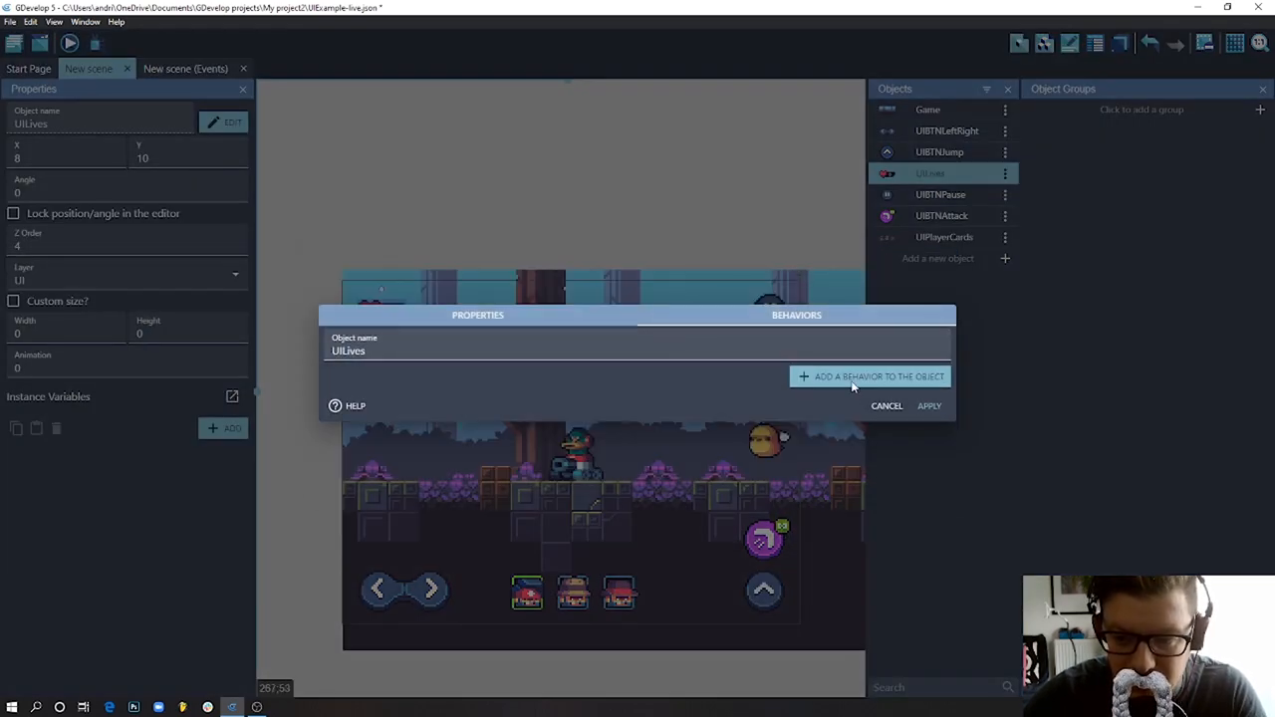
{"action": "left_click", "coordinate": [868, 375]}
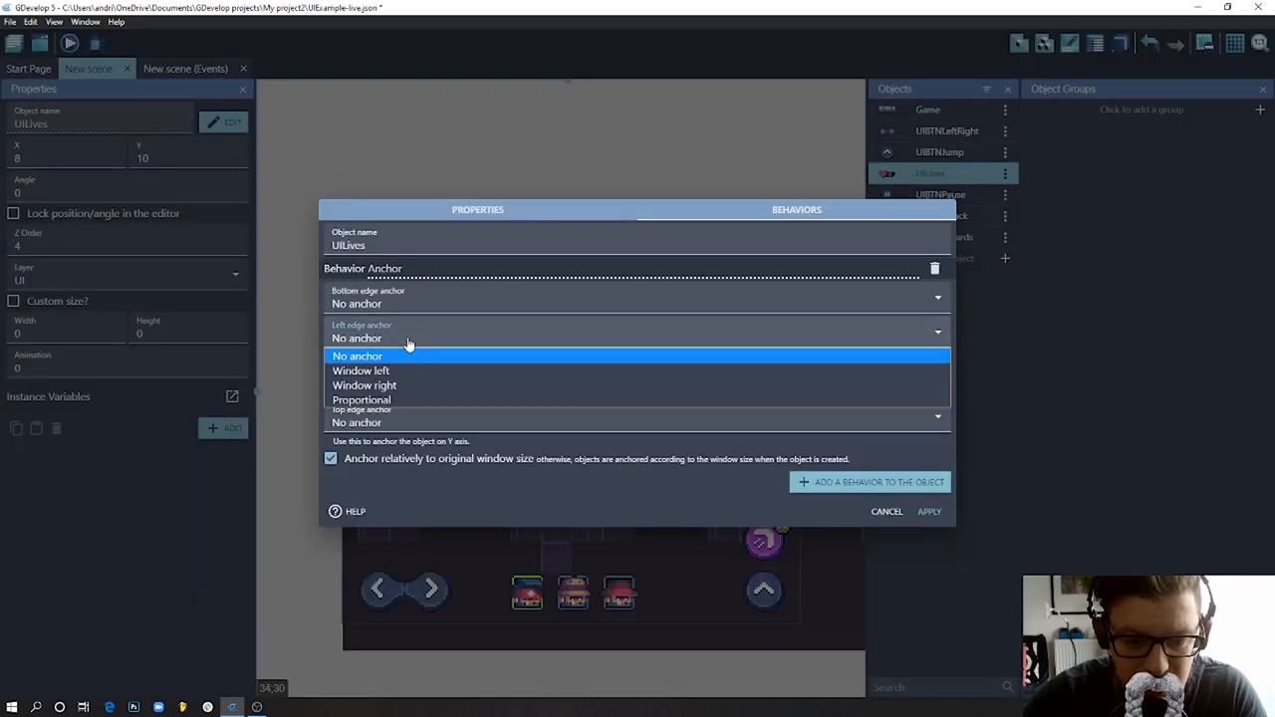
{"action": "left_click", "coordinate": [361, 370]}
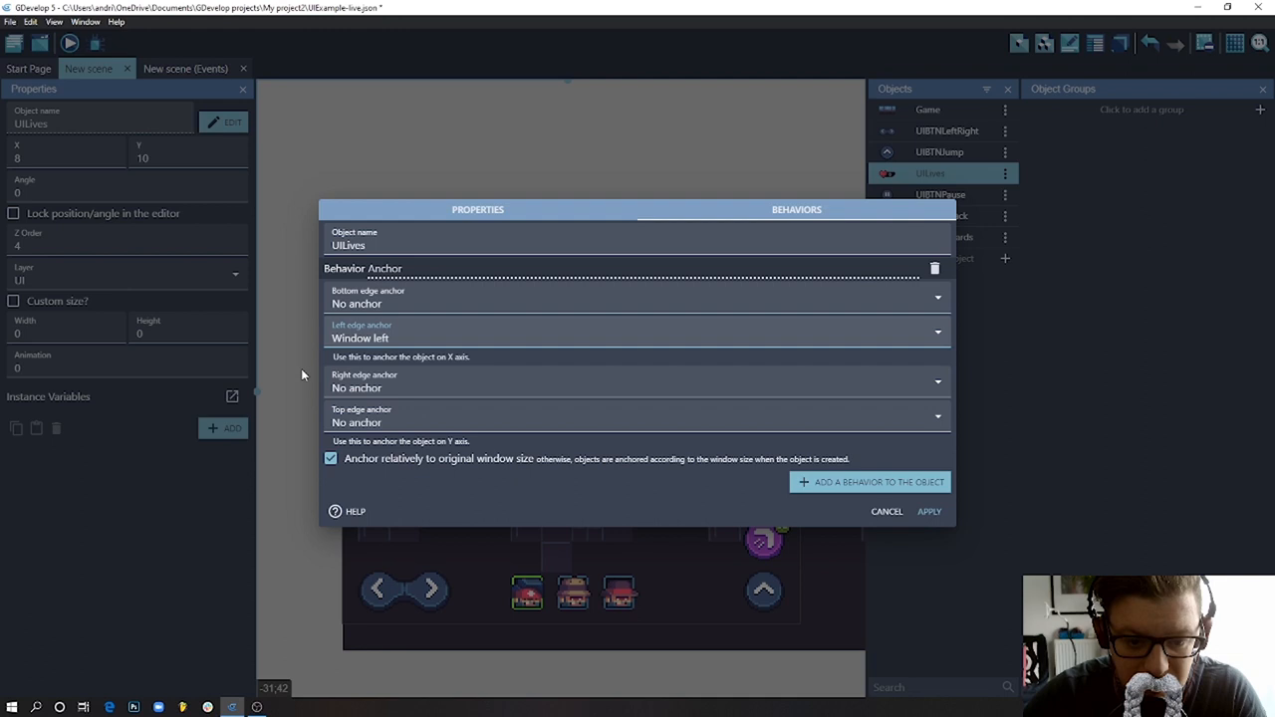
{"action": "left_click", "coordinate": [937, 416]}
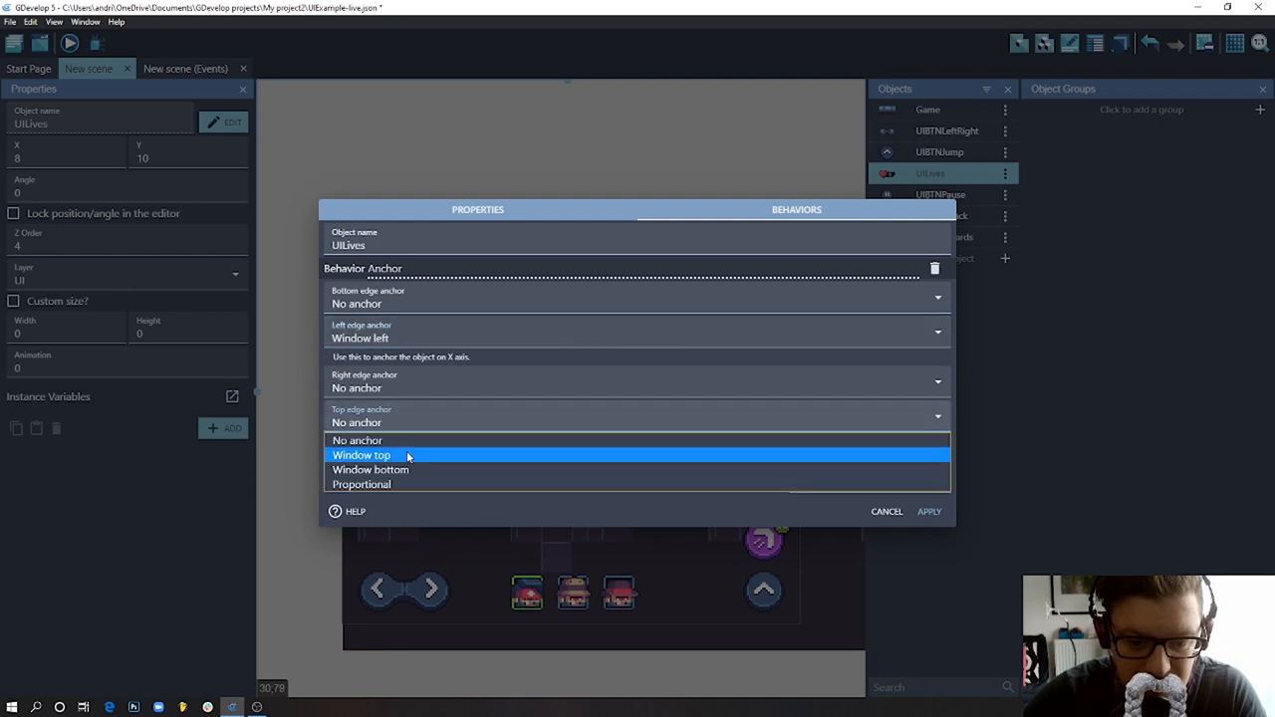
{"action": "left_click", "coordinate": [360, 454]}
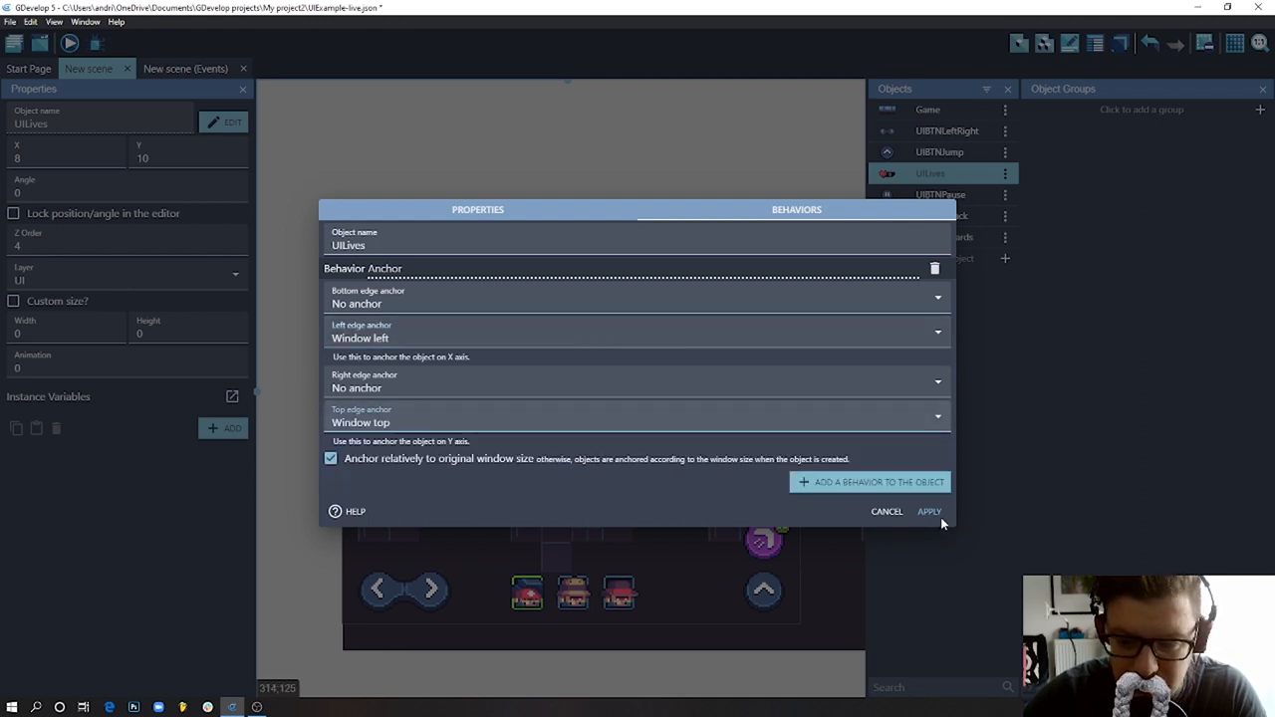
{"action": "left_click", "coordinate": [928, 510]}
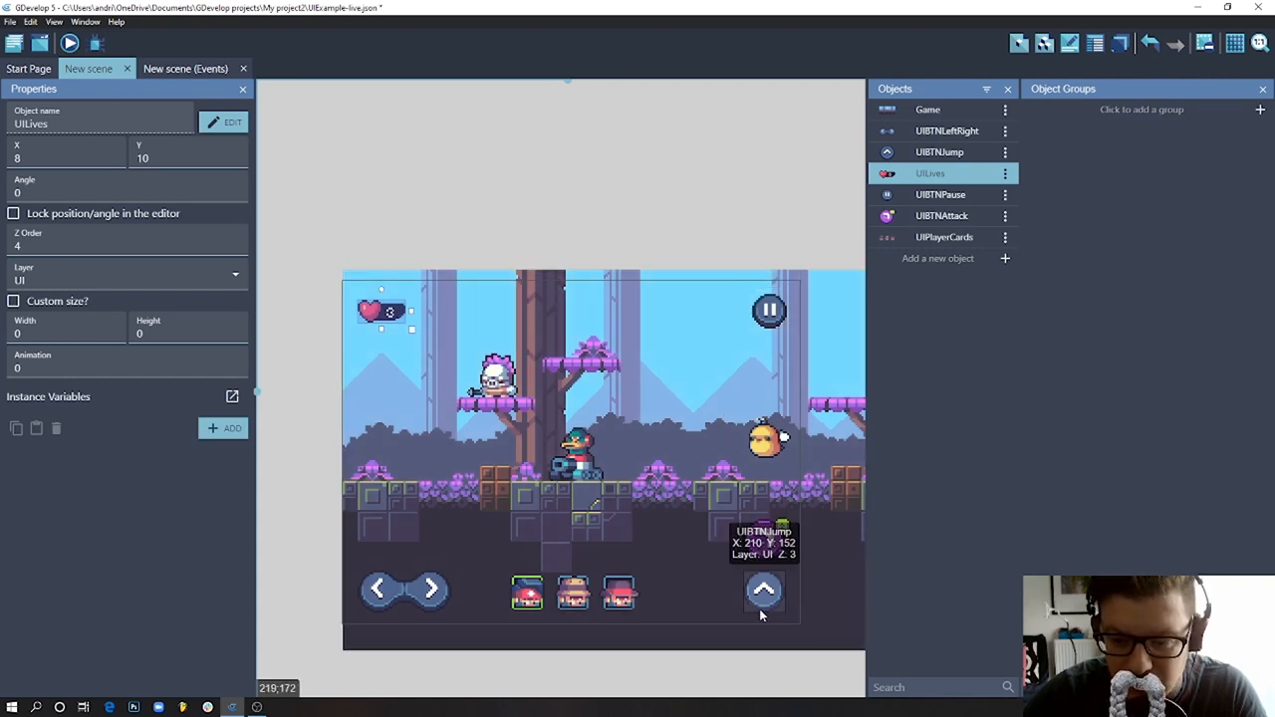
{"action": "mouse_move", "coordinate": [765, 538]}
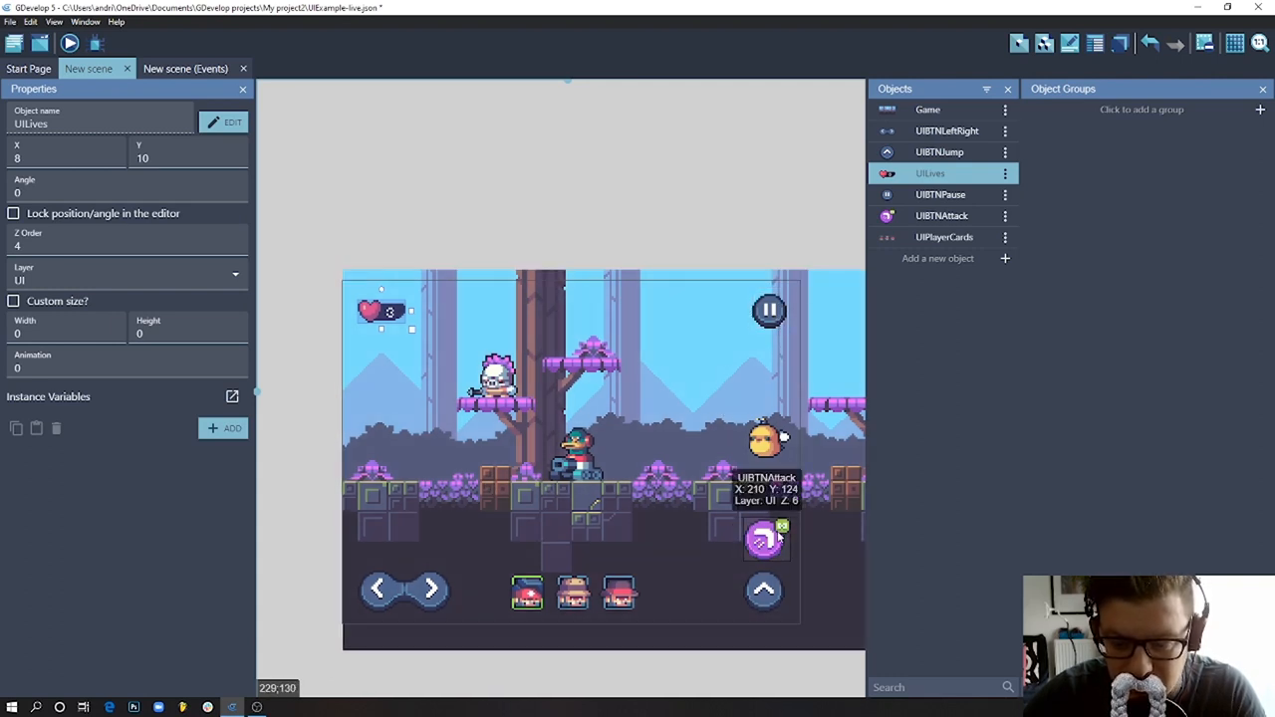
- Give UIBTNJump an Anchor behavior on the window's right edge, then launch a preview
{"action": "double_click", "coordinate": [940, 151]}
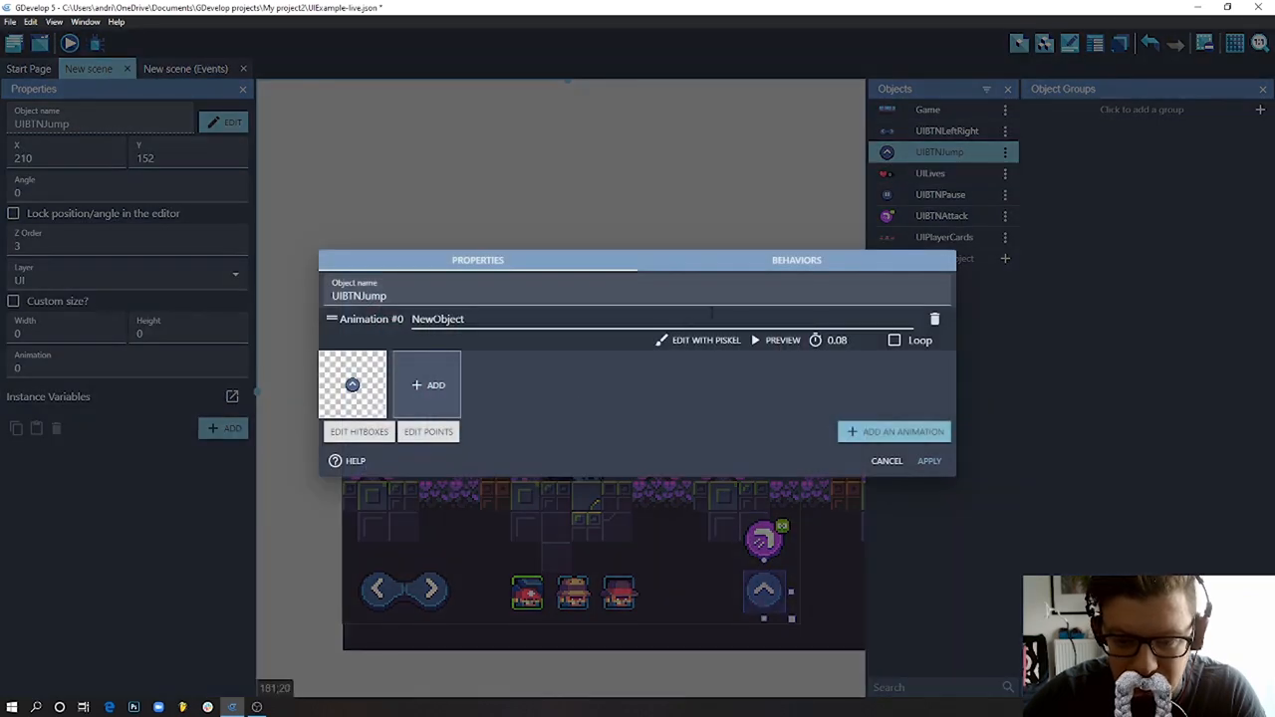
{"action": "left_click", "coordinate": [796, 259]}
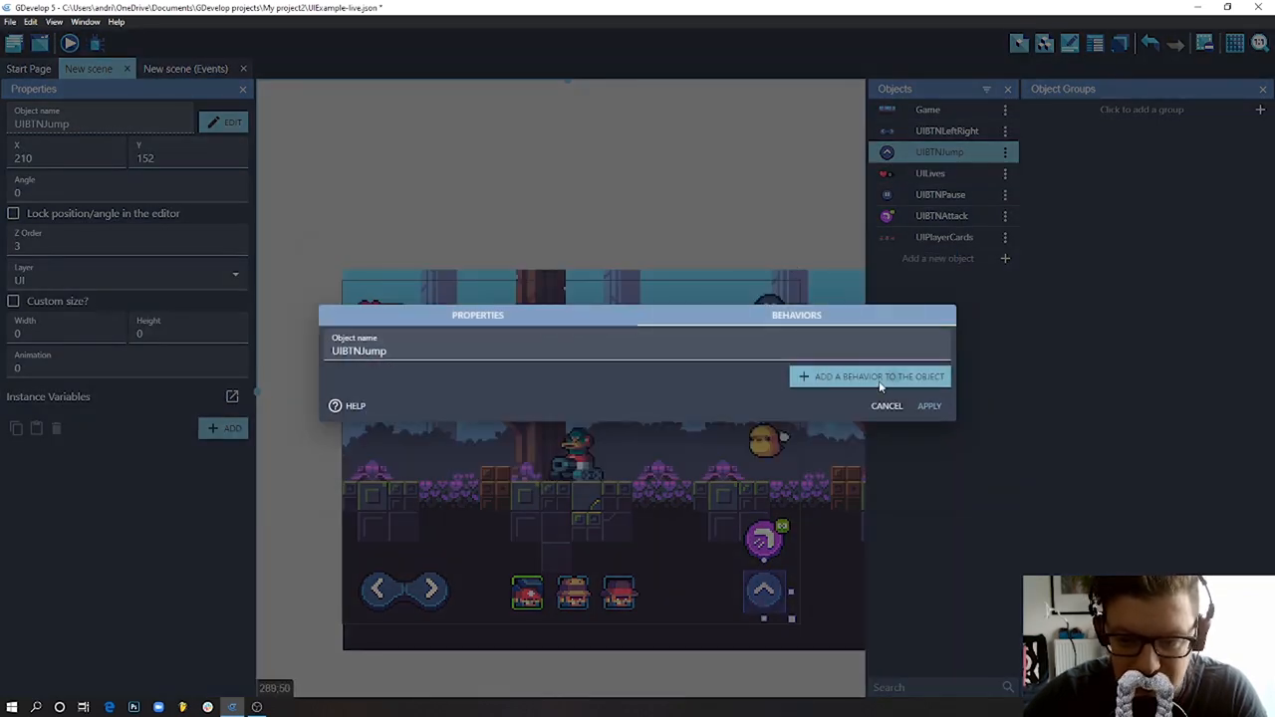
{"action": "left_click", "coordinate": [868, 374]}
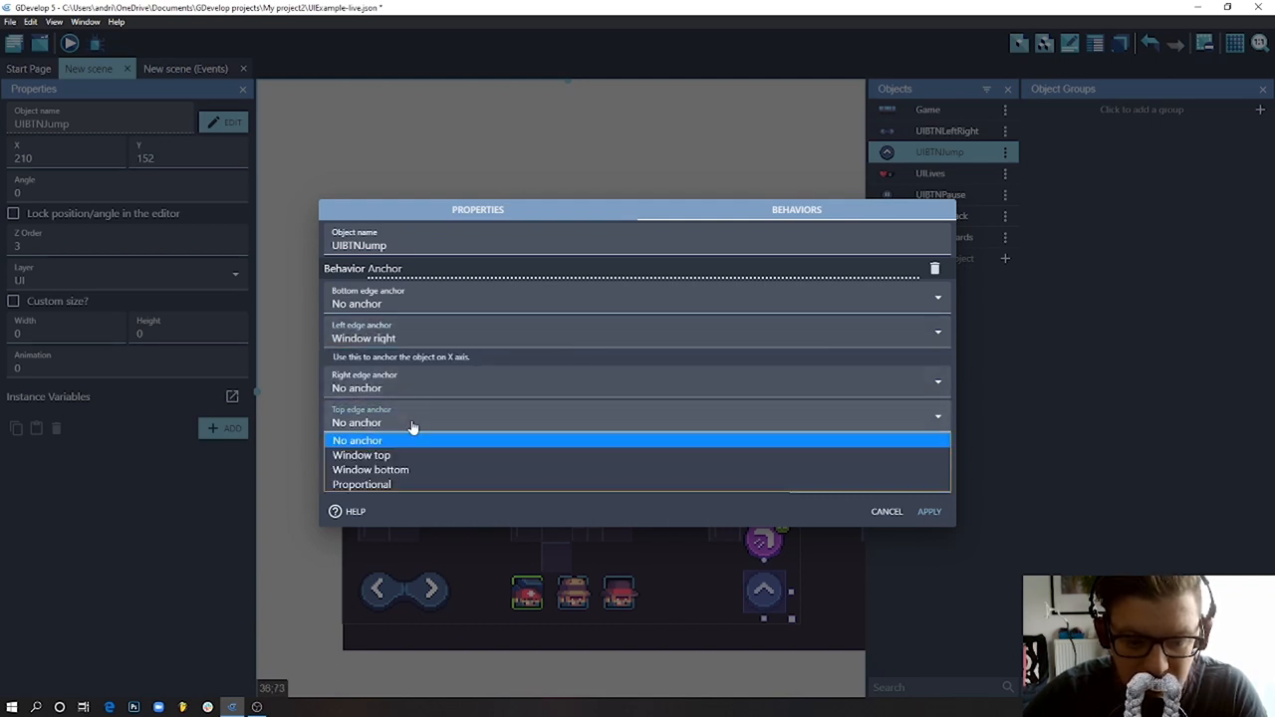
{"action": "mouse_move", "coordinate": [408, 470]}
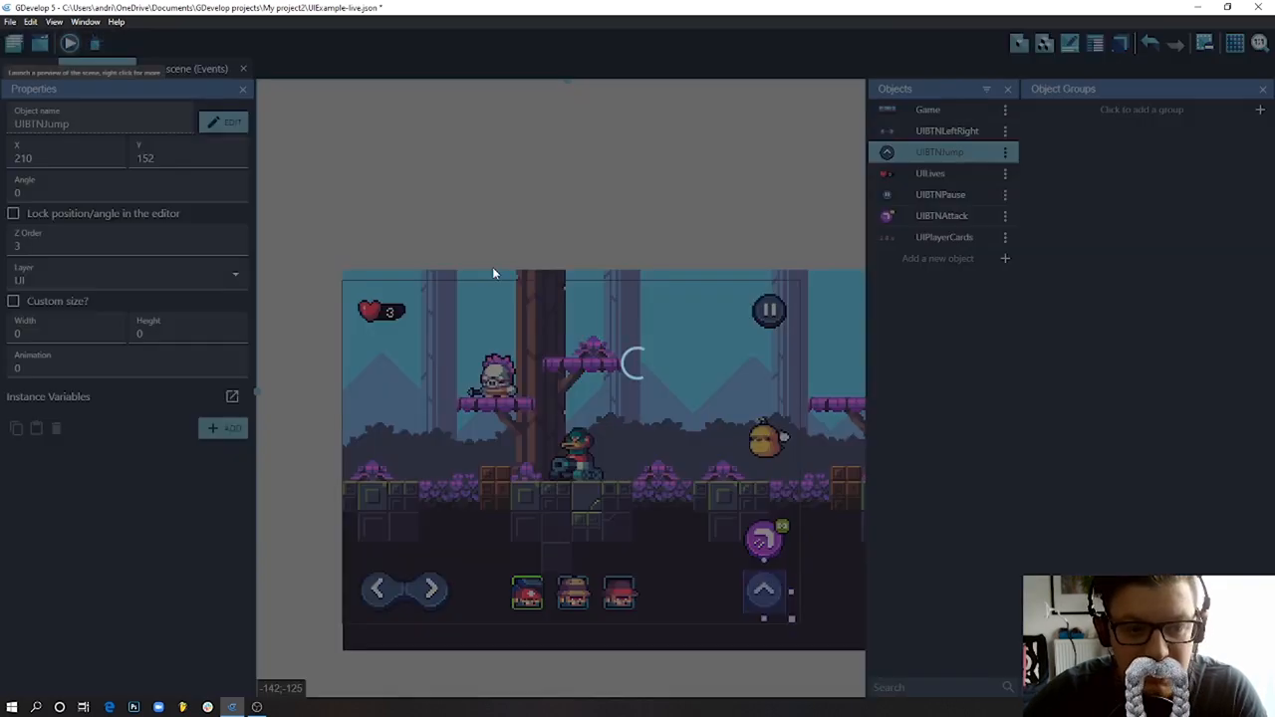
{"action": "left_click", "coordinate": [68, 44]}
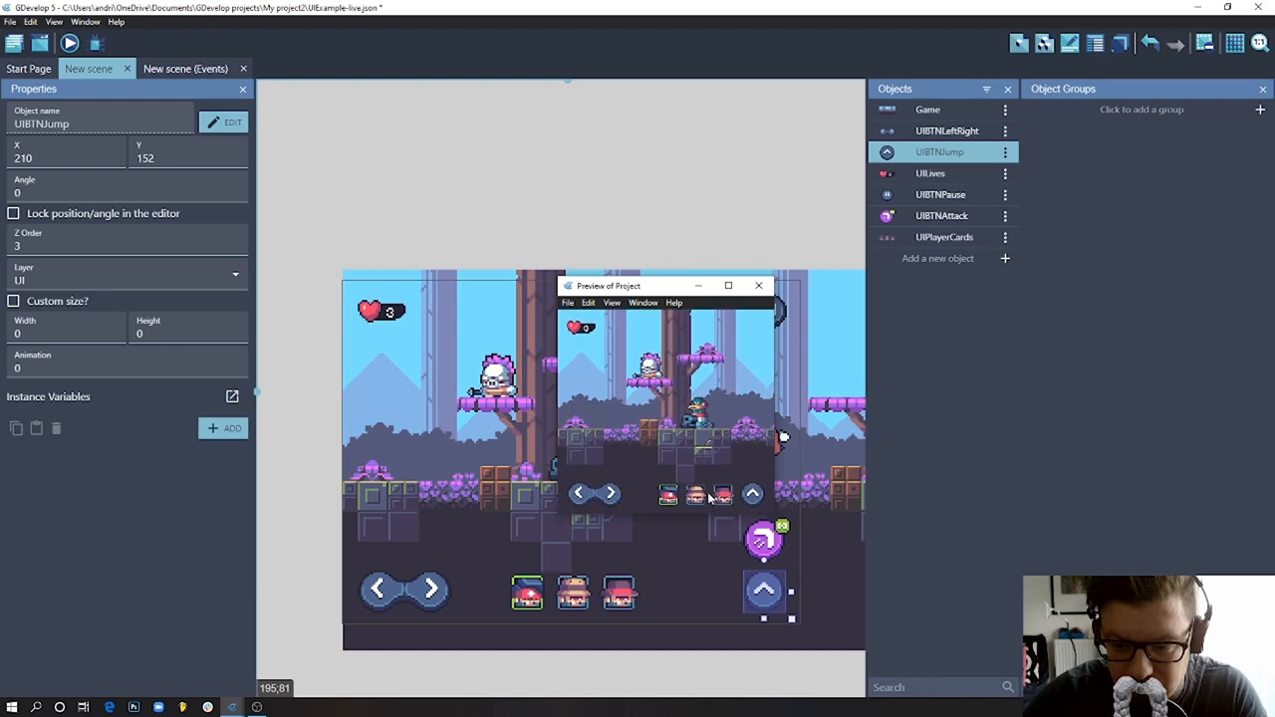
- Close the preview and anchor UIBTNAttack's left edge to Window right with its top edge set
{"action": "left_click", "coordinate": [757, 286]}
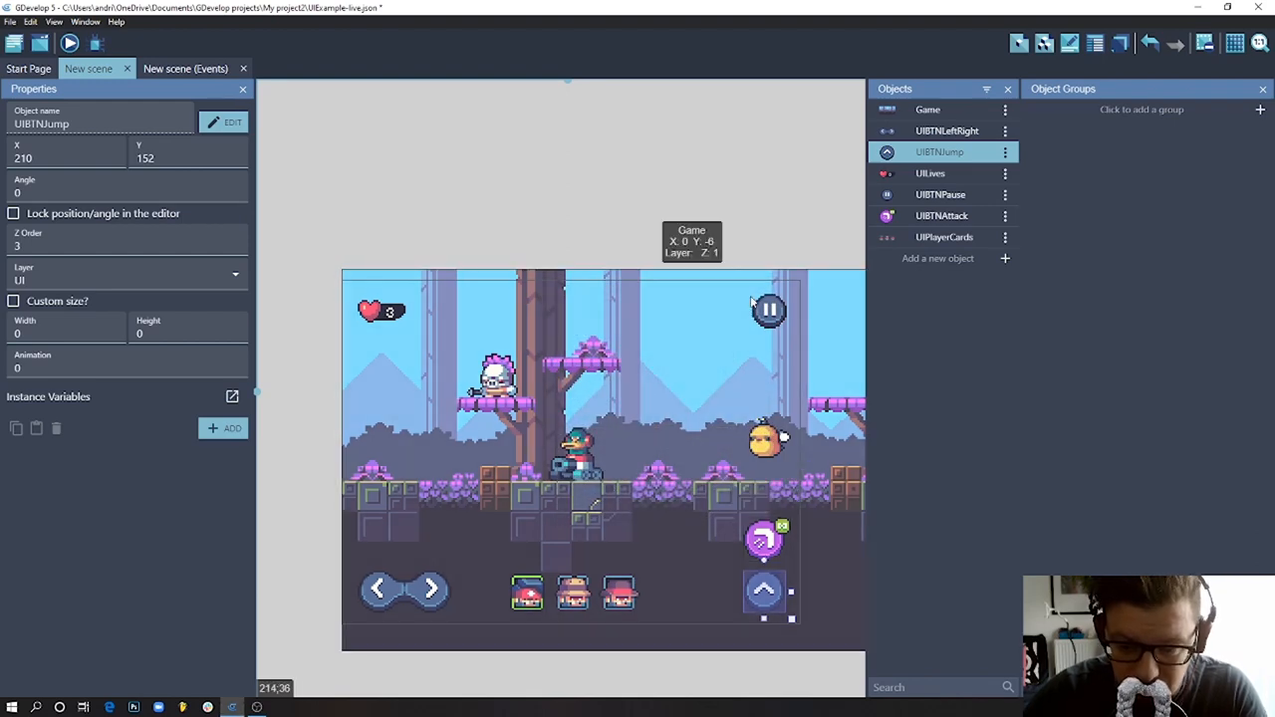
{"action": "mouse_move", "coordinate": [765, 540]}
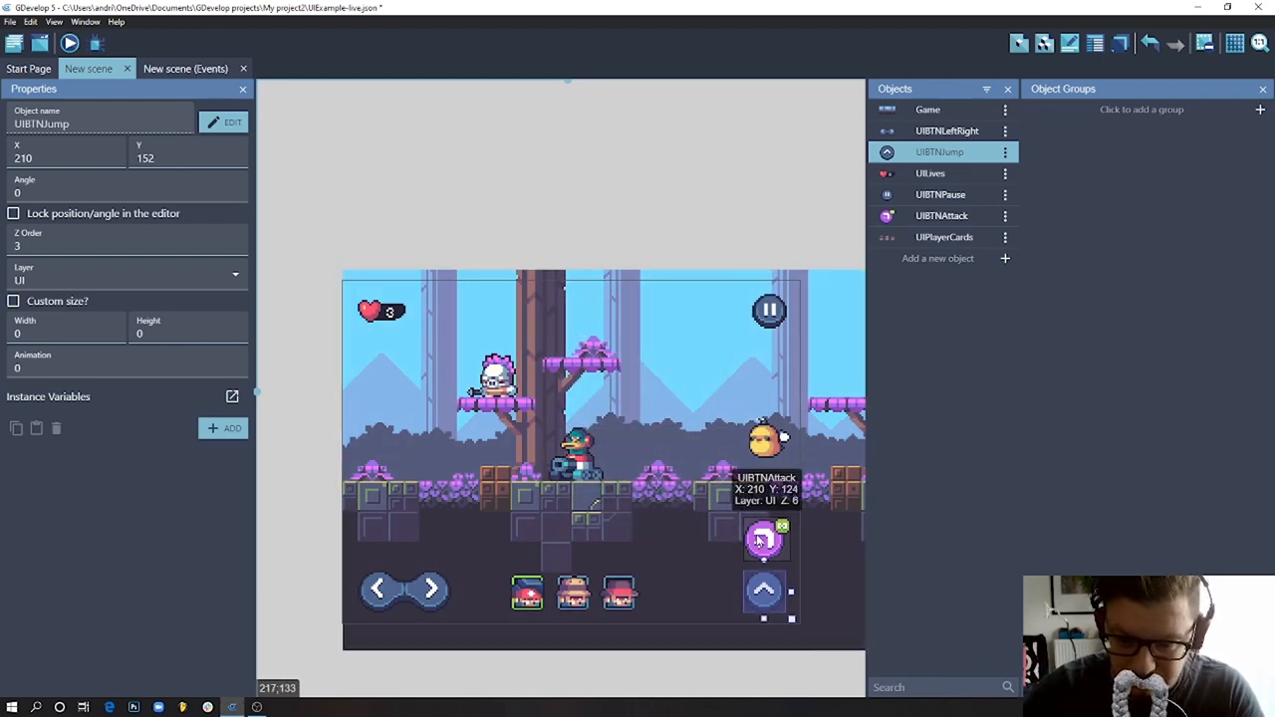
{"action": "double_click", "coordinate": [765, 538]}
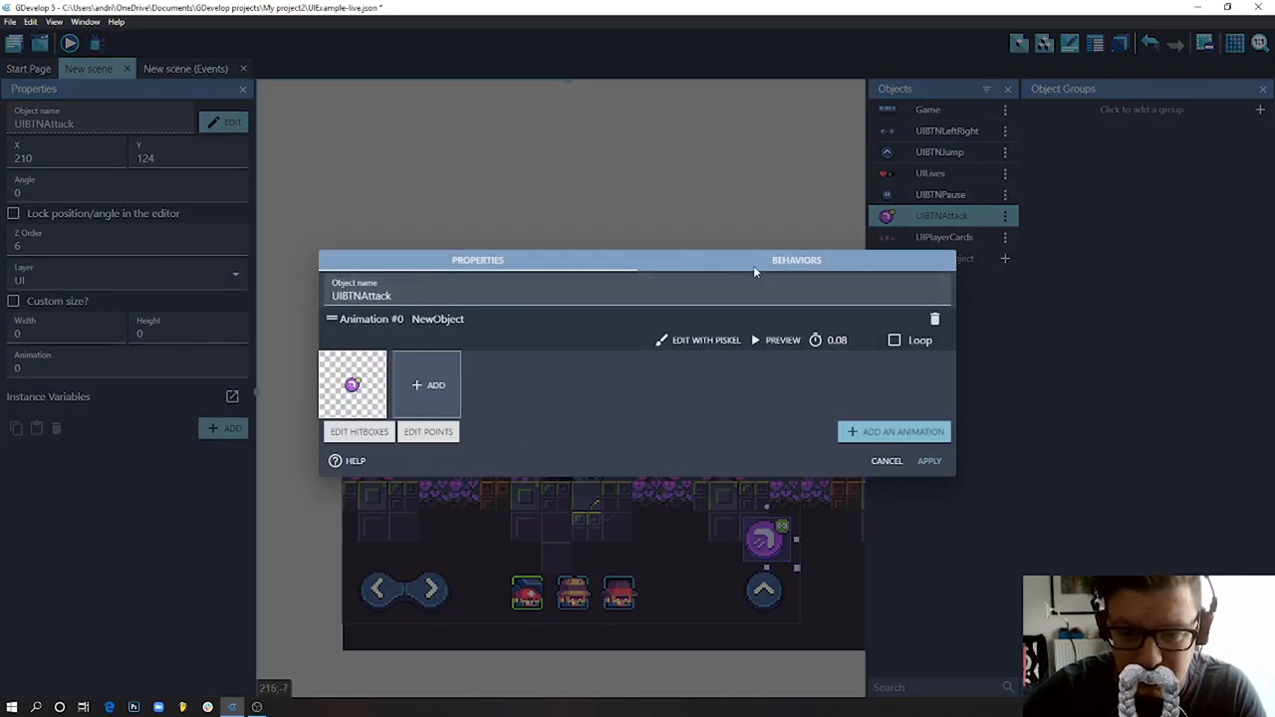
{"action": "left_click", "coordinate": [796, 258]}
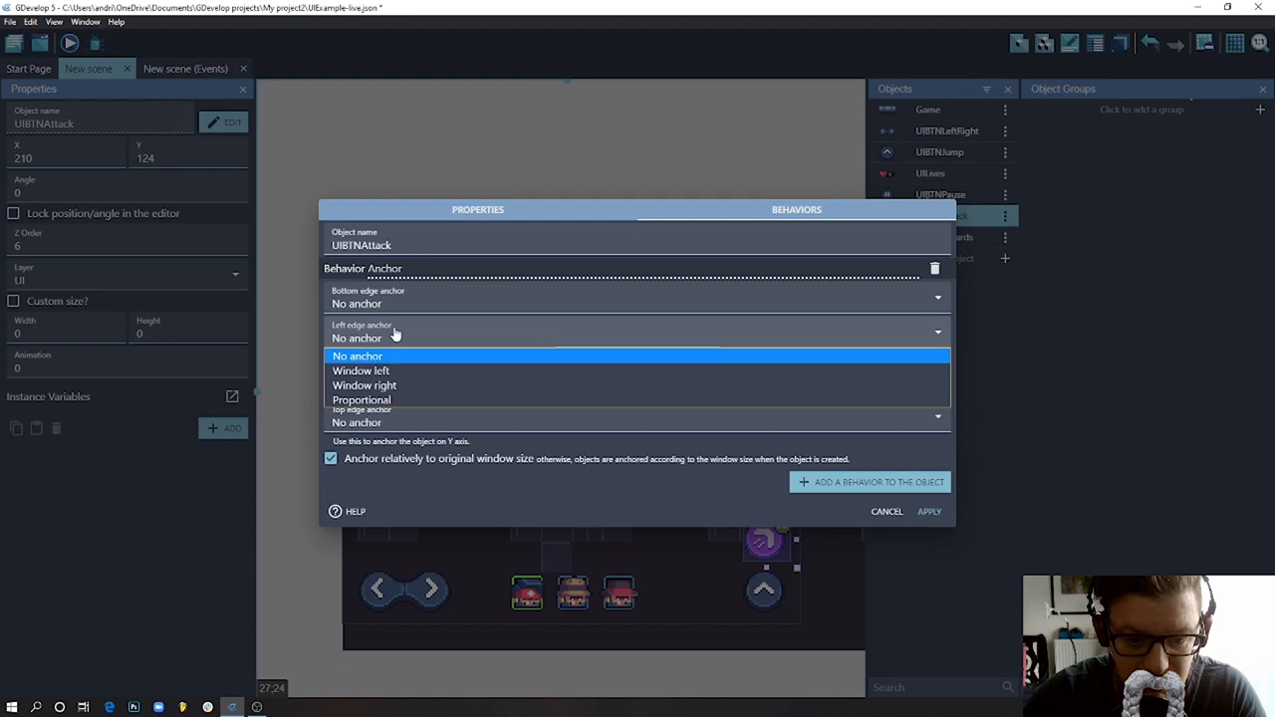
{"action": "left_click", "coordinate": [365, 387]}
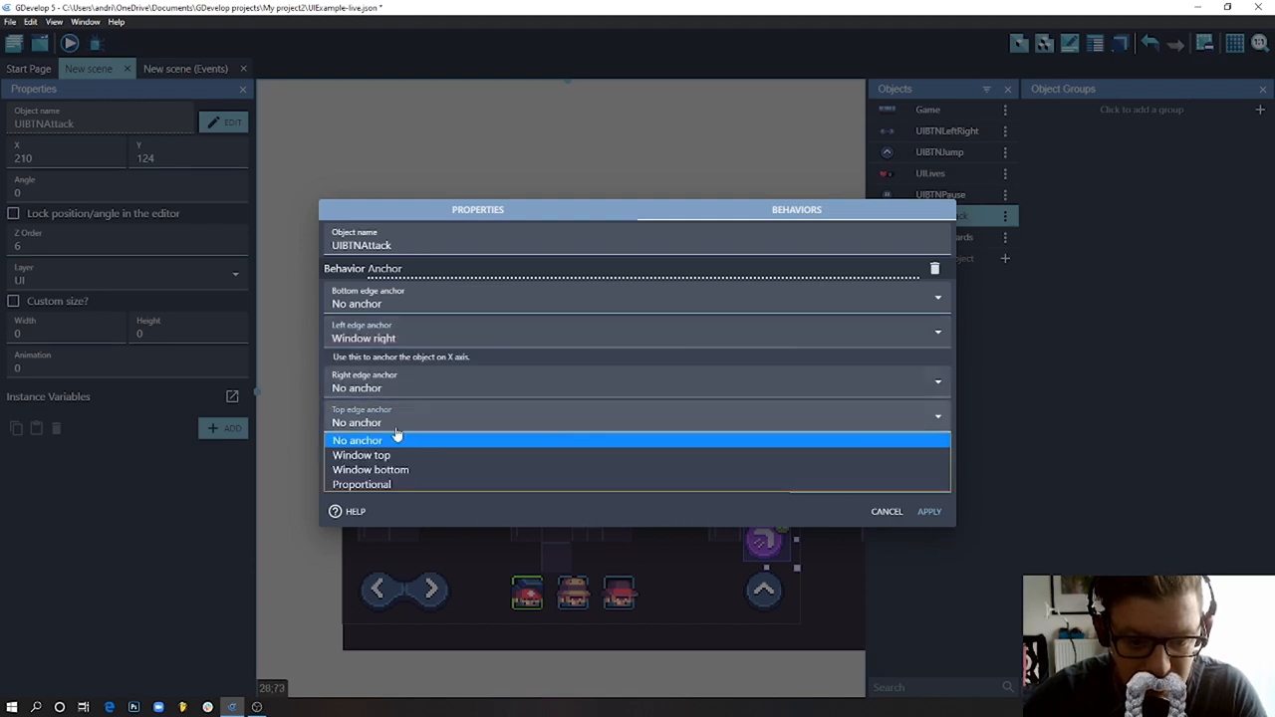
{"action": "left_click", "coordinate": [370, 470]}
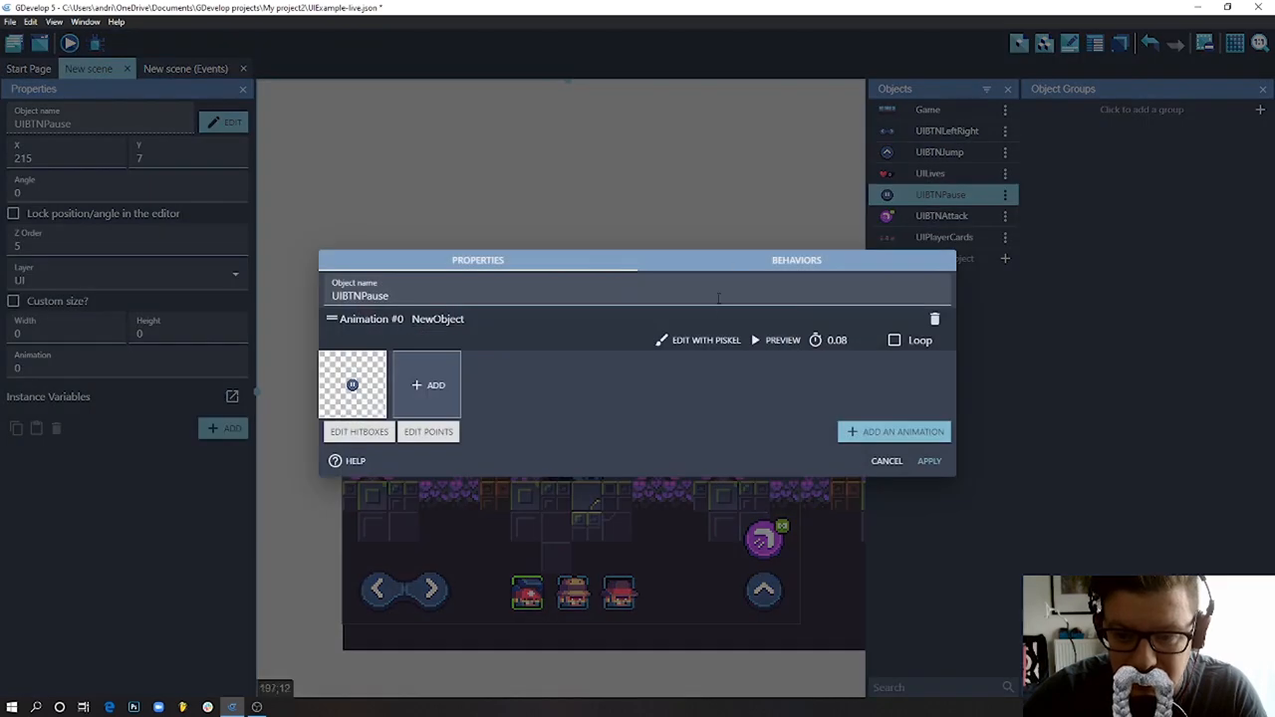
- Give UIBTNPause an Anchor behavior with top edge Window top and apply it
{"action": "left_click", "coordinate": [797, 259]}
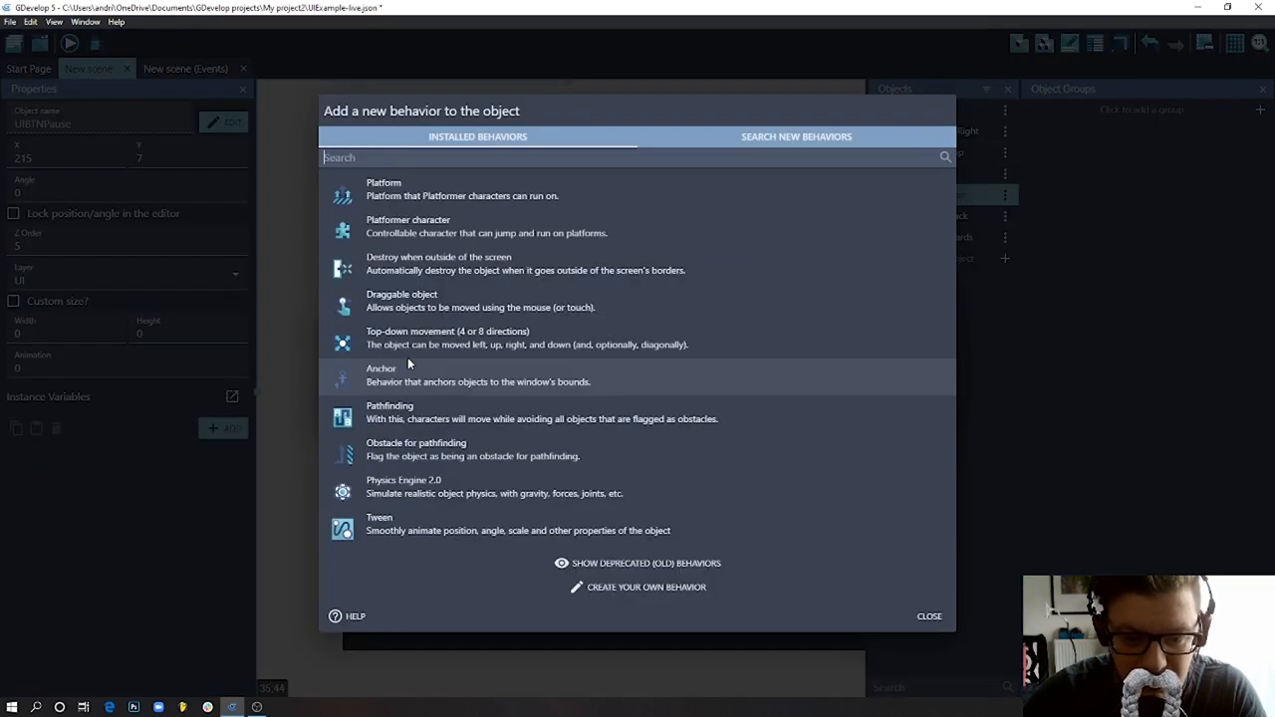
{"action": "left_click", "coordinate": [382, 374]}
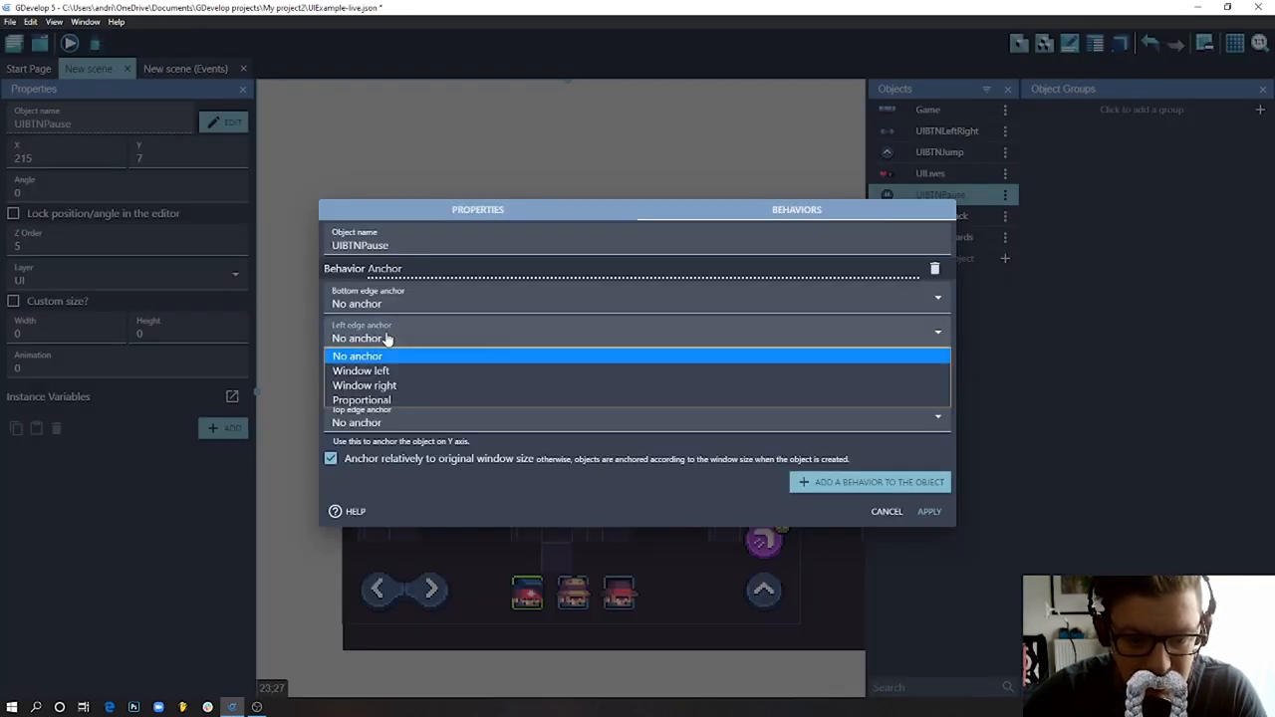
{"action": "left_click", "coordinate": [362, 387]}
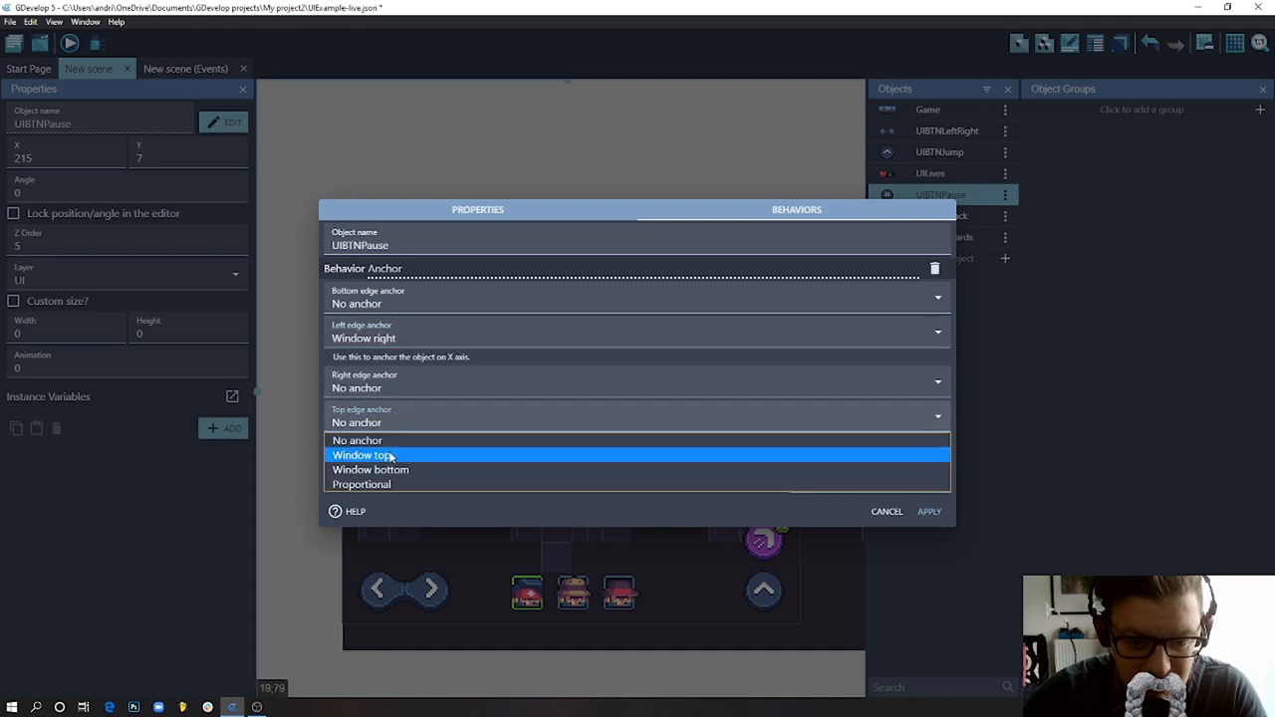
{"action": "left_click", "coordinate": [362, 454]}
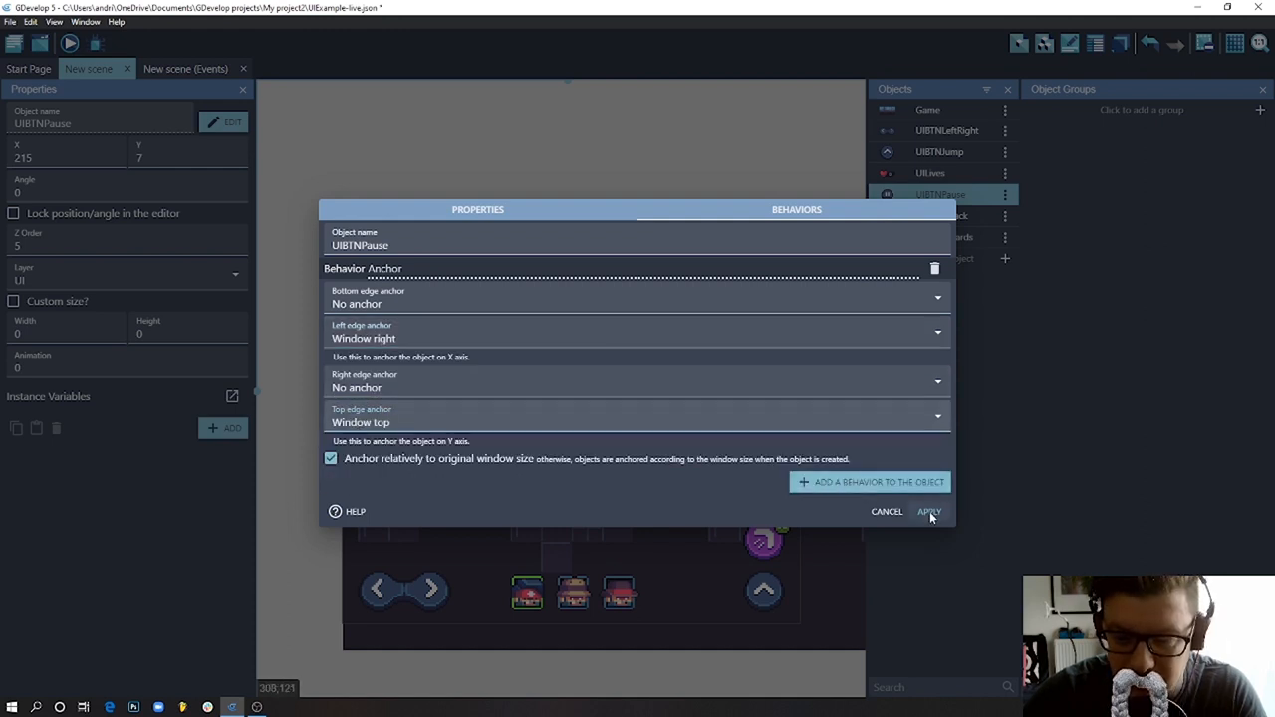
{"action": "left_click", "coordinate": [928, 510]}
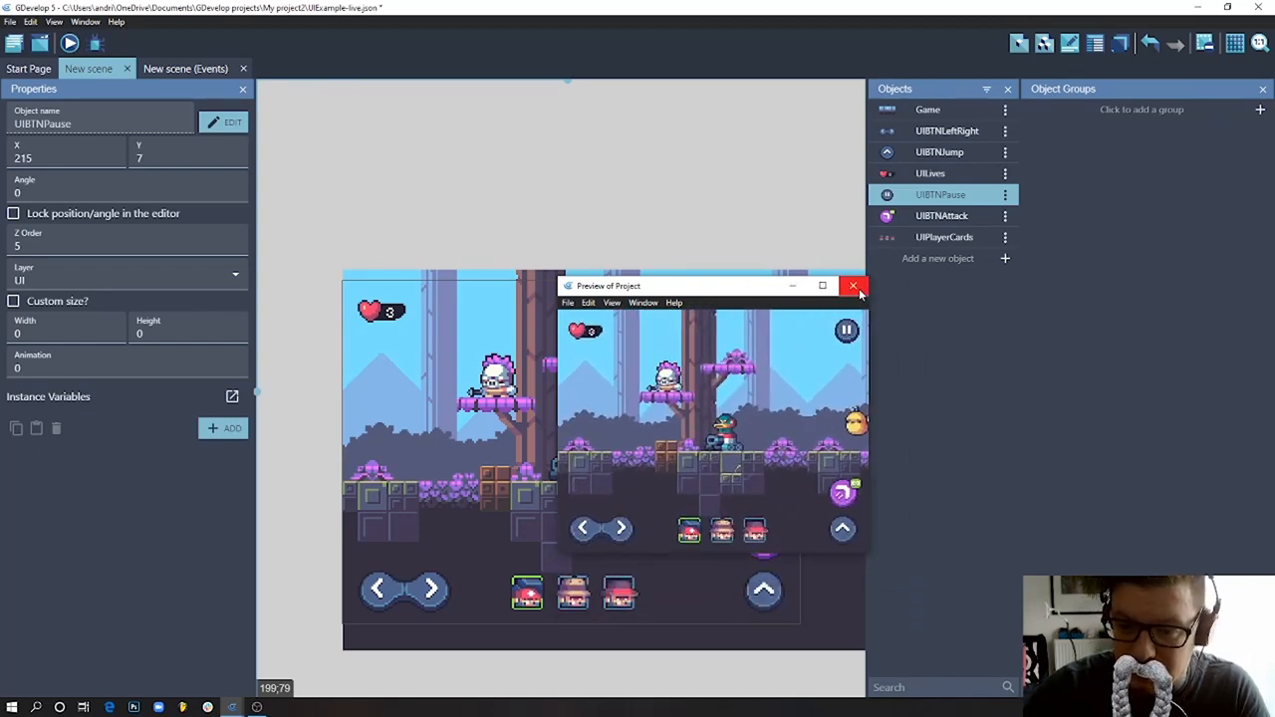
- Anchor UIPlayerCards' top edge to Window bottom, adjust left edge and remove the right edge anchor
{"action": "left_click", "coordinate": [854, 286]}
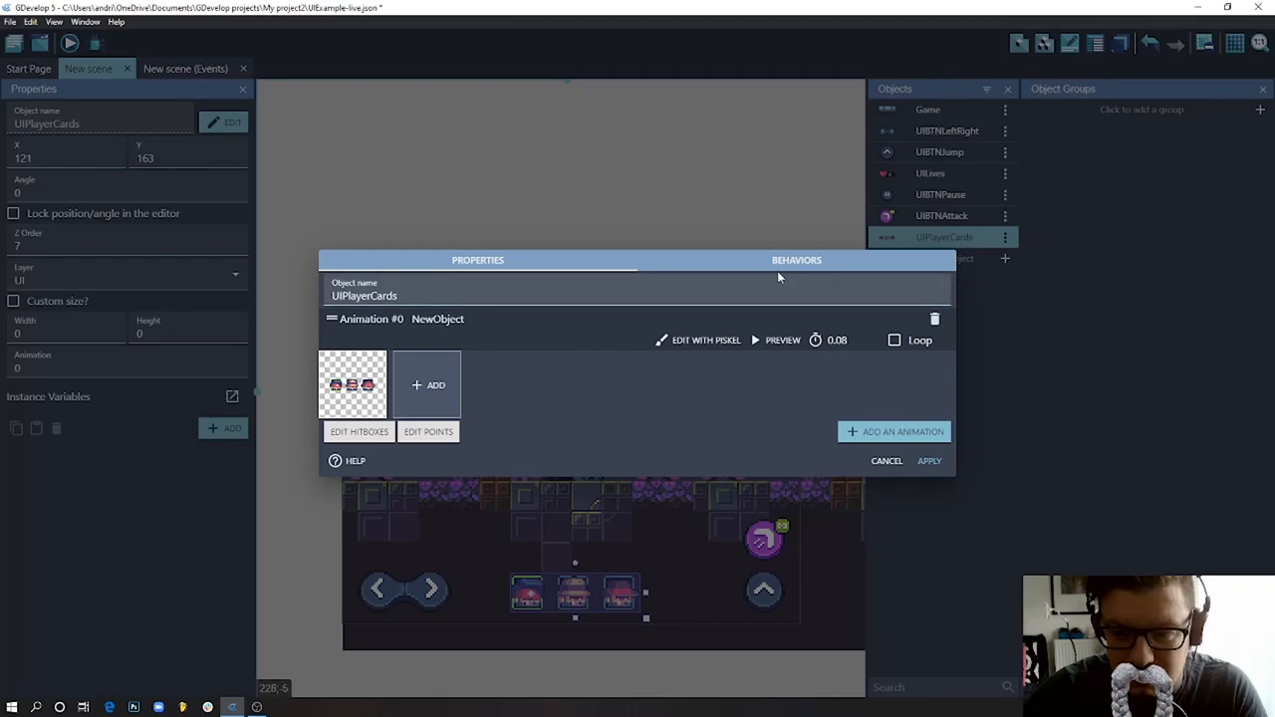
{"action": "left_click", "coordinate": [797, 259]}
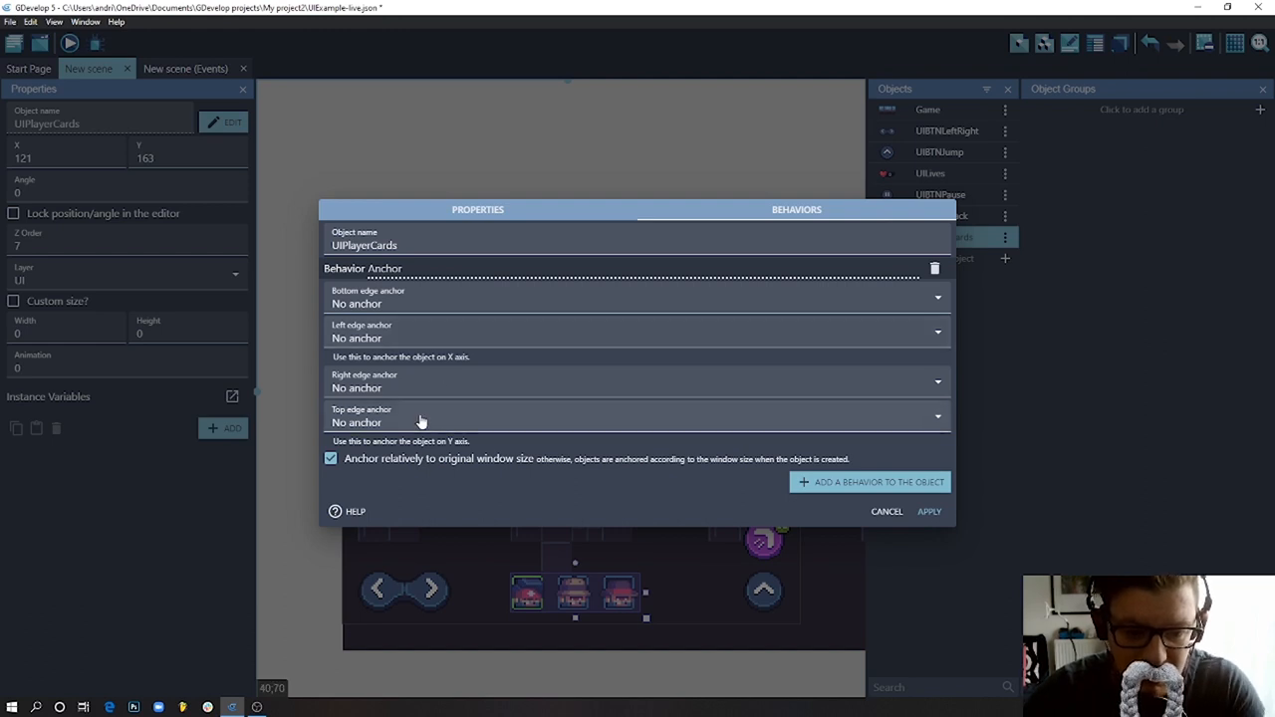
{"action": "mouse_move", "coordinate": [585, 613]}
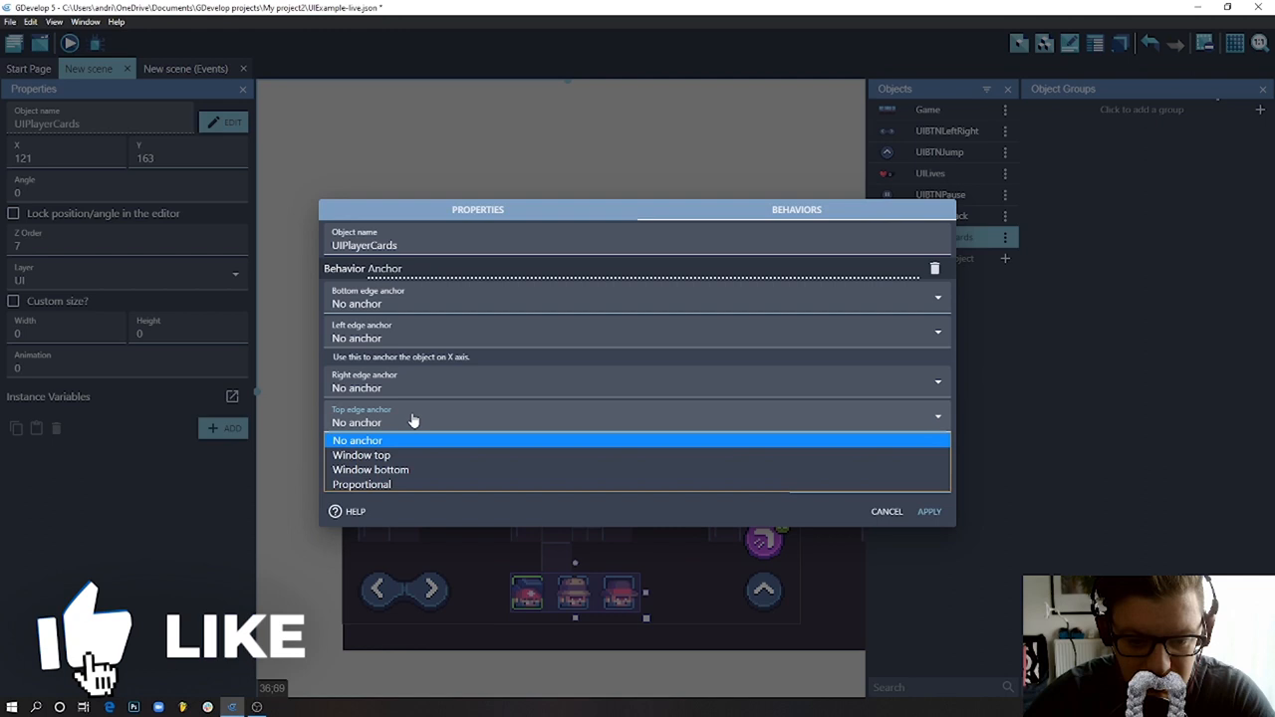
{"action": "left_click", "coordinate": [370, 470]}
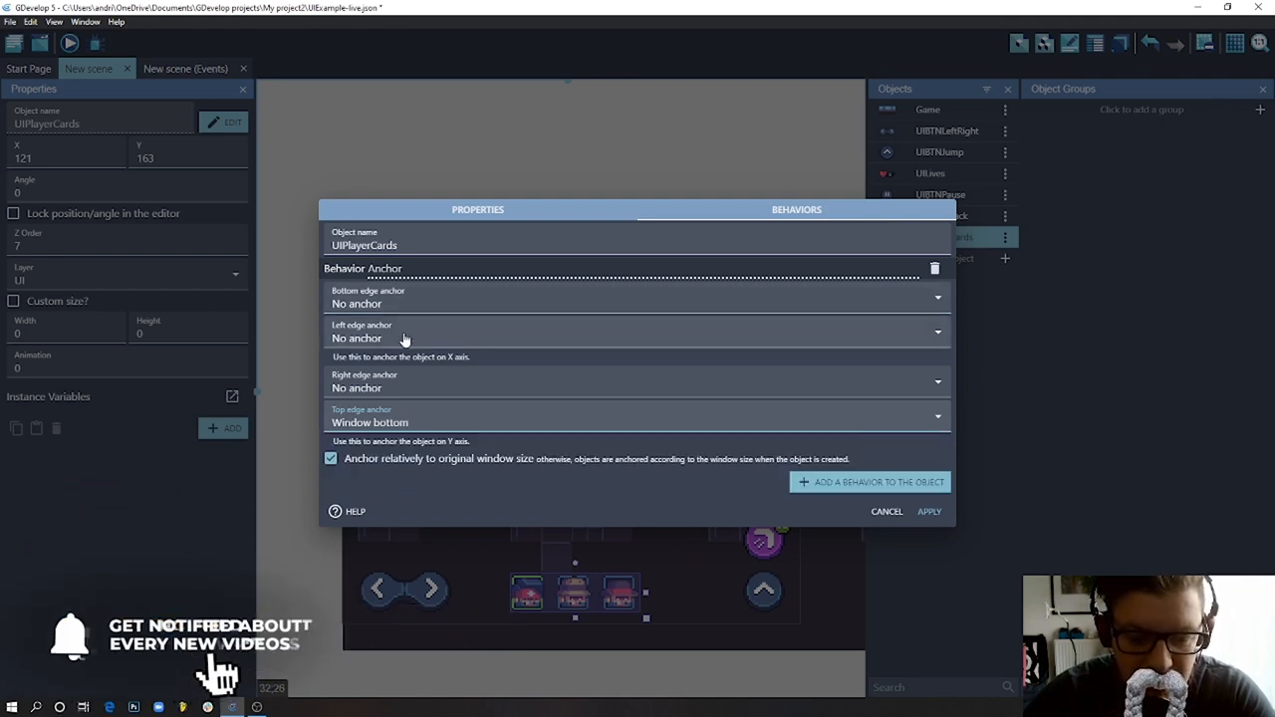
{"action": "mouse_move", "coordinate": [406, 386]}
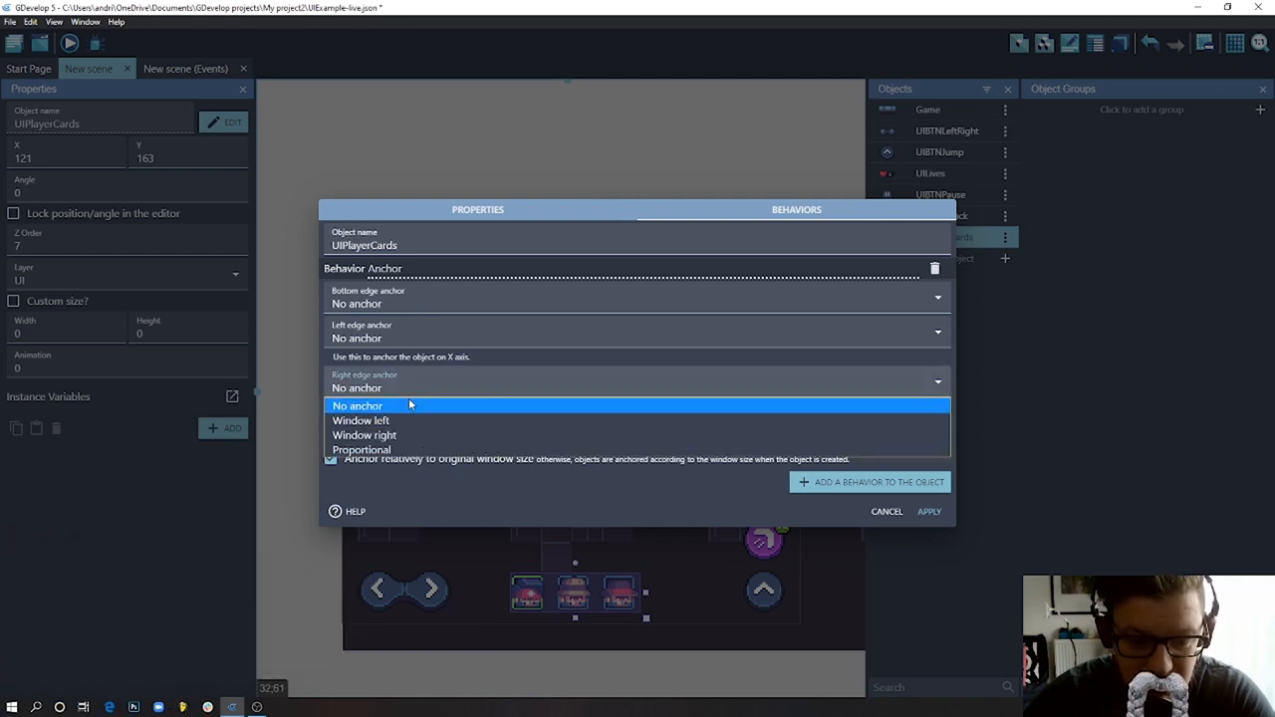
{"action": "left_click", "coordinate": [637, 330]}
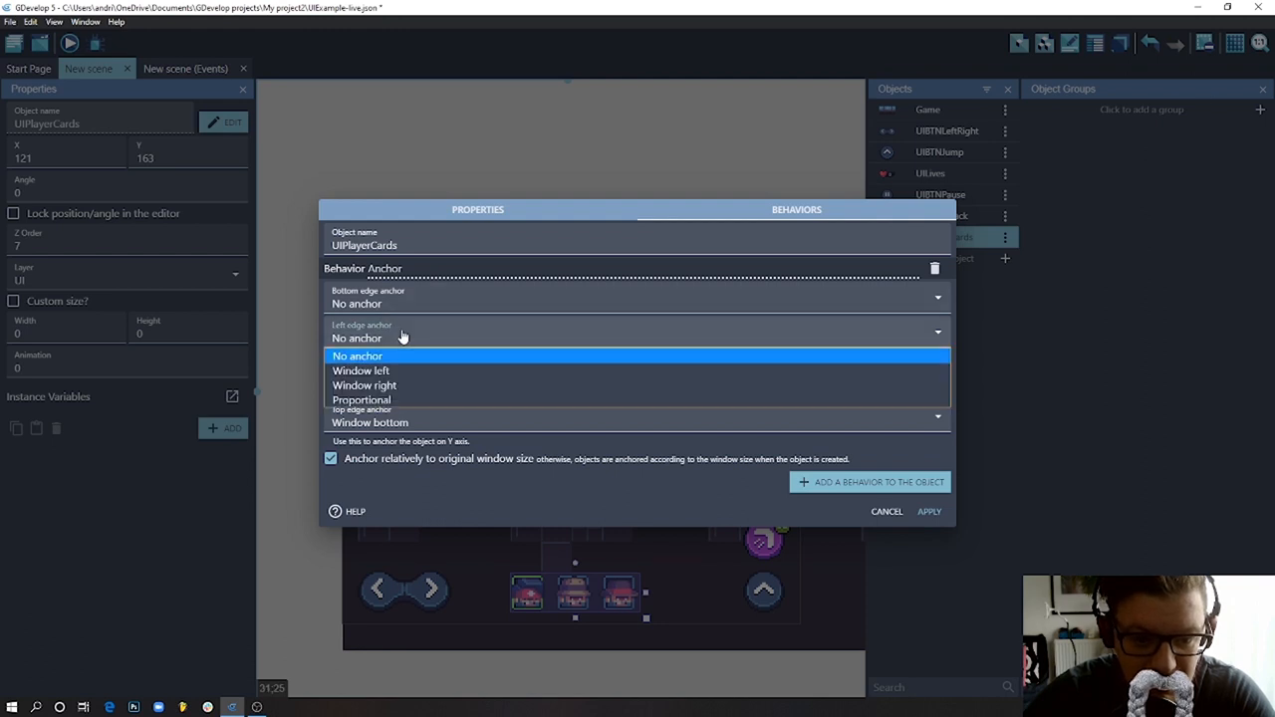
{"action": "left_click", "coordinate": [360, 368]}
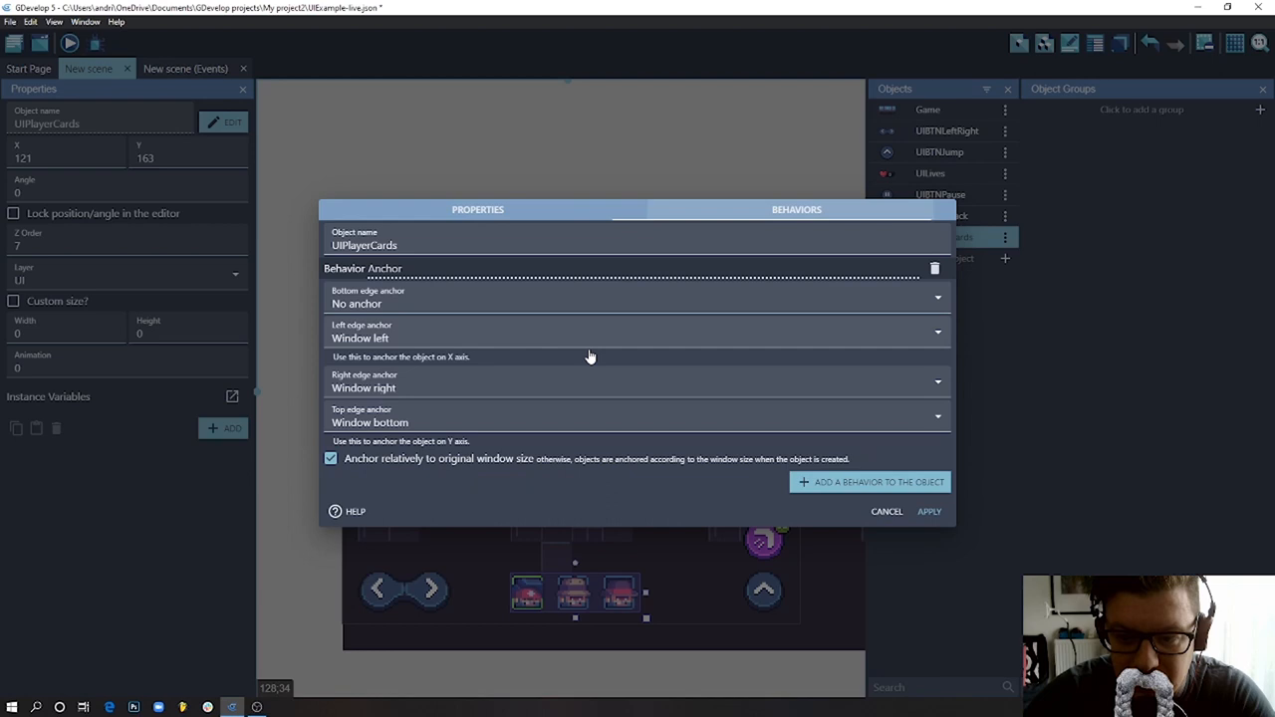
{"action": "mouse_move", "coordinate": [458, 426]}
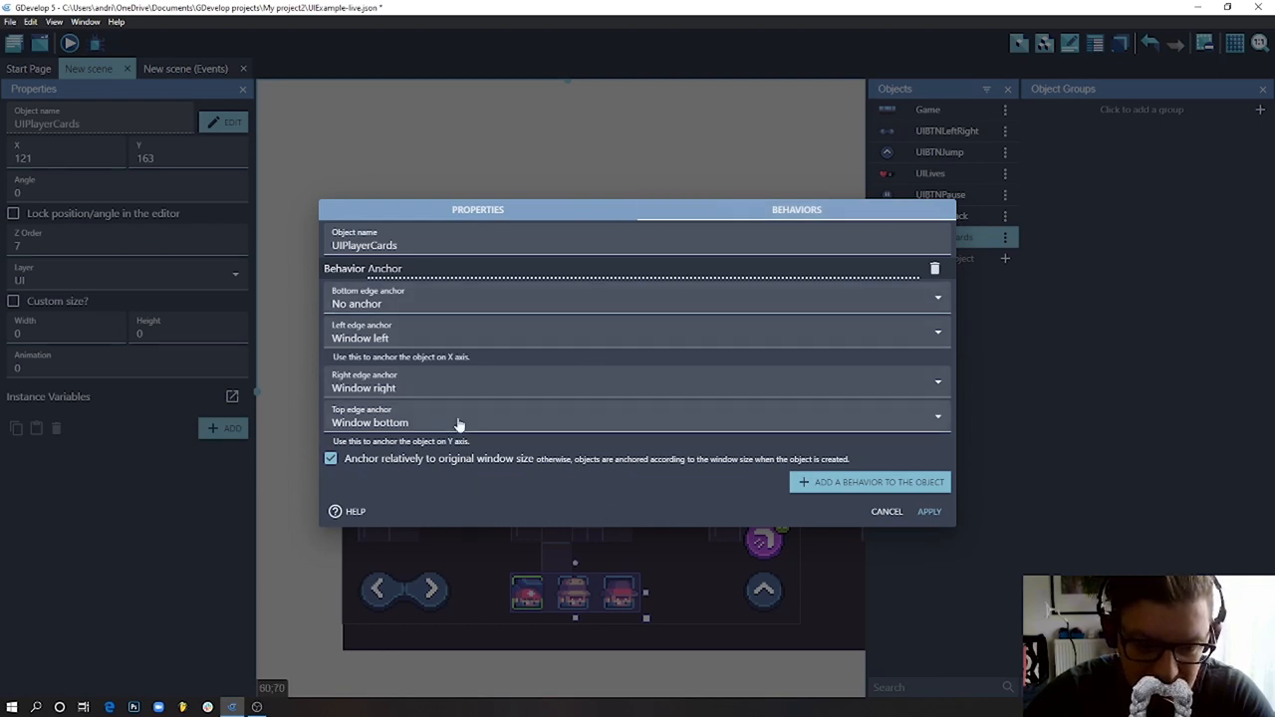
{"action": "mouse_move", "coordinate": [407, 388]}
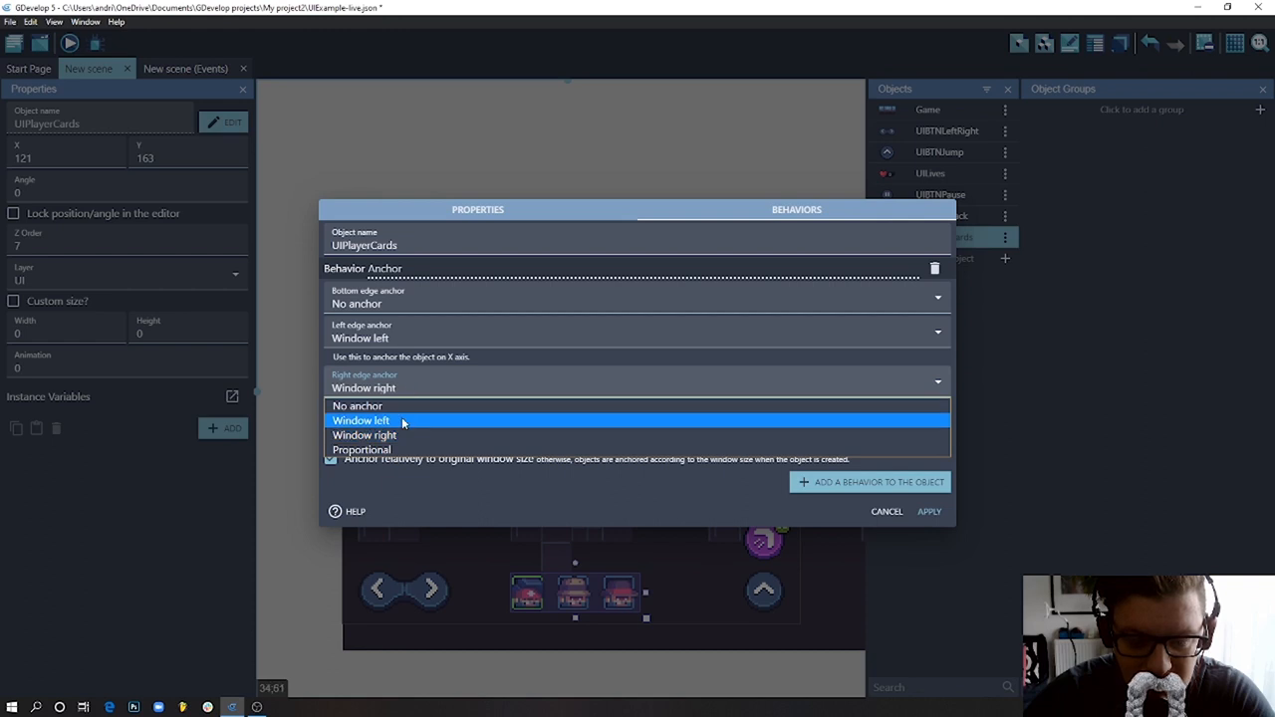
{"action": "mouse_move", "coordinate": [359, 406]}
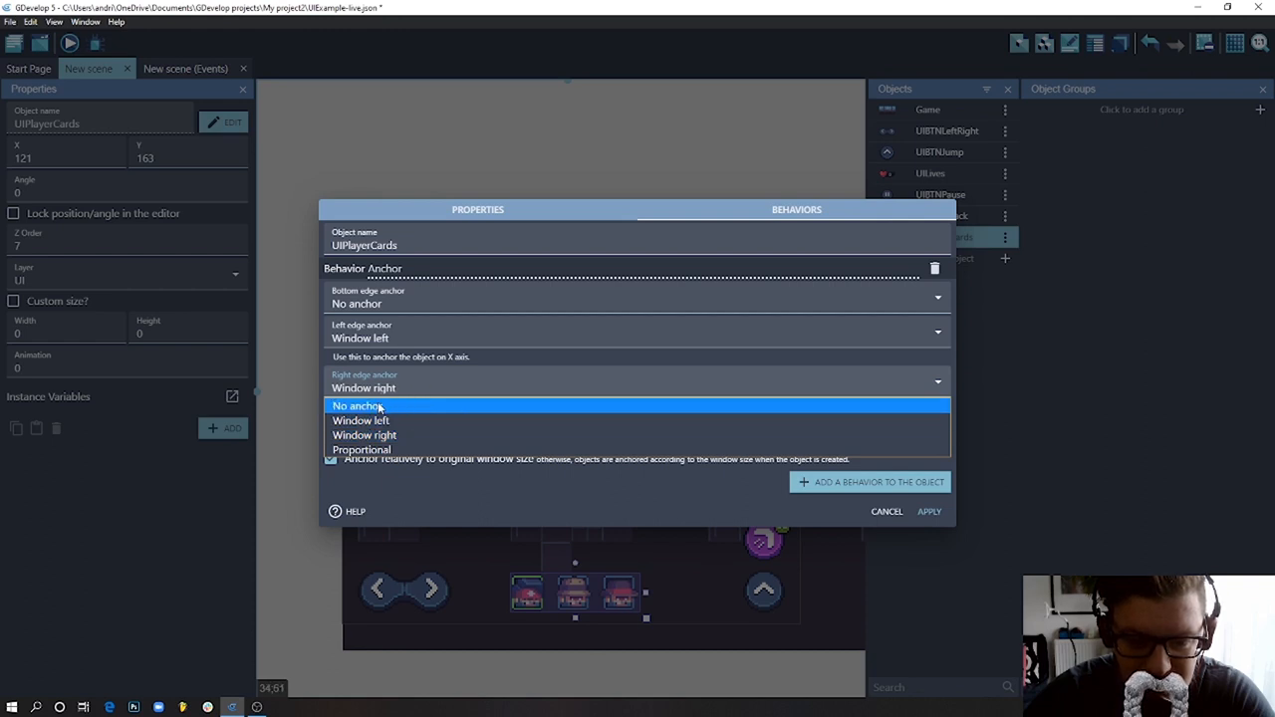
{"action": "left_click", "coordinate": [358, 406]}
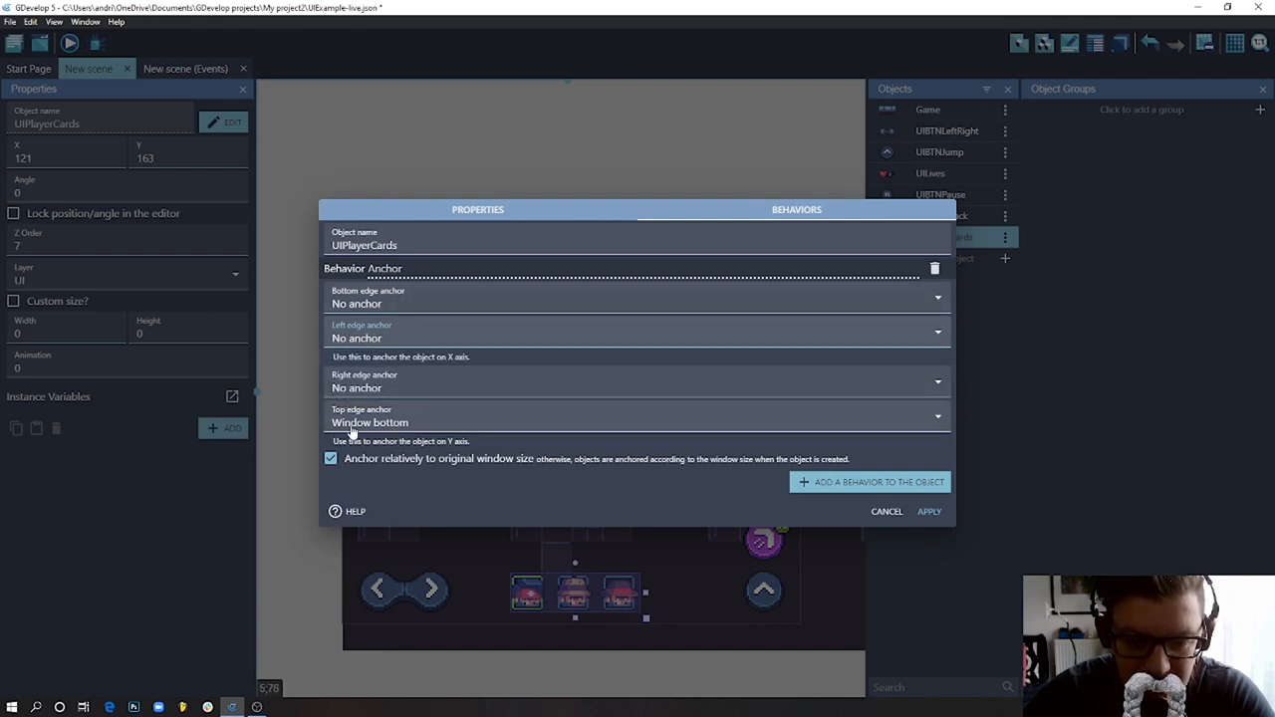
{"action": "mouse_move", "coordinate": [749, 468]}
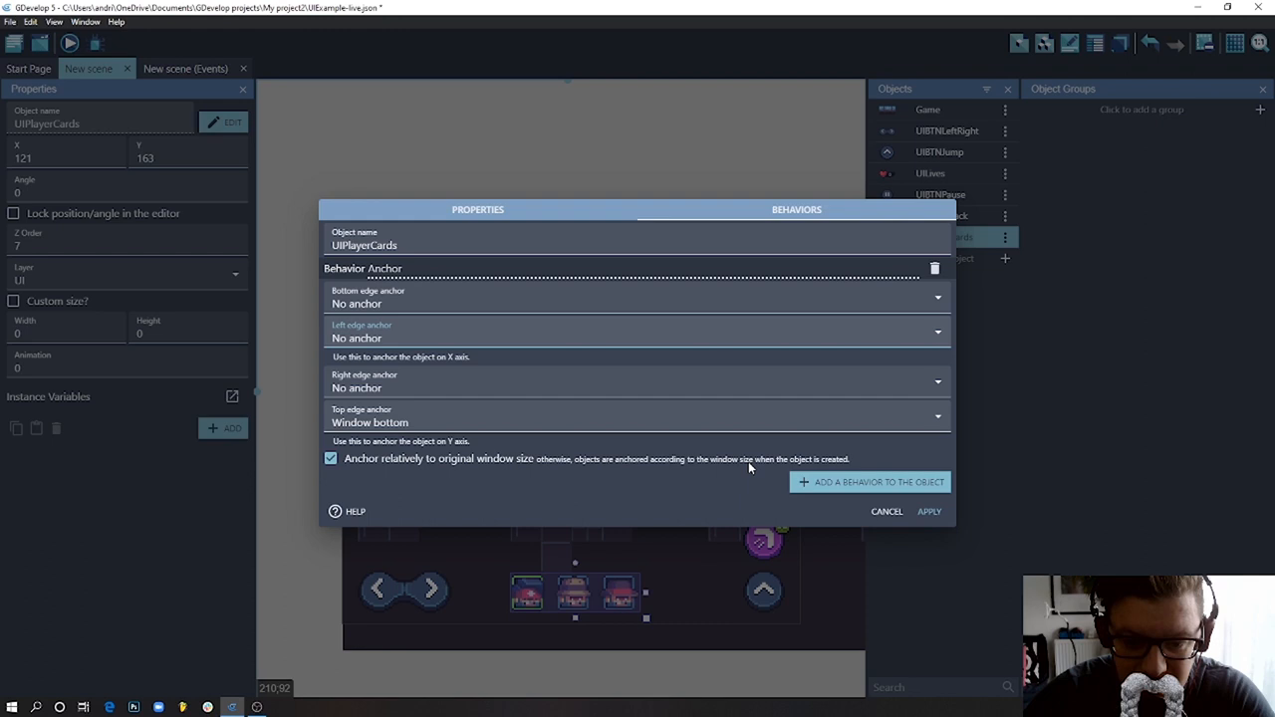
{"action": "left_click", "coordinate": [928, 509]}
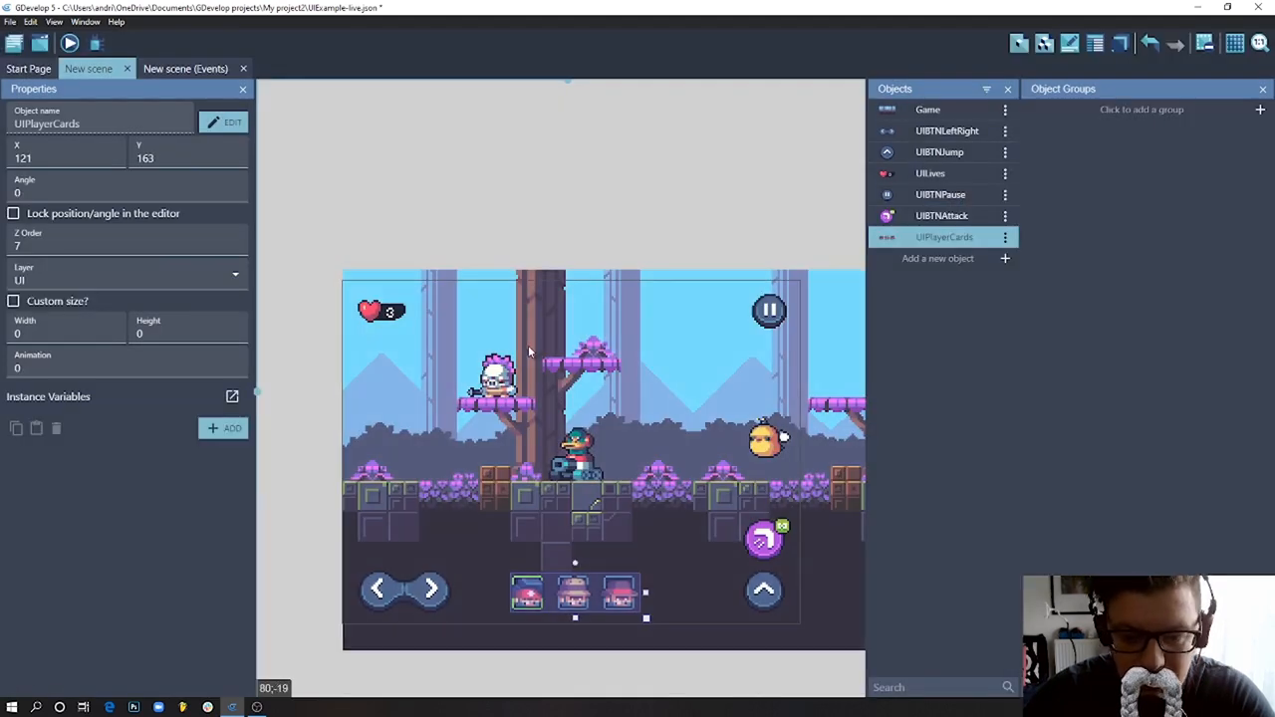
{"action": "mouse_move", "coordinate": [601, 598]}
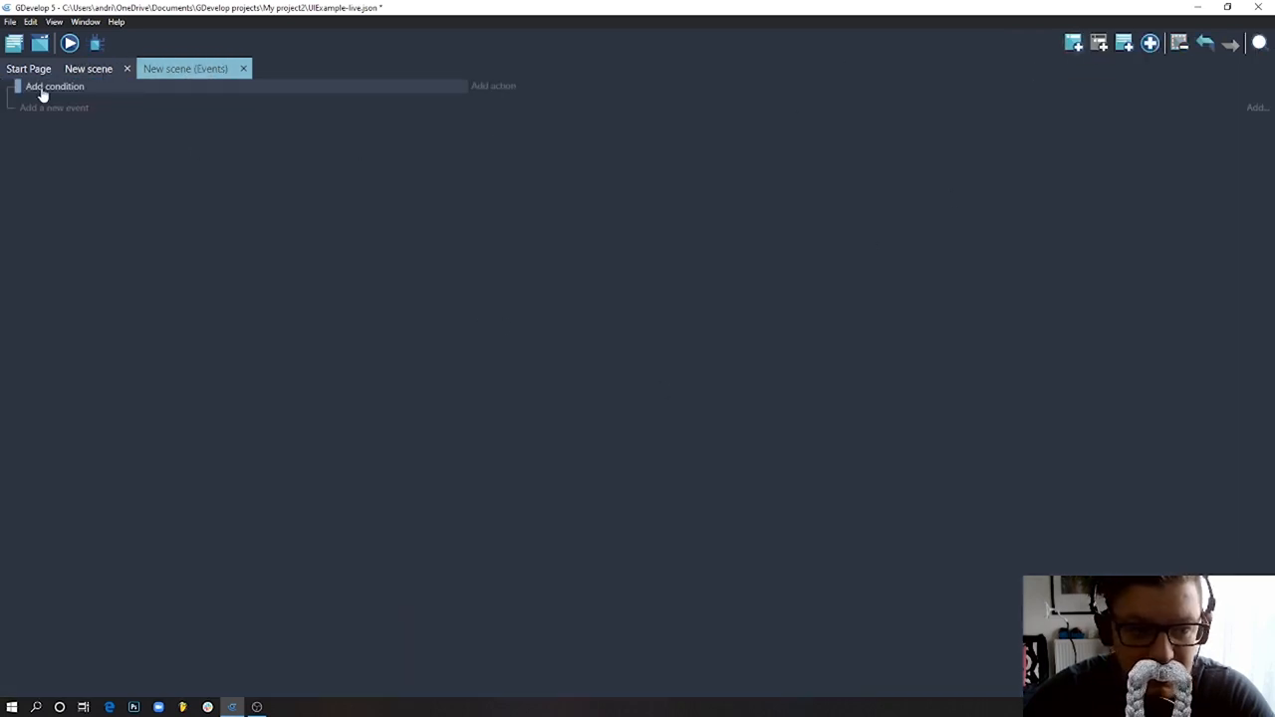
- Add a new event whose condition is Always, found by searching 'alw'
{"action": "left_click", "coordinate": [56, 86]}
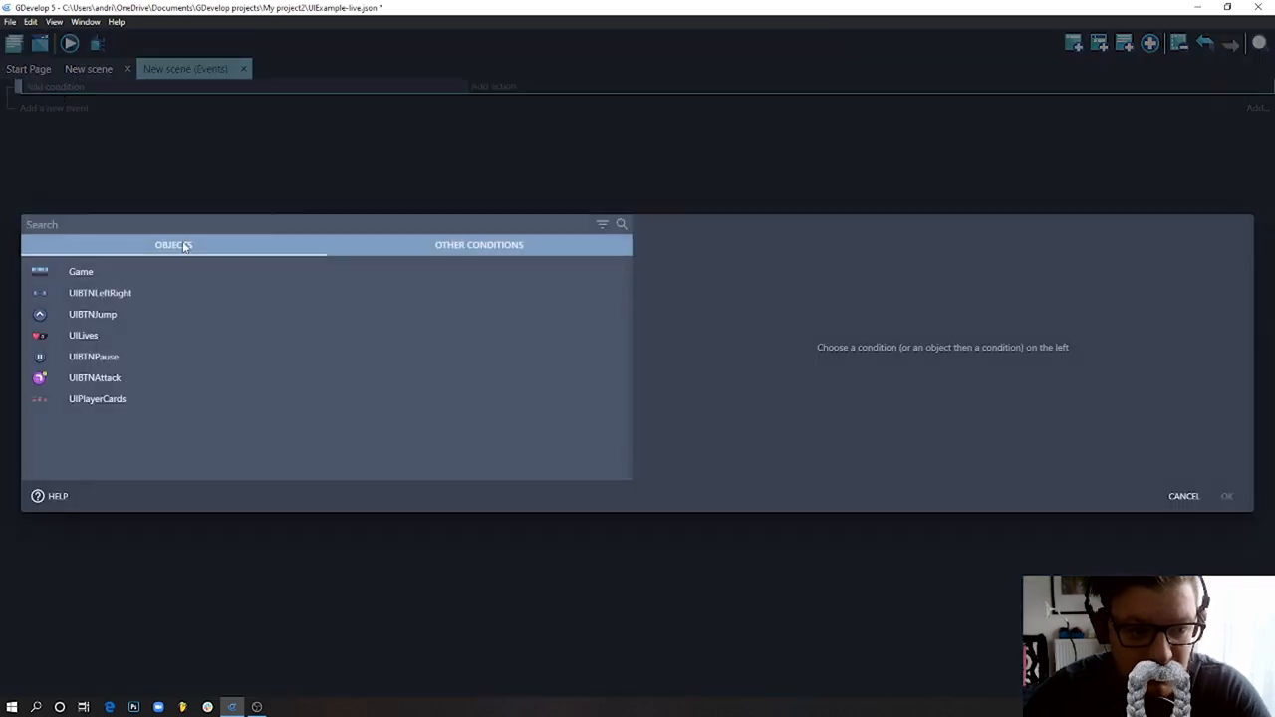
{"action": "type", "text": "always"}
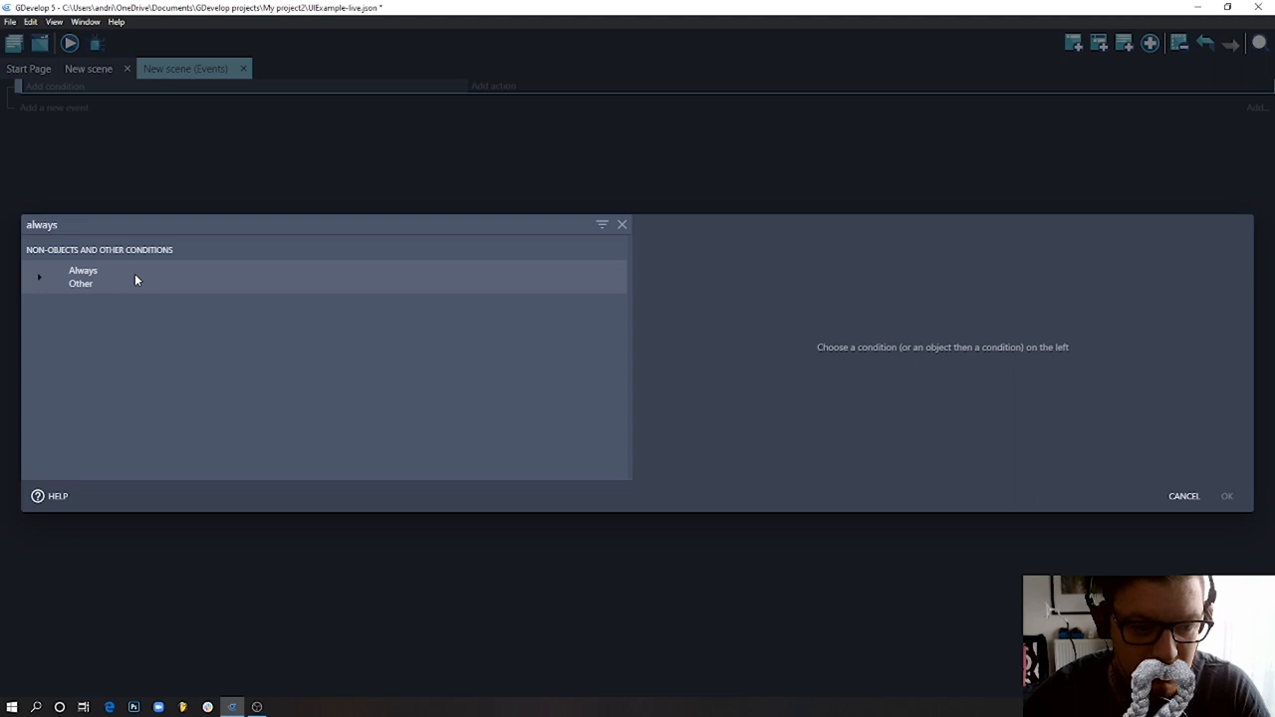
{"action": "left_click", "coordinate": [84, 271]}
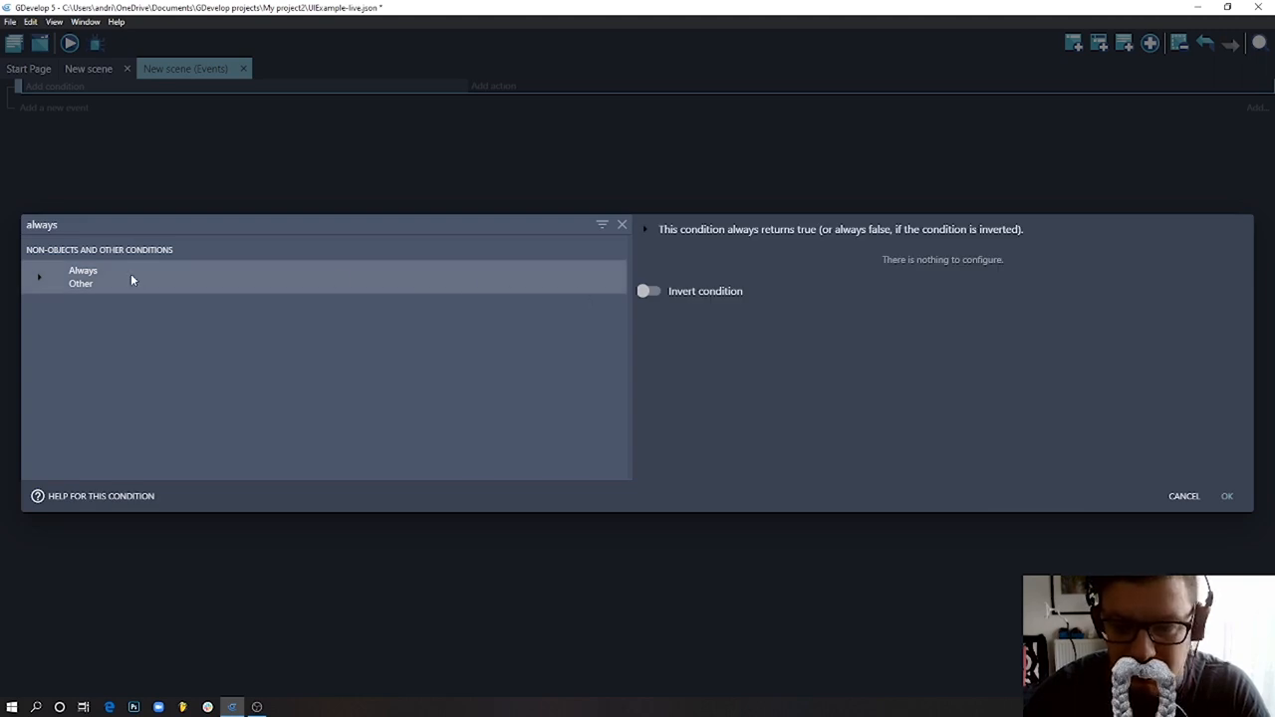
{"action": "mouse_move", "coordinate": [1223, 507]}
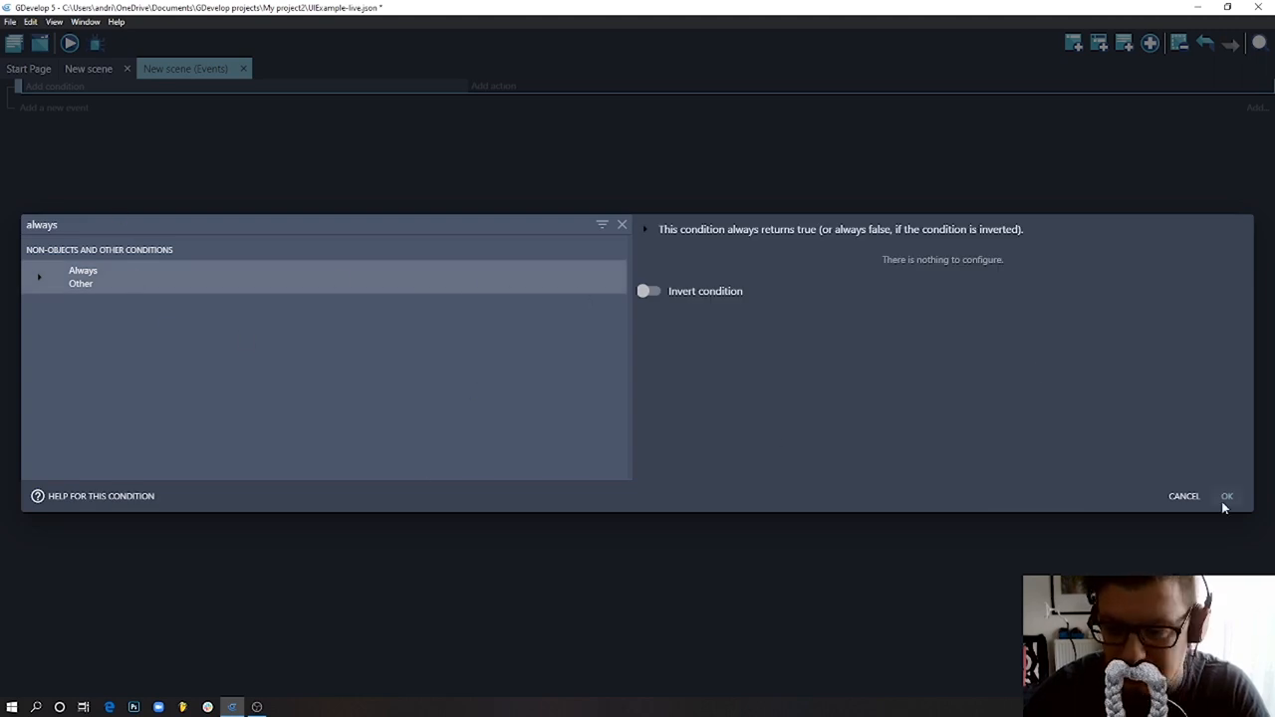
{"action": "left_click", "coordinate": [1226, 496]}
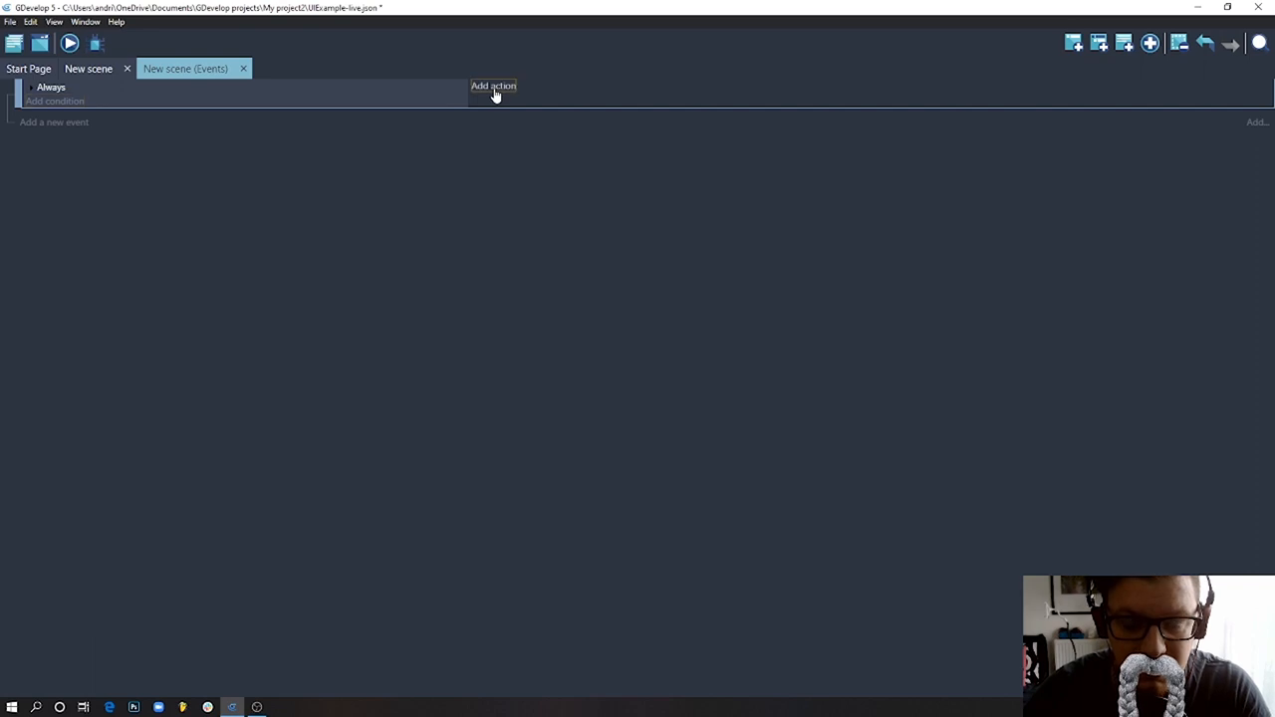
- Add an action on UIPlayerCards choosing the X position action via 'pos' search
{"action": "left_click", "coordinate": [494, 86]}
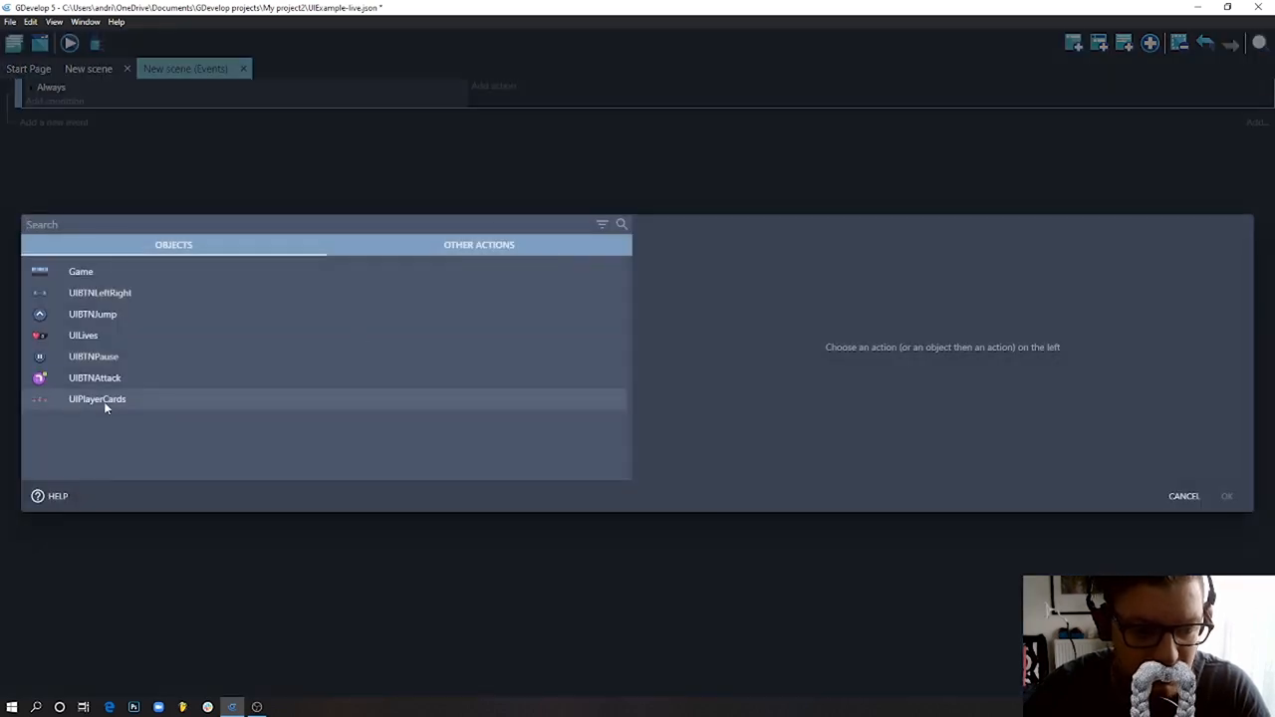
{"action": "left_click", "coordinate": [96, 399]}
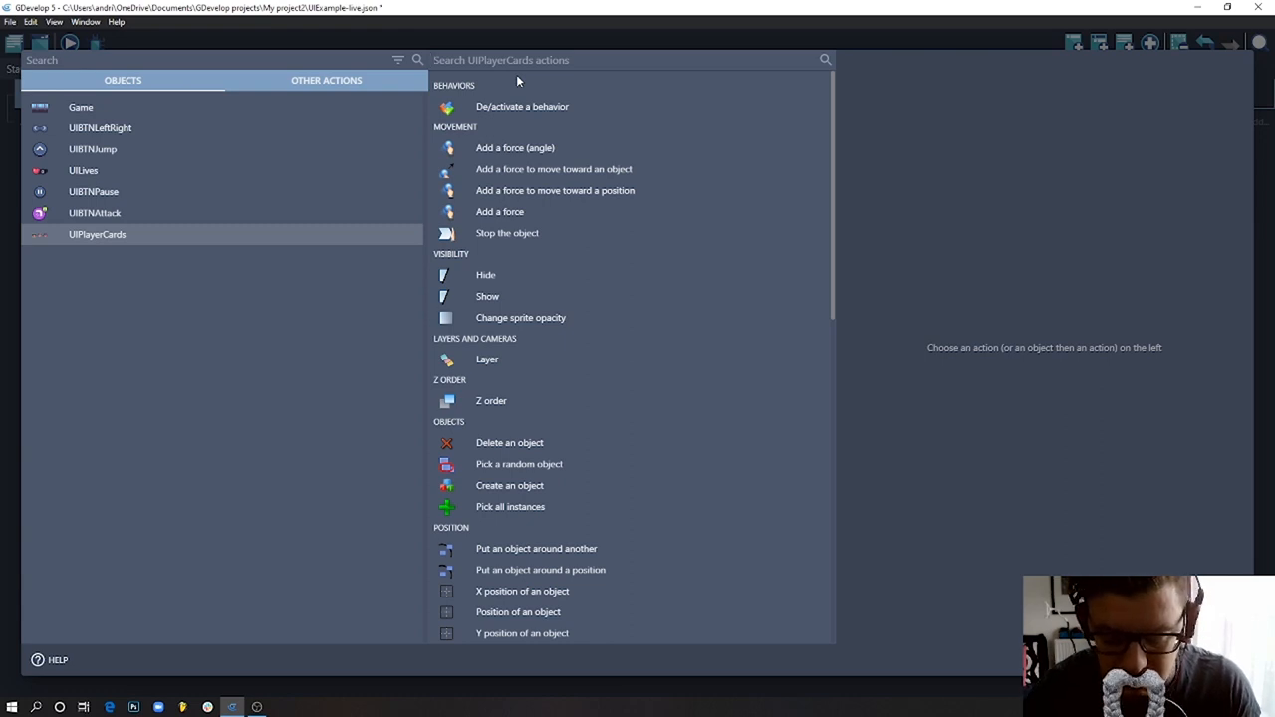
{"action": "type", "text": "pos"}
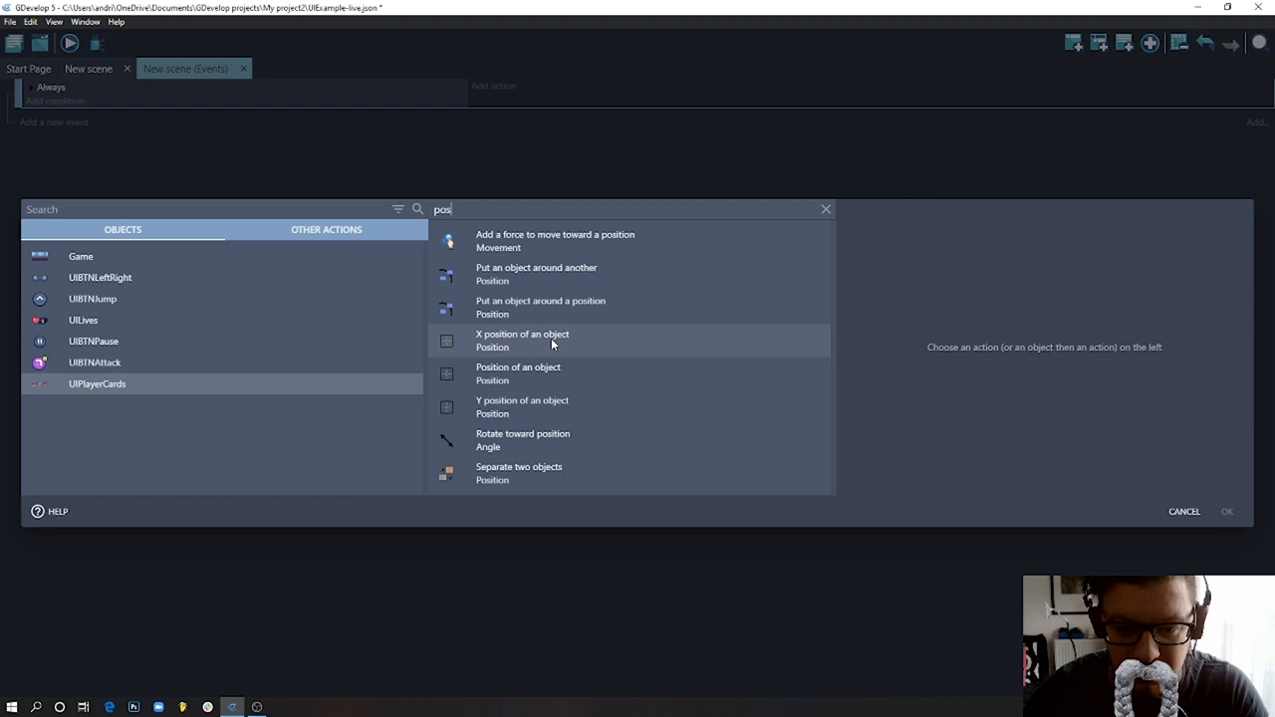
{"action": "mouse_move", "coordinate": [515, 347]}
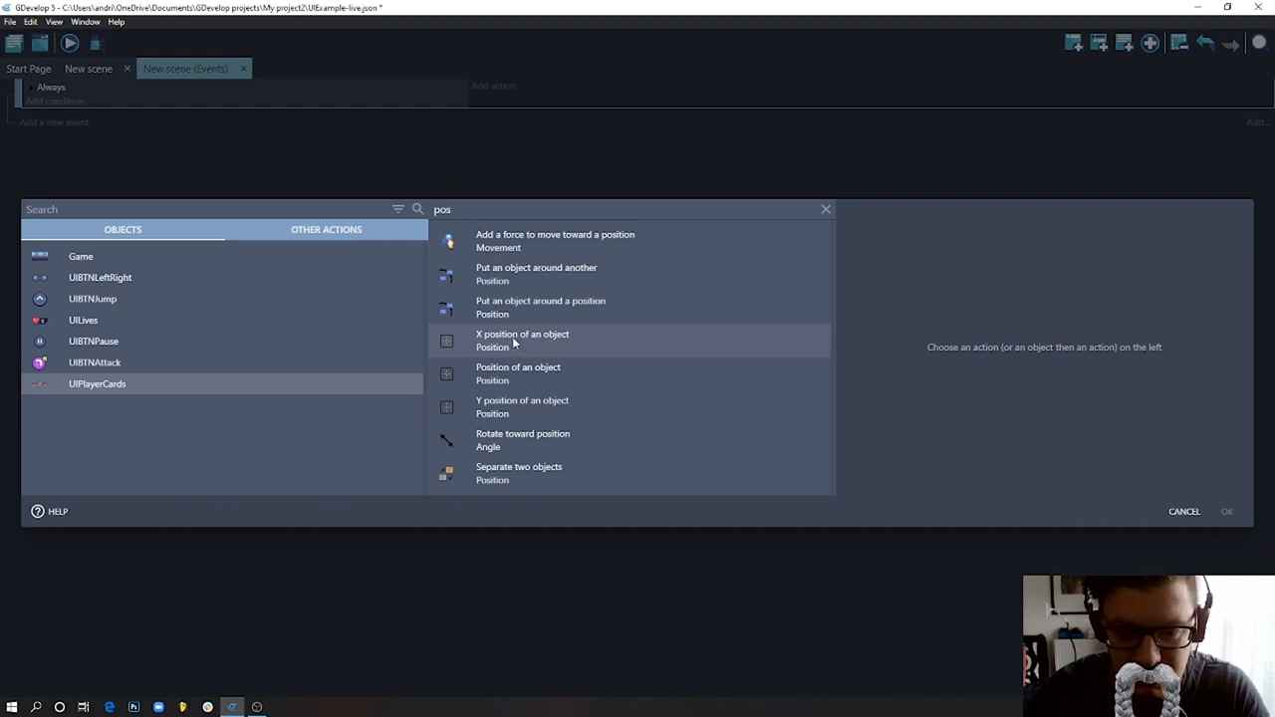
{"action": "left_click", "coordinate": [522, 339]}
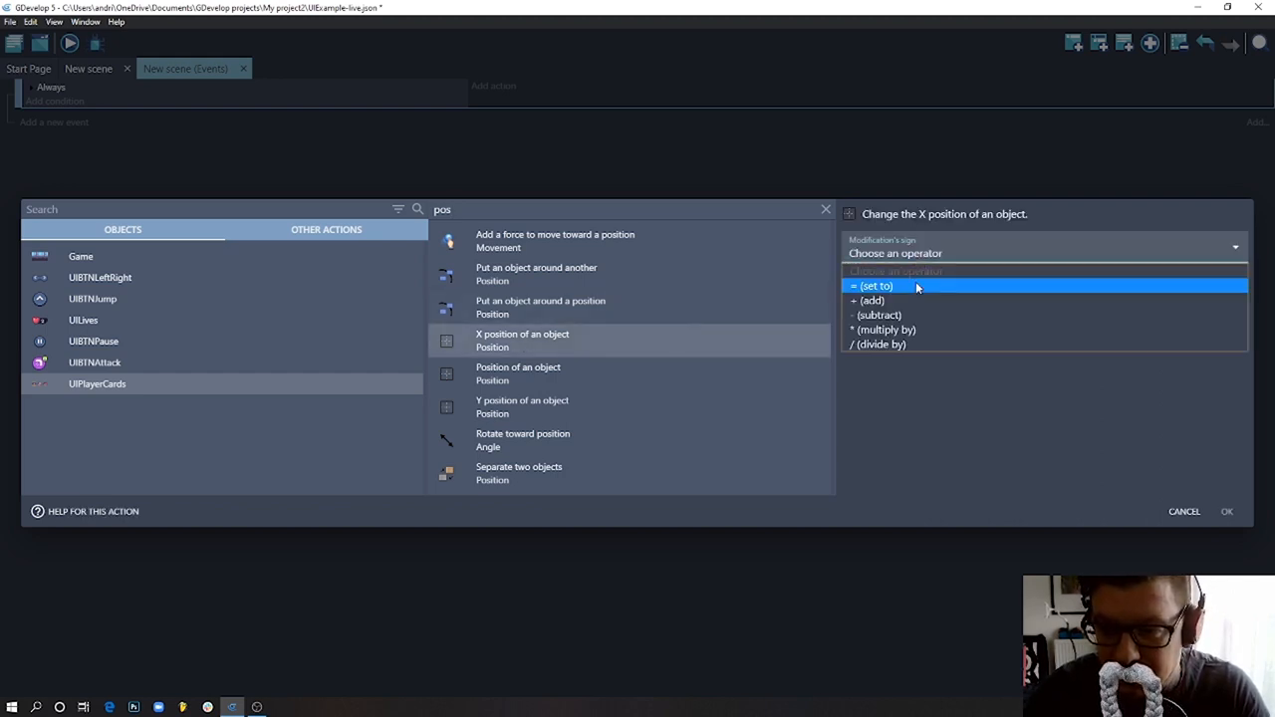
{"action": "left_click", "coordinate": [875, 287]}
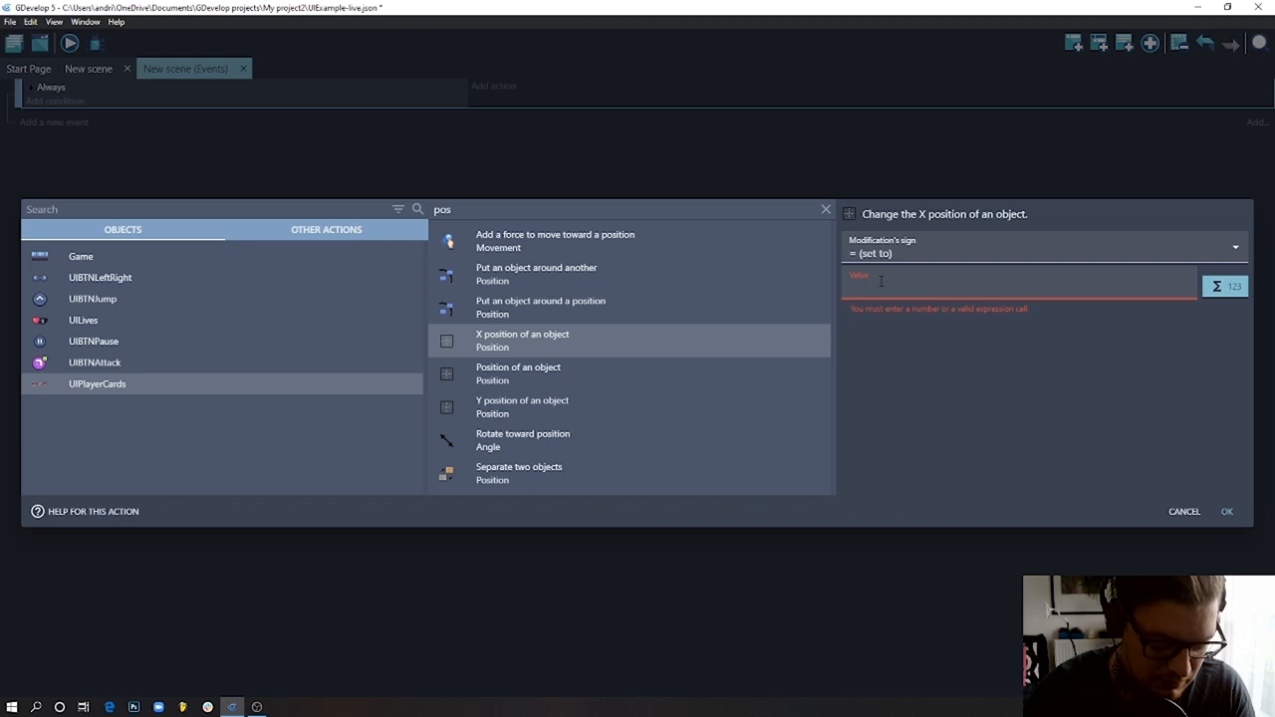
- Set the X value to SceneWindowWidth()/2 and confirm the action
{"action": "type", "text": "sce"}
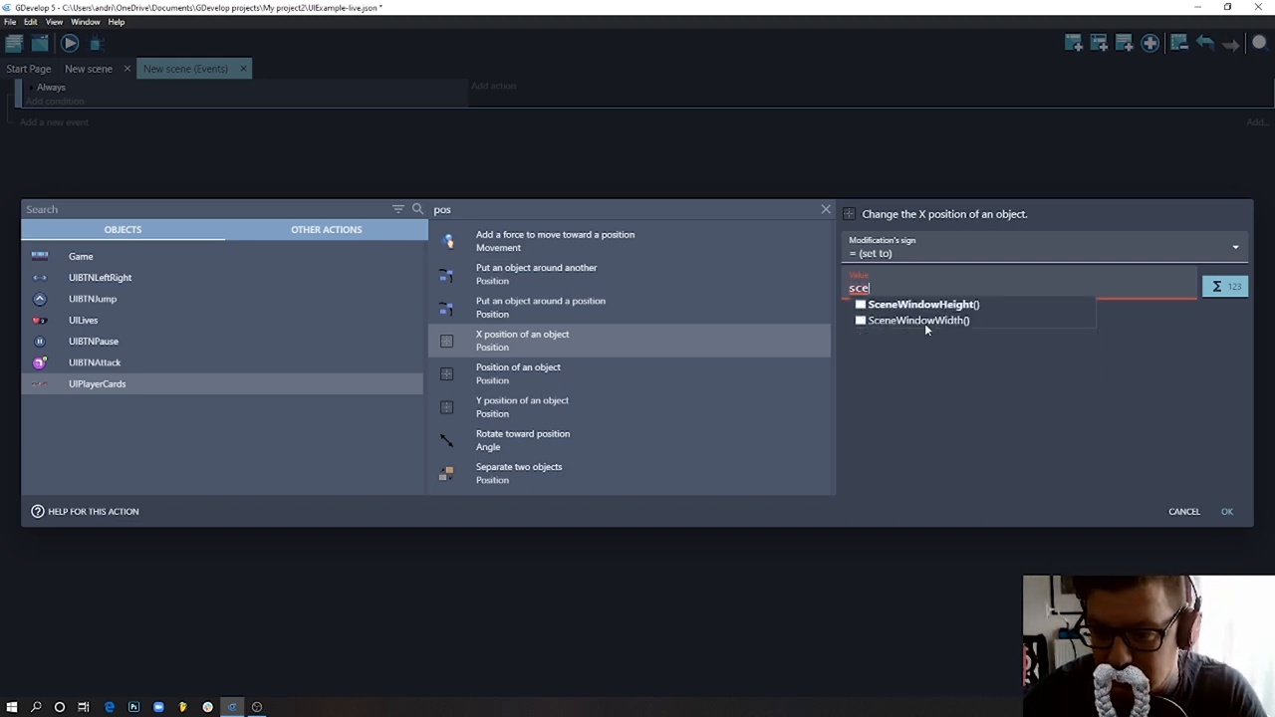
{"action": "left_click", "coordinate": [916, 318]}
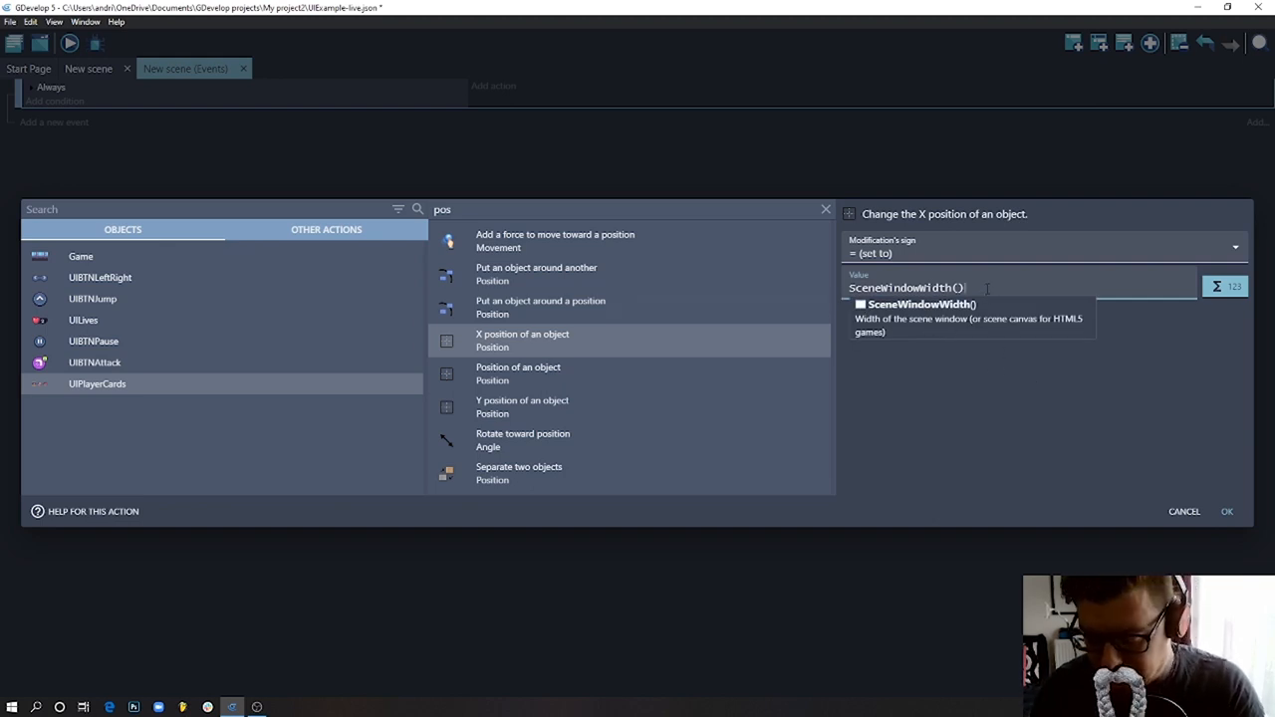
{"action": "type", "text": "/2"}
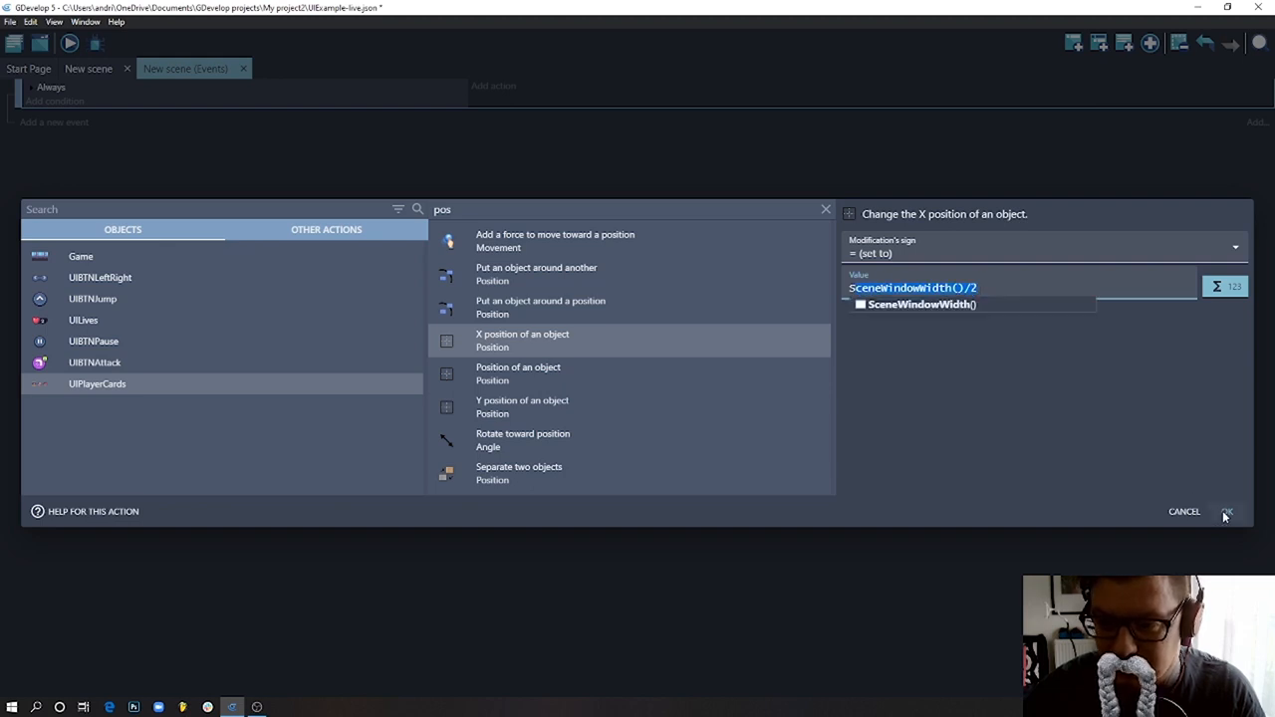
{"action": "left_click", "coordinate": [1226, 509]}
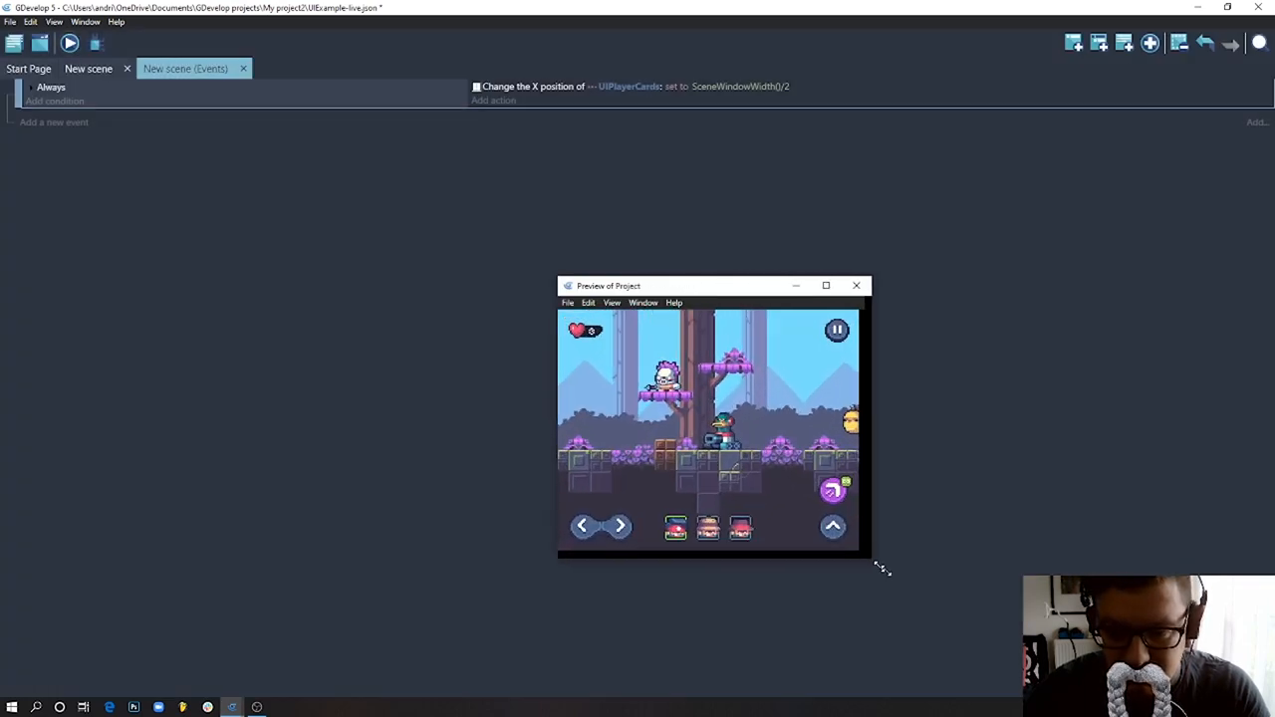
- Check the layout at a larger then smaller preview window size, then close the preview
{"action": "left_click_drag", "start_coordinate": [865, 558], "coordinate": [877, 621]}
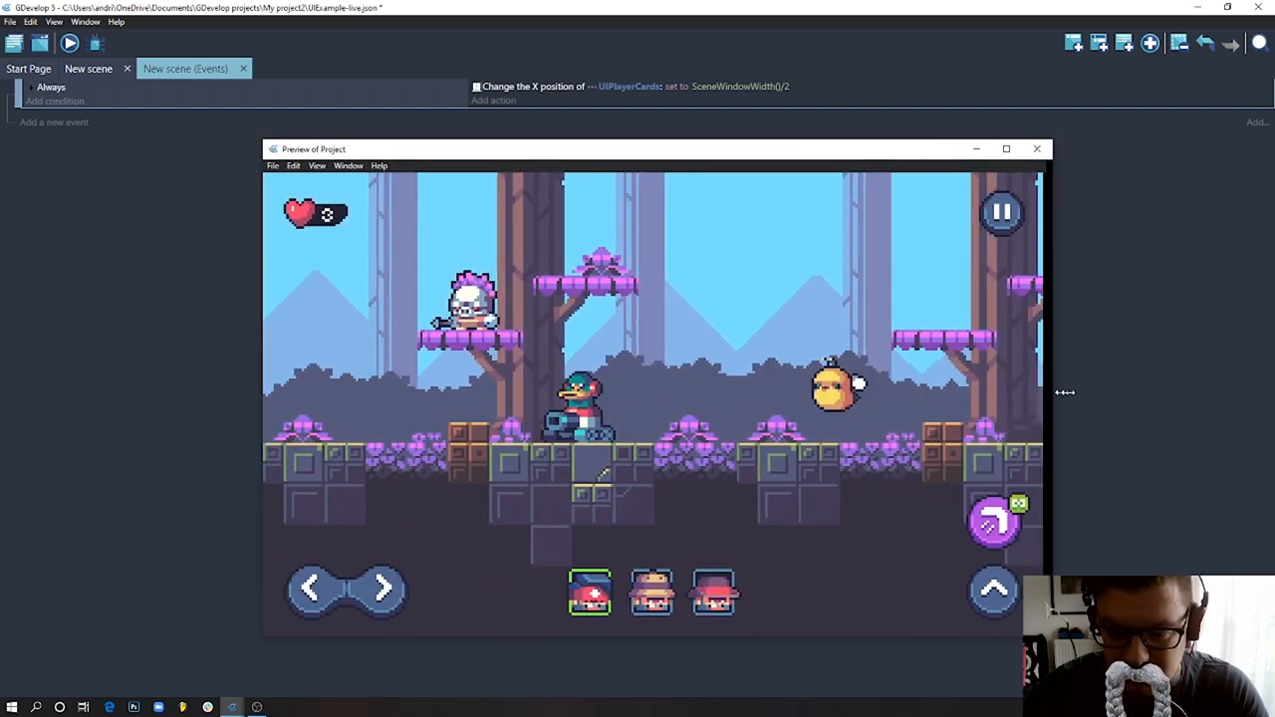
{"action": "left_click_drag", "start_coordinate": [1063, 393], "coordinate": [727, 386]}
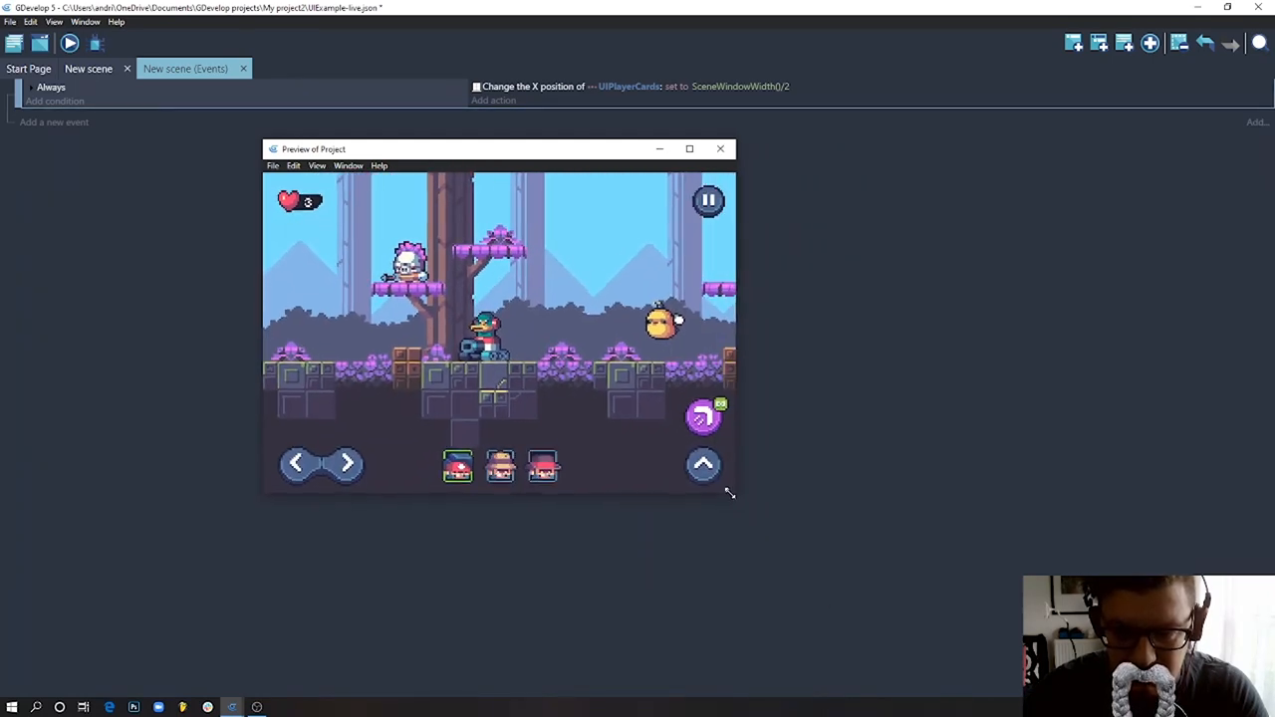
{"action": "left_click", "coordinate": [721, 147]}
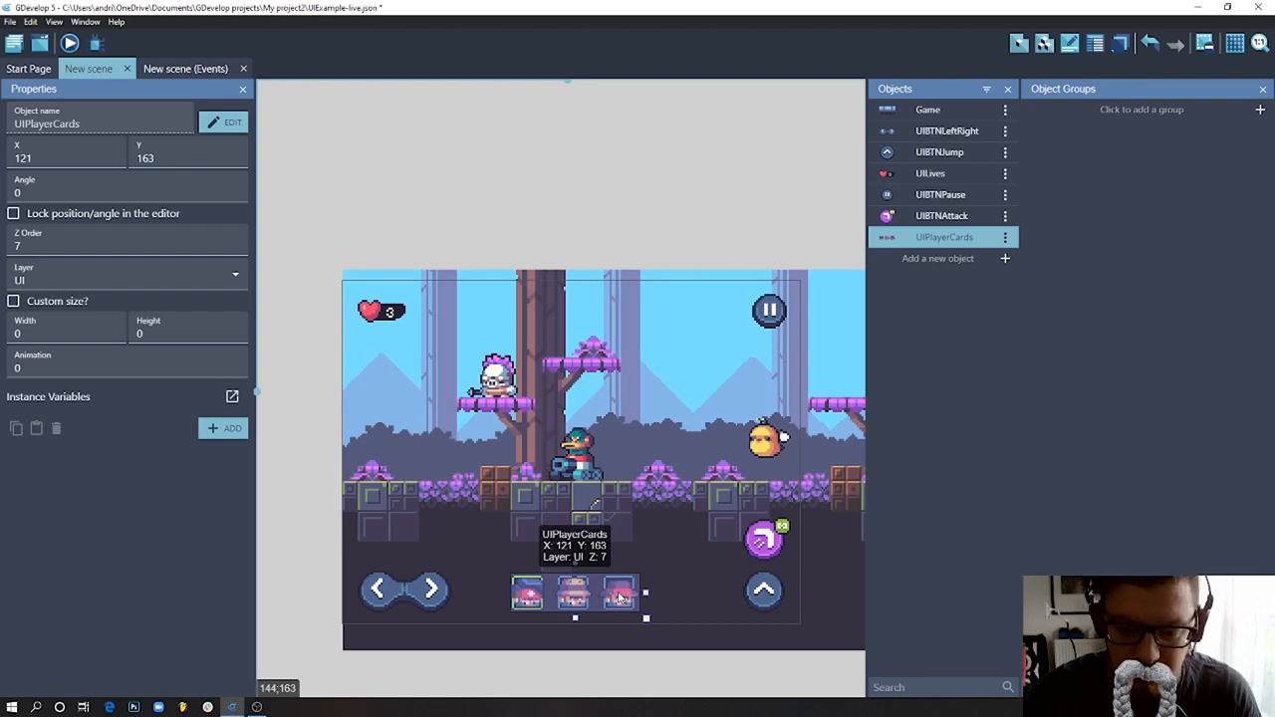
- Place UIPlayerCards at the scene top (Y 16) with its top edge anchored to Window top
{"action": "left_click_drag", "start_coordinate": [574, 593], "coordinate": [574, 317]}
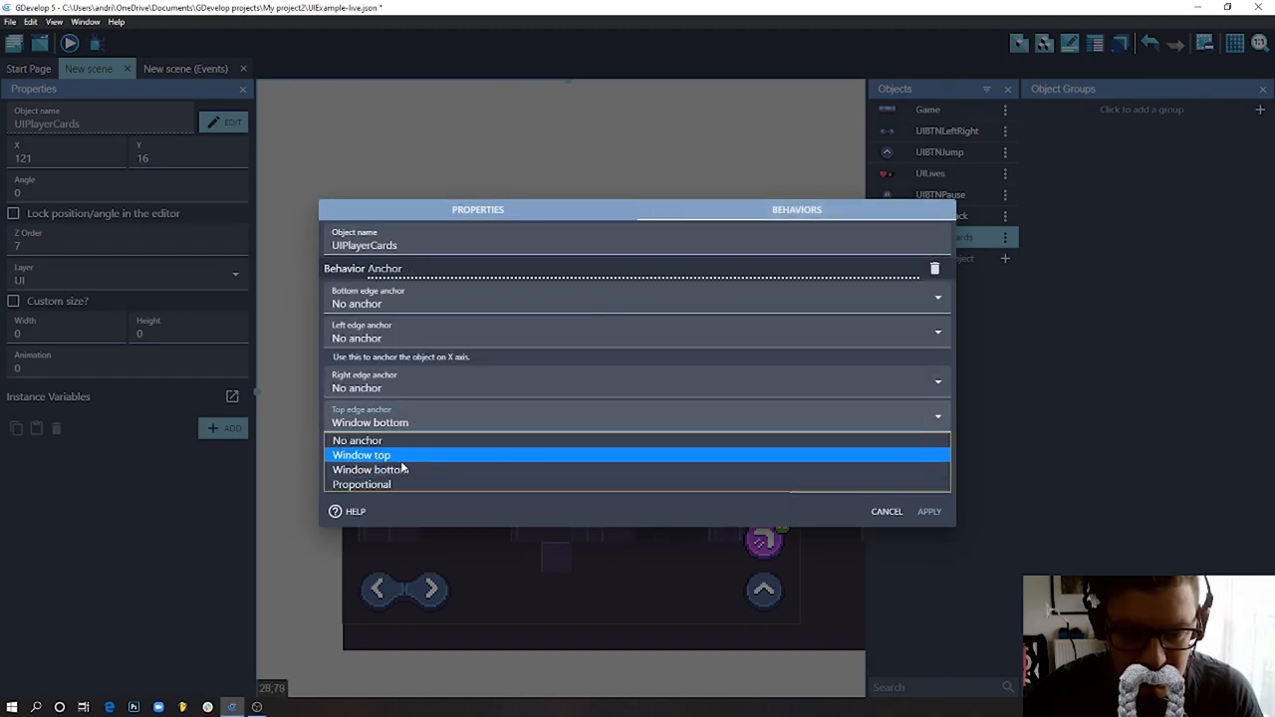
{"action": "left_click", "coordinate": [929, 510]}
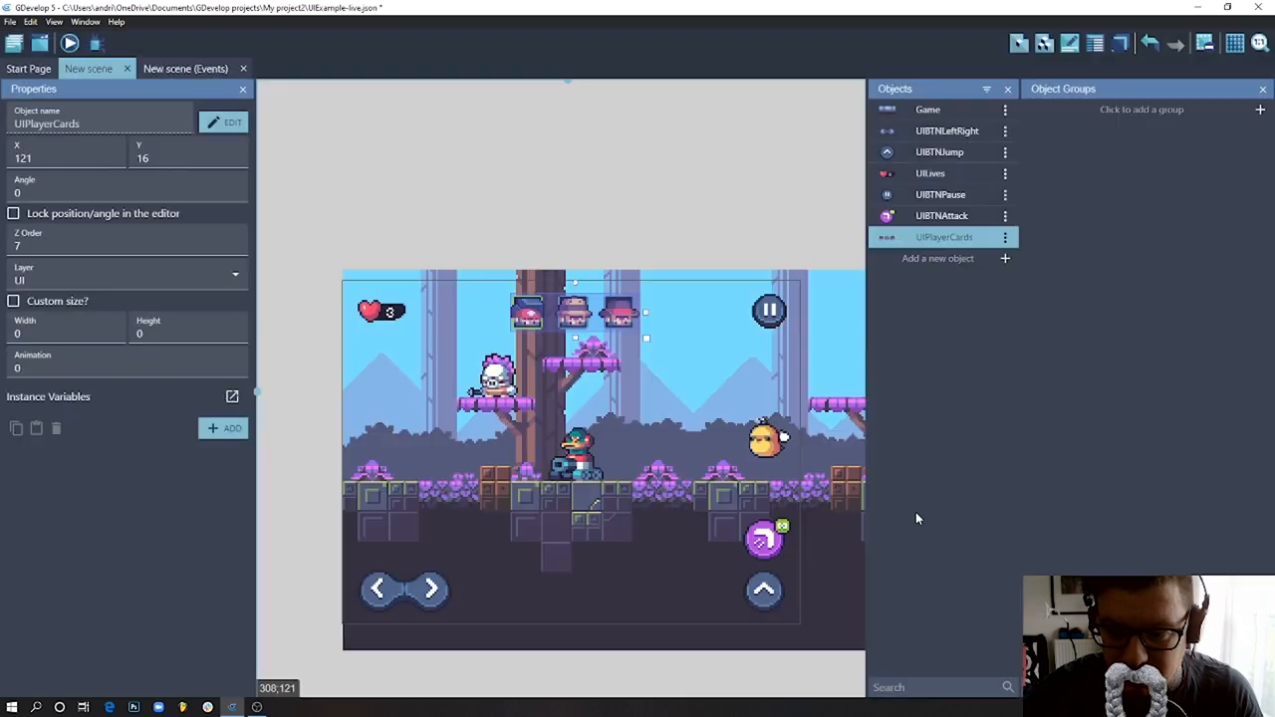
{"action": "left_click", "coordinate": [183, 67]}
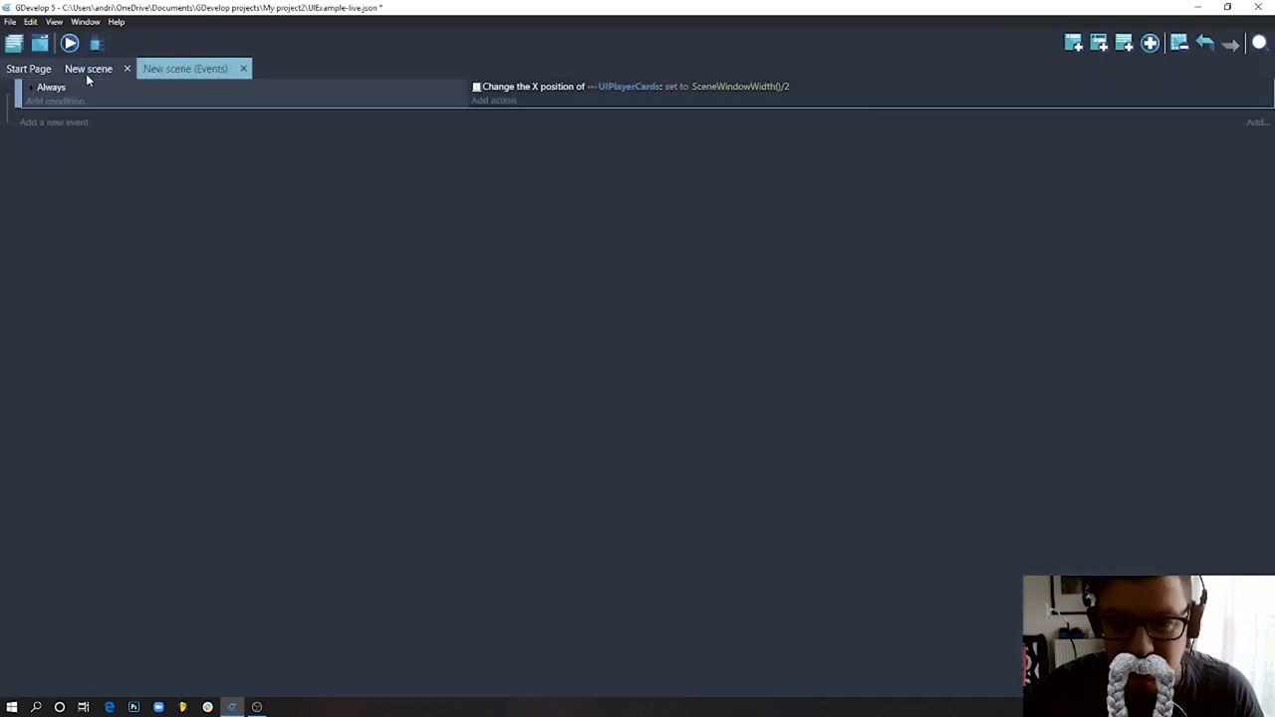
- Launch a preview and resize its window repeatedly to confirm the cards stay centred at the top
{"action": "left_click", "coordinate": [68, 44]}
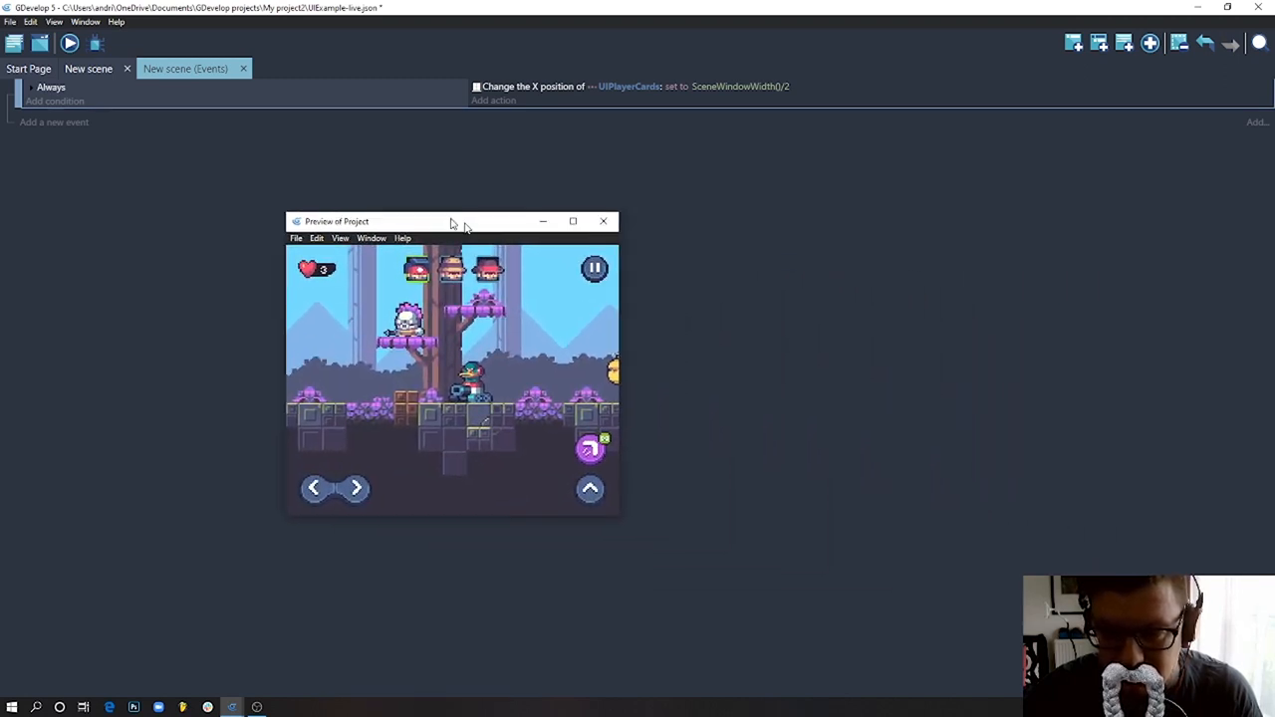
{"action": "left_click_drag", "start_coordinate": [450, 221], "coordinate": [414, 209]}
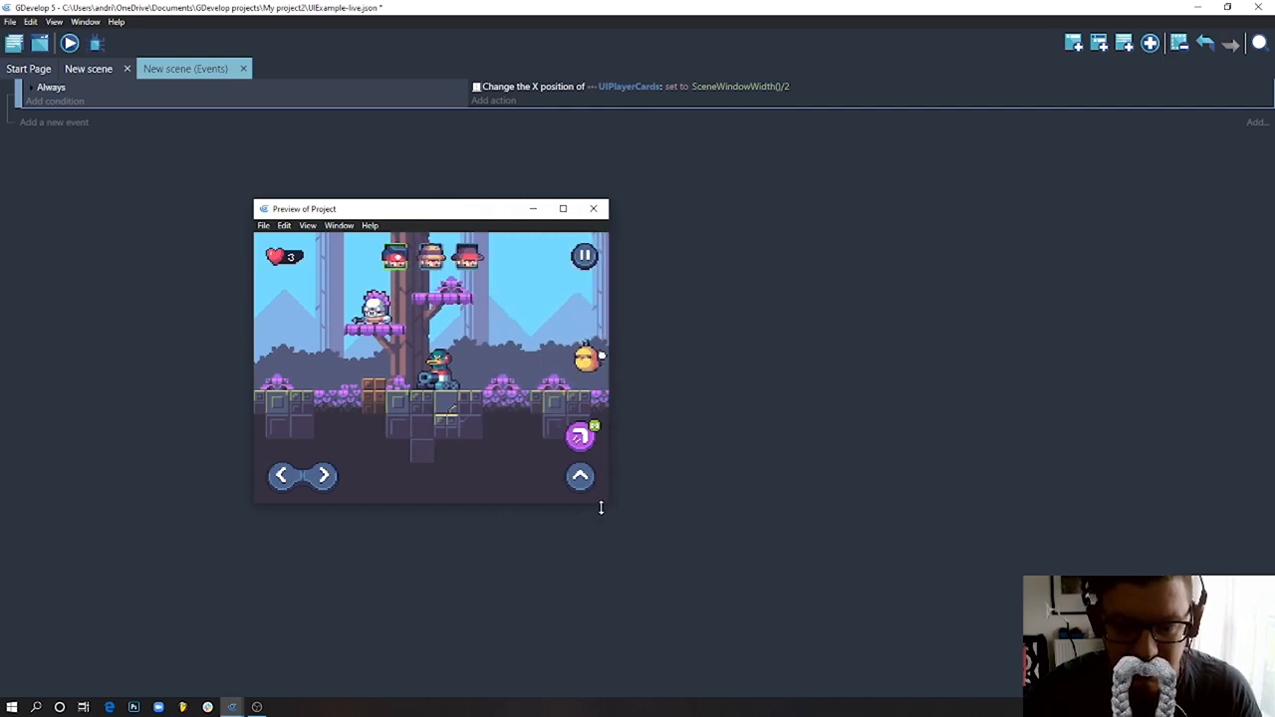
{"action": "left_click_drag", "start_coordinate": [601, 508], "coordinate": [685, 530]}
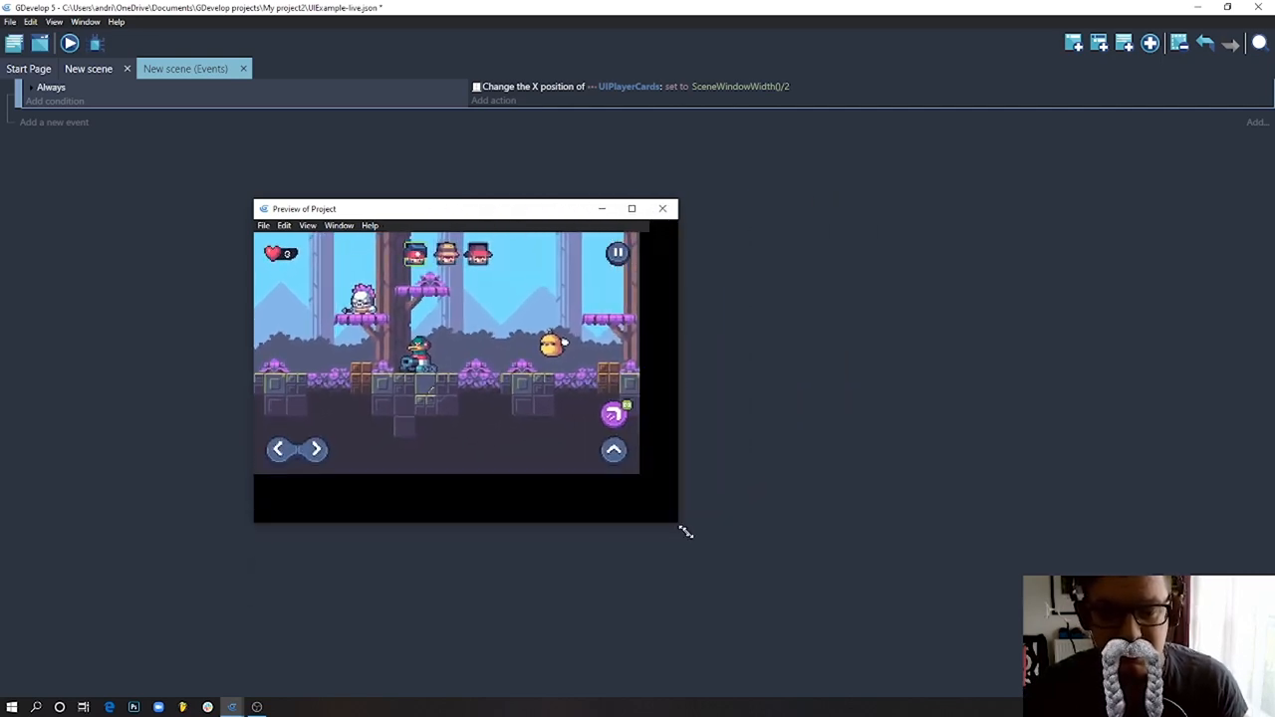
{"action": "left_click_drag", "start_coordinate": [681, 525], "coordinate": [597, 508]}
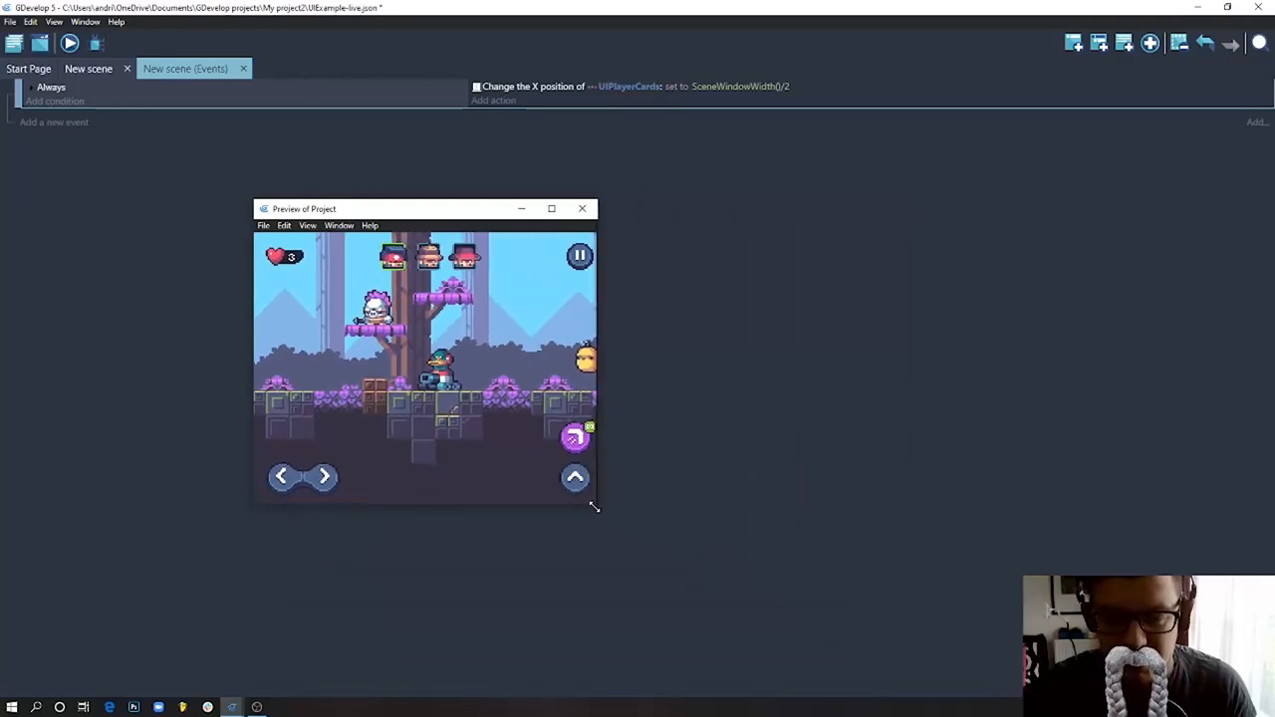
{"action": "left_click_drag", "start_coordinate": [594, 507], "coordinate": [792, 637]}
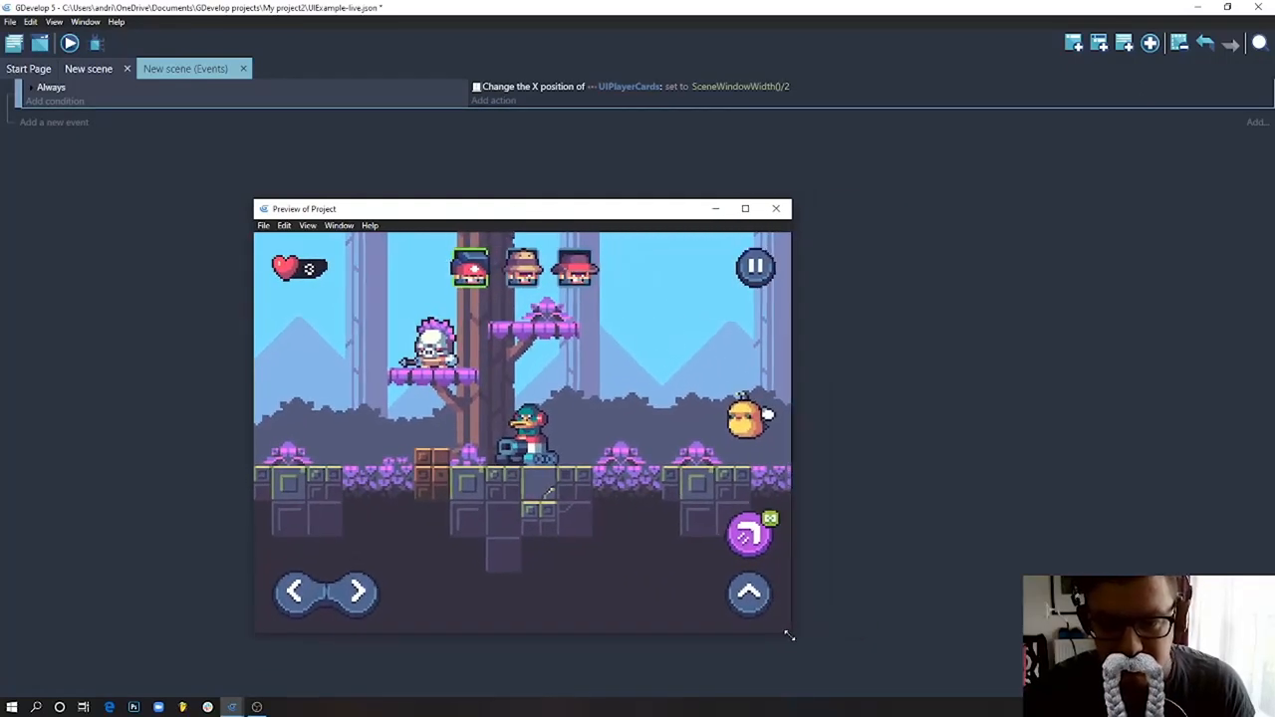
{"action": "left_click_drag", "start_coordinate": [788, 637], "coordinate": [647, 530]}
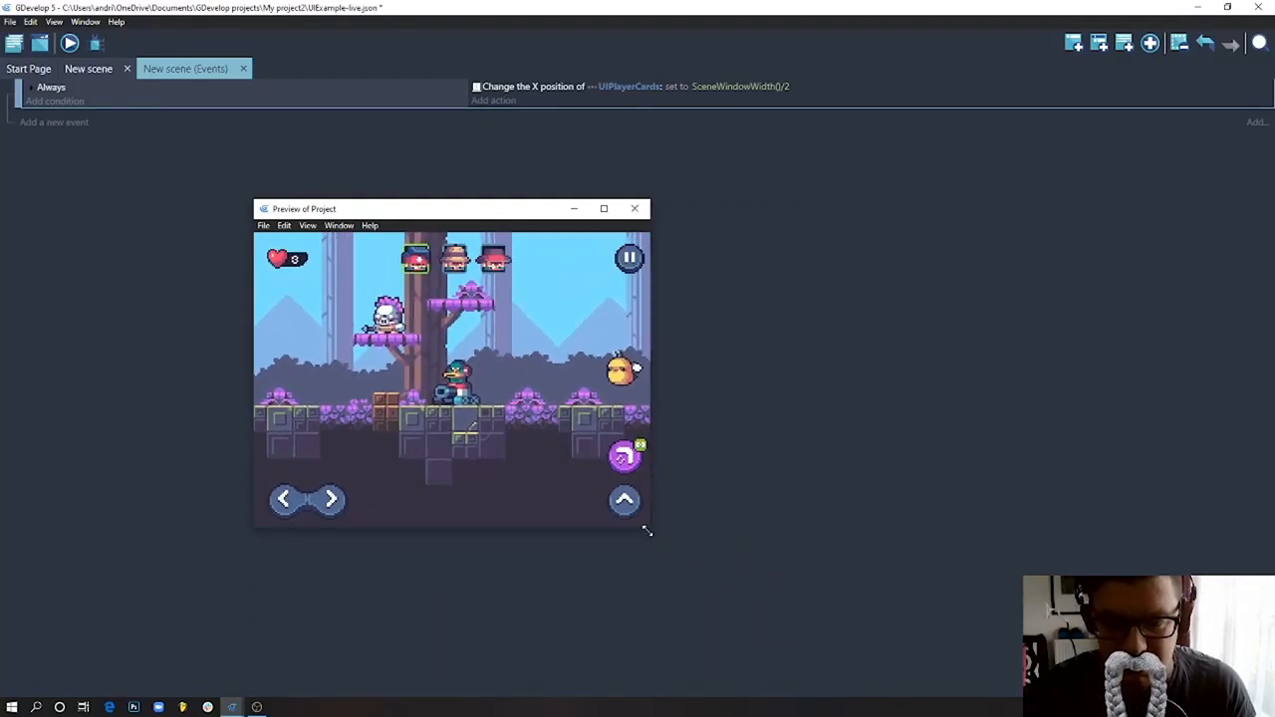
{"action": "left_click_drag", "start_coordinate": [648, 530], "coordinate": [735, 649]}
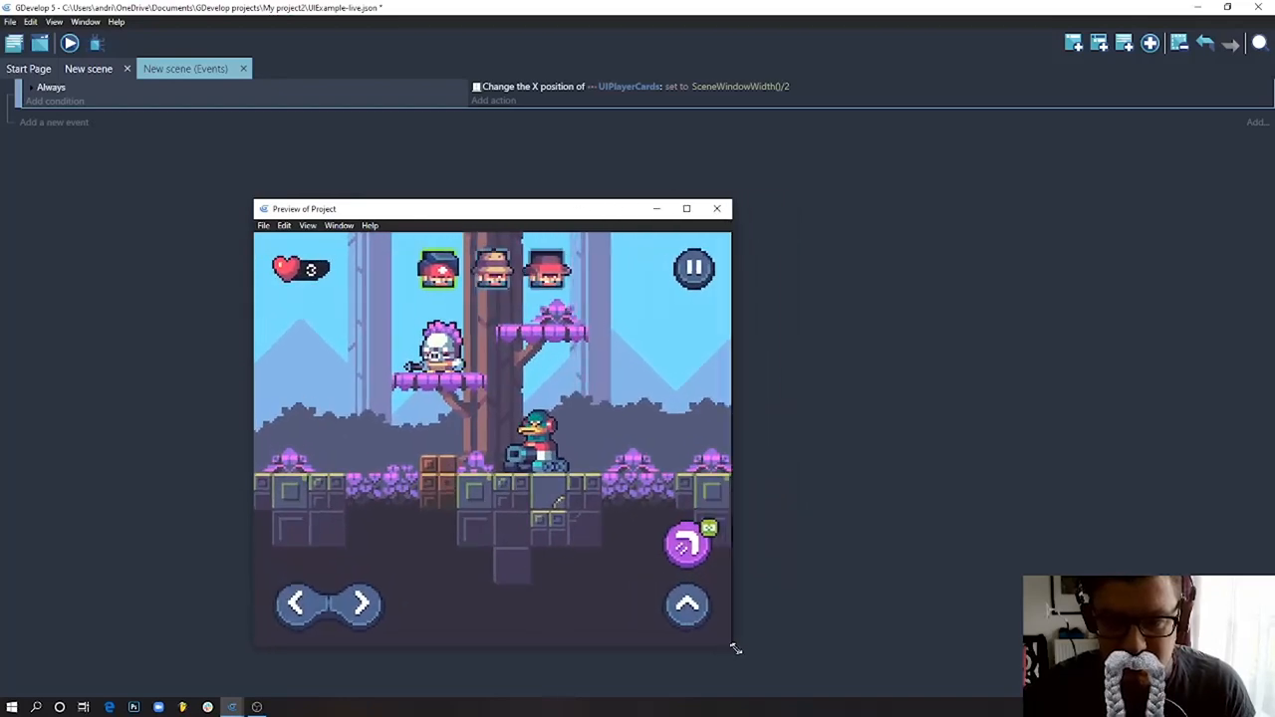
{"action": "left_click_drag", "start_coordinate": [735, 650], "coordinate": [773, 637]}
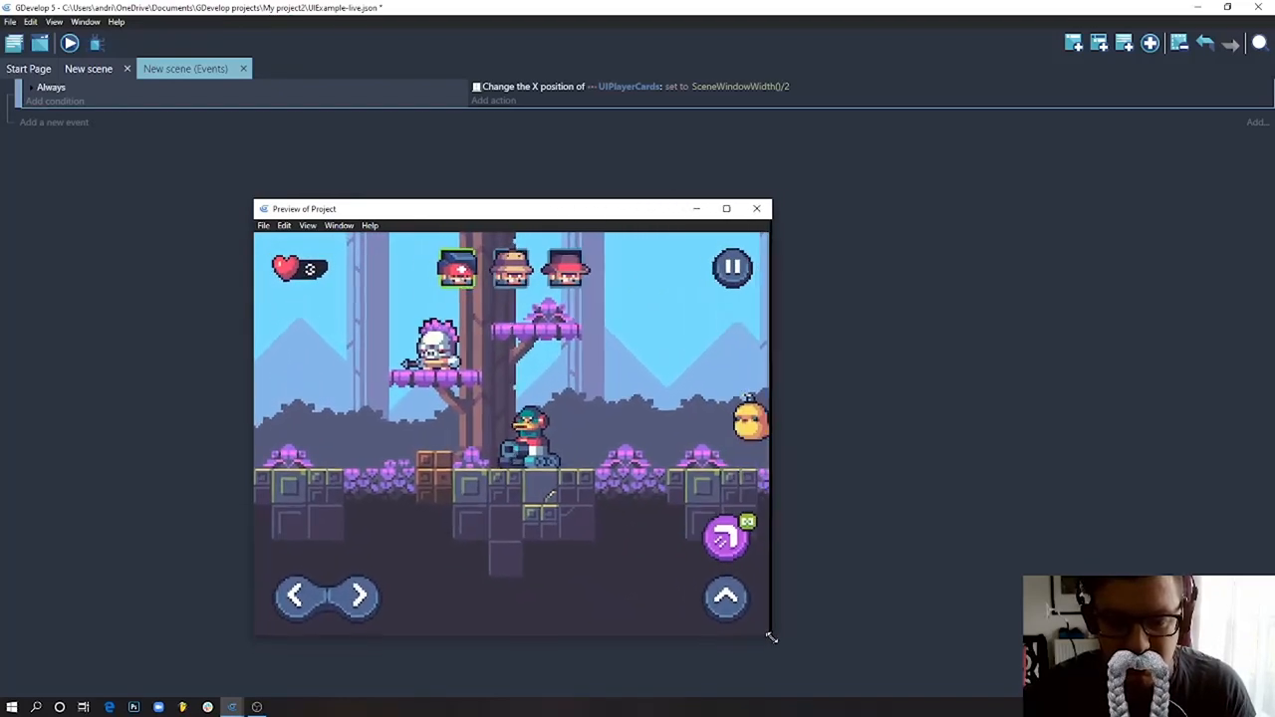
{"action": "left_click_drag", "start_coordinate": [773, 637], "coordinate": [835, 641]}
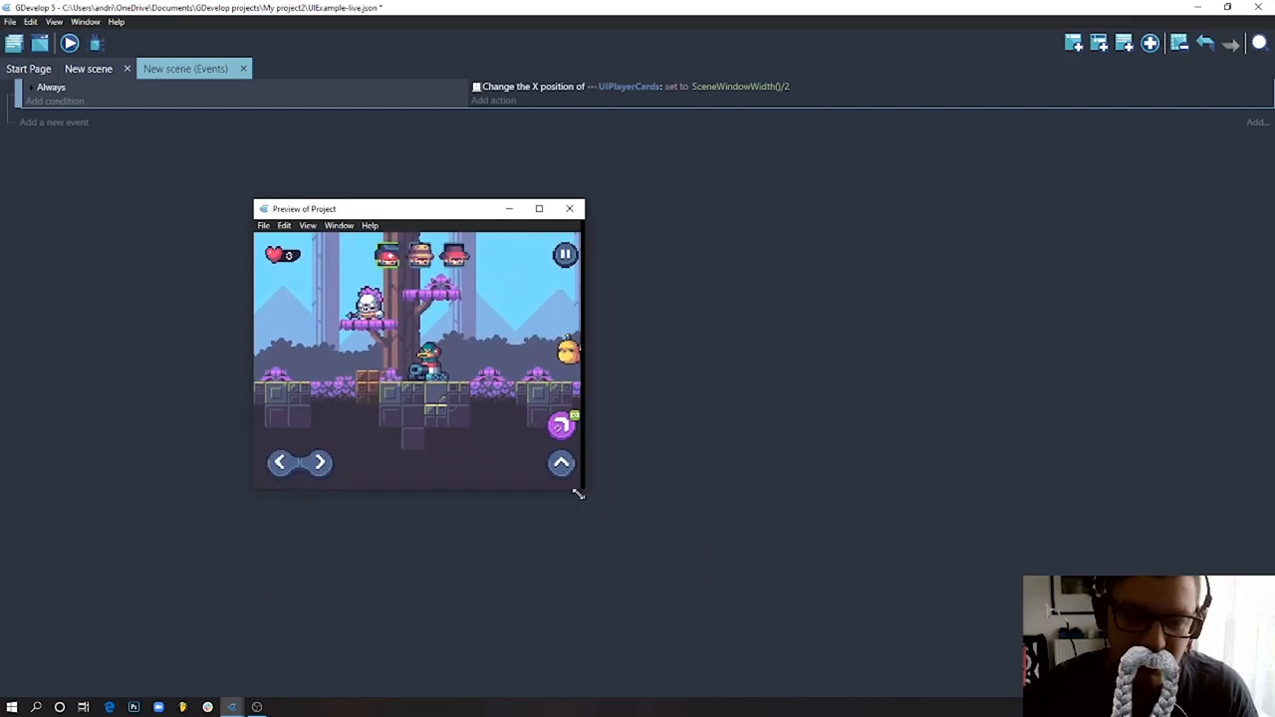
- Keep widening, narrowing and enlarging the preview to verify centring at more window sizes
{"action": "left_click_drag", "start_coordinate": [577, 494], "coordinate": [777, 576]}
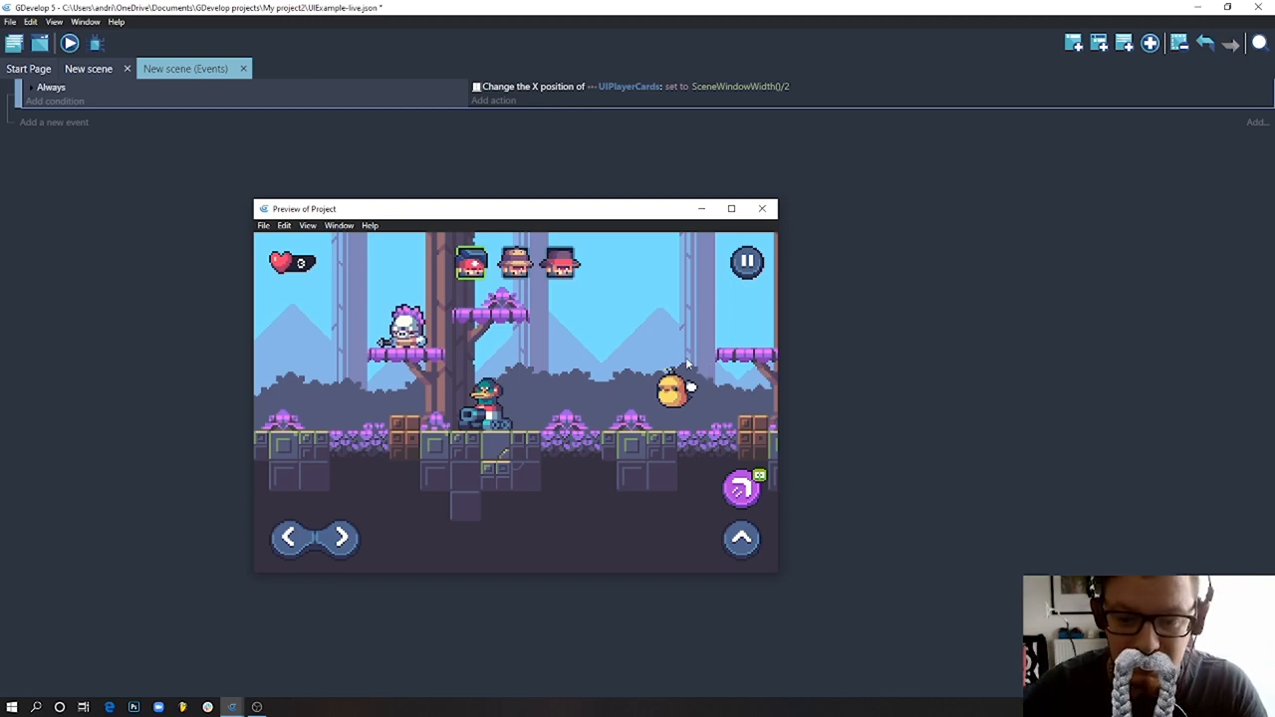
{"action": "mouse_move", "coordinate": [781, 373]}
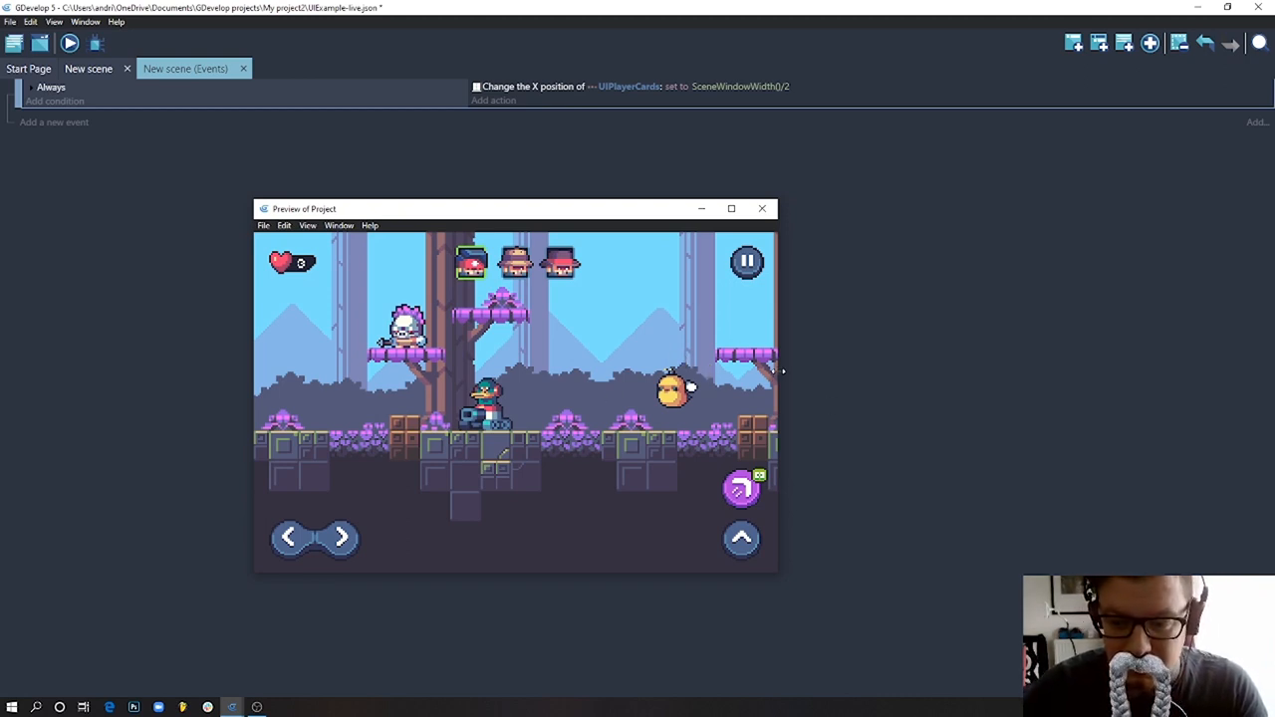
{"action": "left_click_drag", "start_coordinate": [778, 372], "coordinate": [617, 372]}
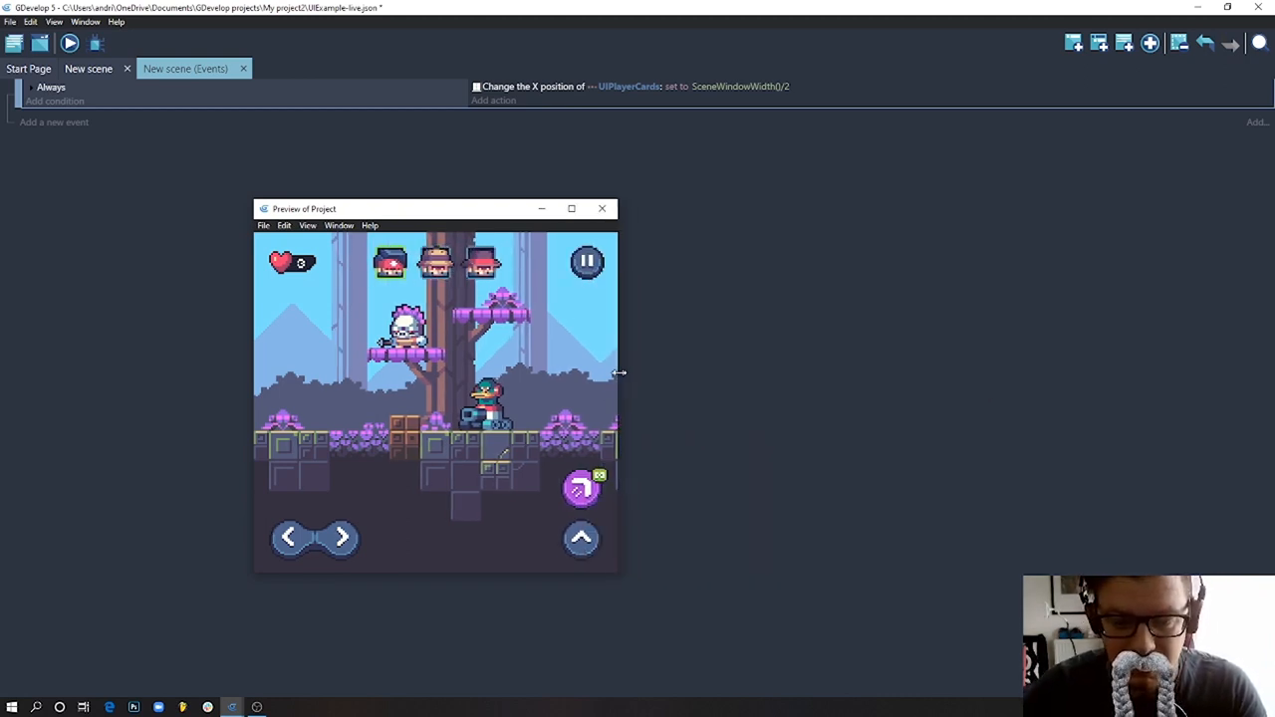
{"action": "left_click_drag", "start_coordinate": [617, 372], "coordinate": [833, 374]}
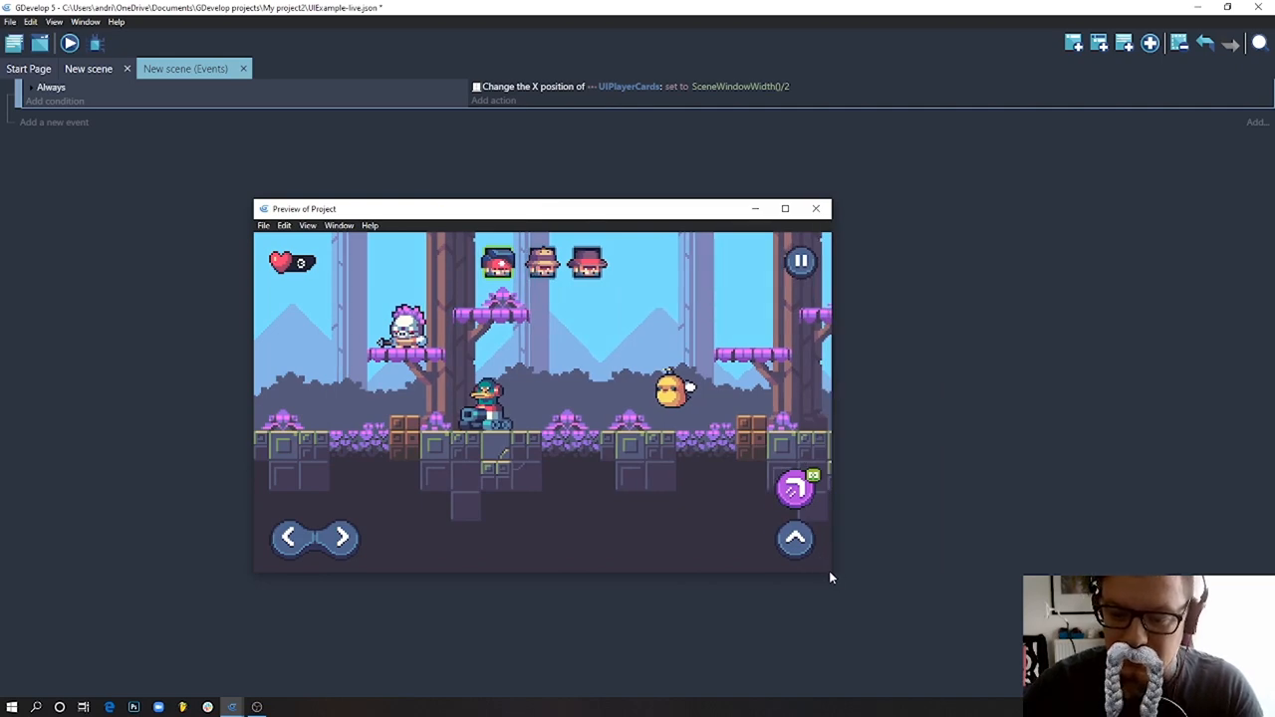
{"action": "left_click_drag", "start_coordinate": [832, 574], "coordinate": [913, 593]}
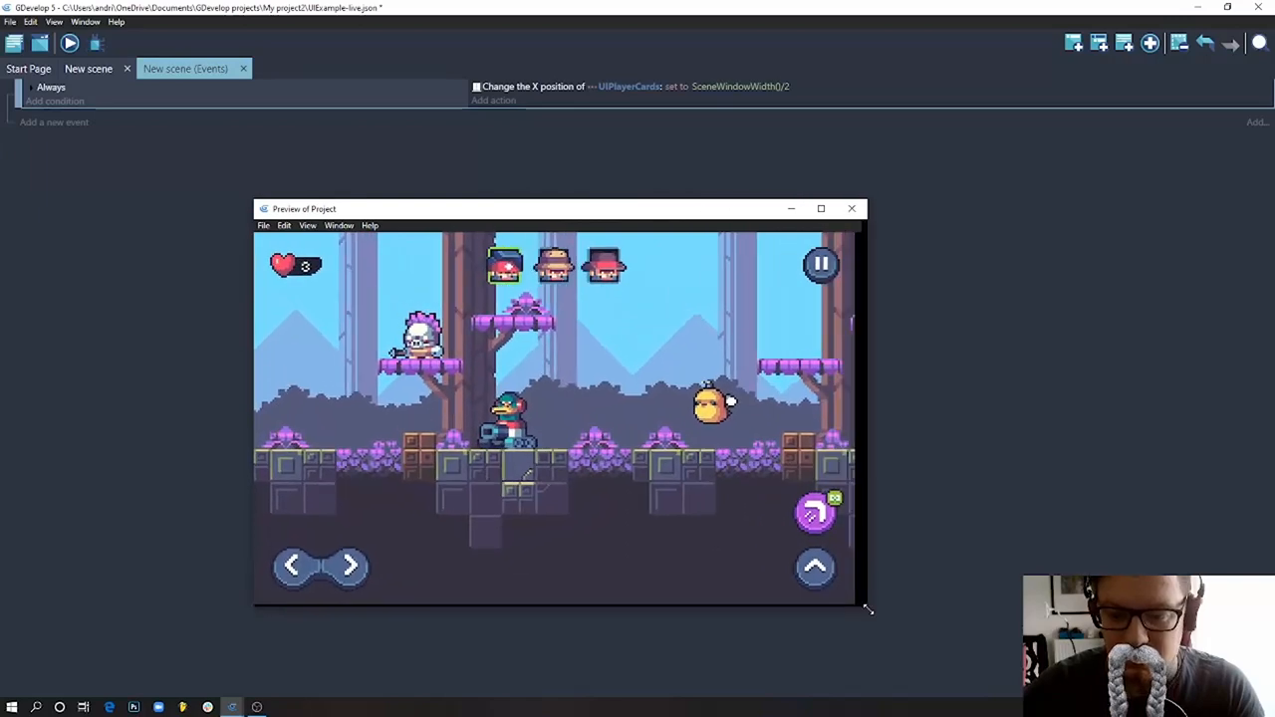
{"action": "left_click_drag", "start_coordinate": [869, 609], "coordinate": [789, 514]}
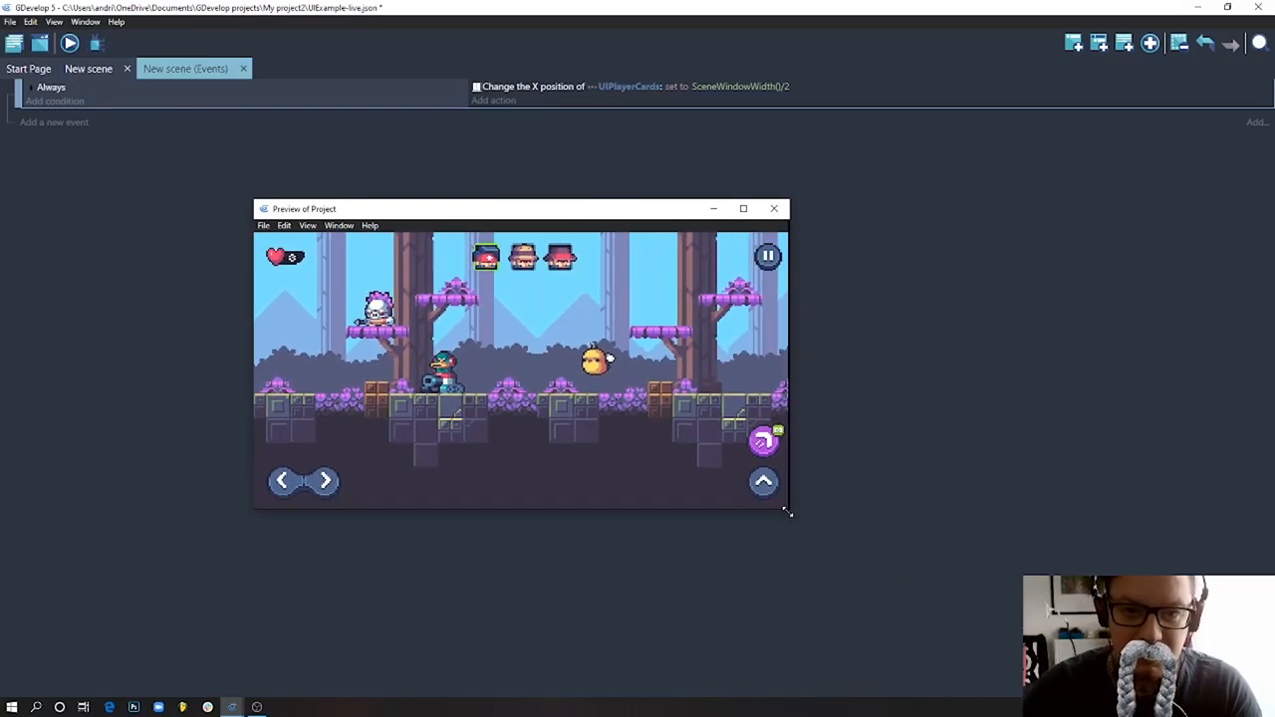
{"action": "left_click_drag", "start_coordinate": [789, 511], "coordinate": [928, 626]}
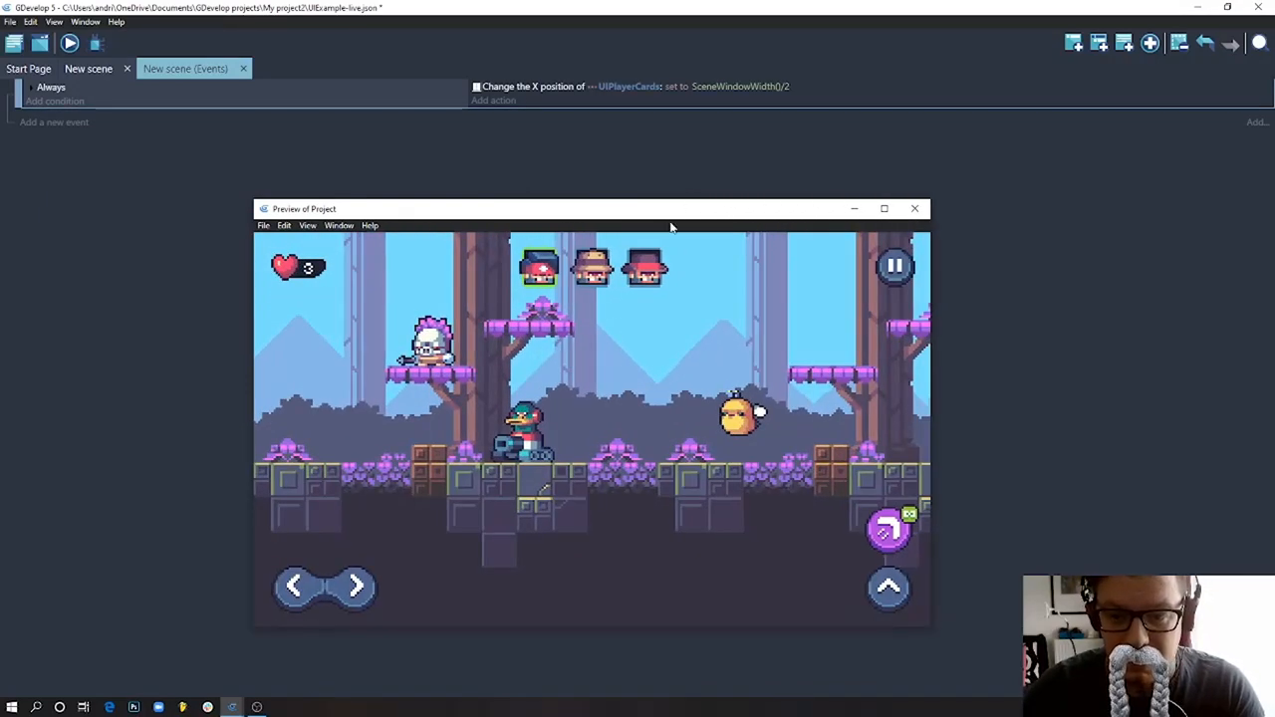